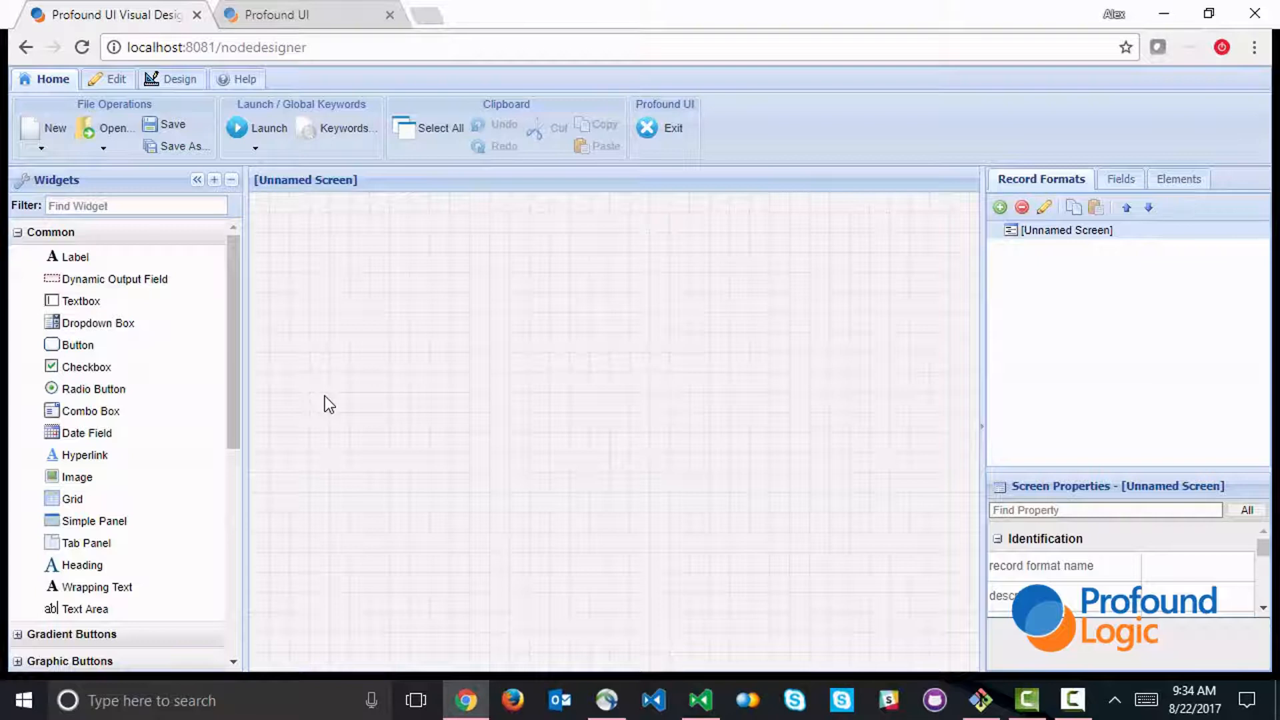
pyautogui.moveTo(145, 414)
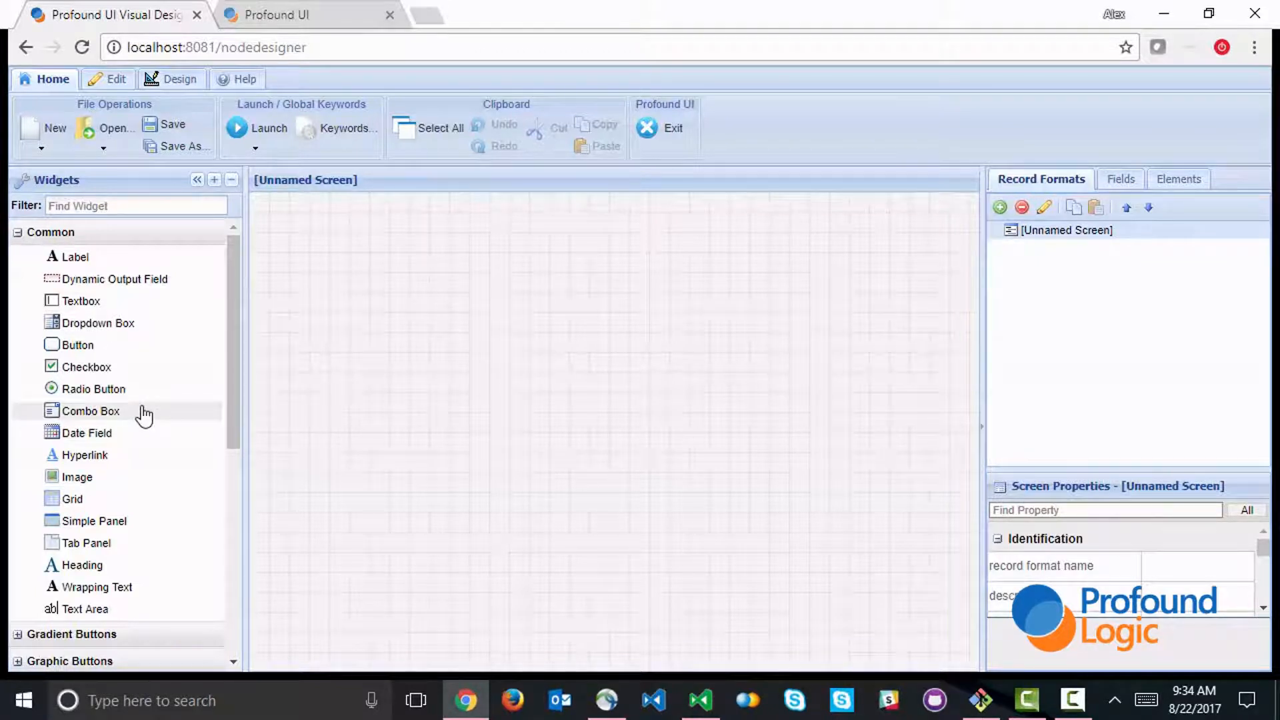
# Widen the panel across the canvas, title it 'Product Listing', and drop a grid inside.
pyautogui.scroll(-3)
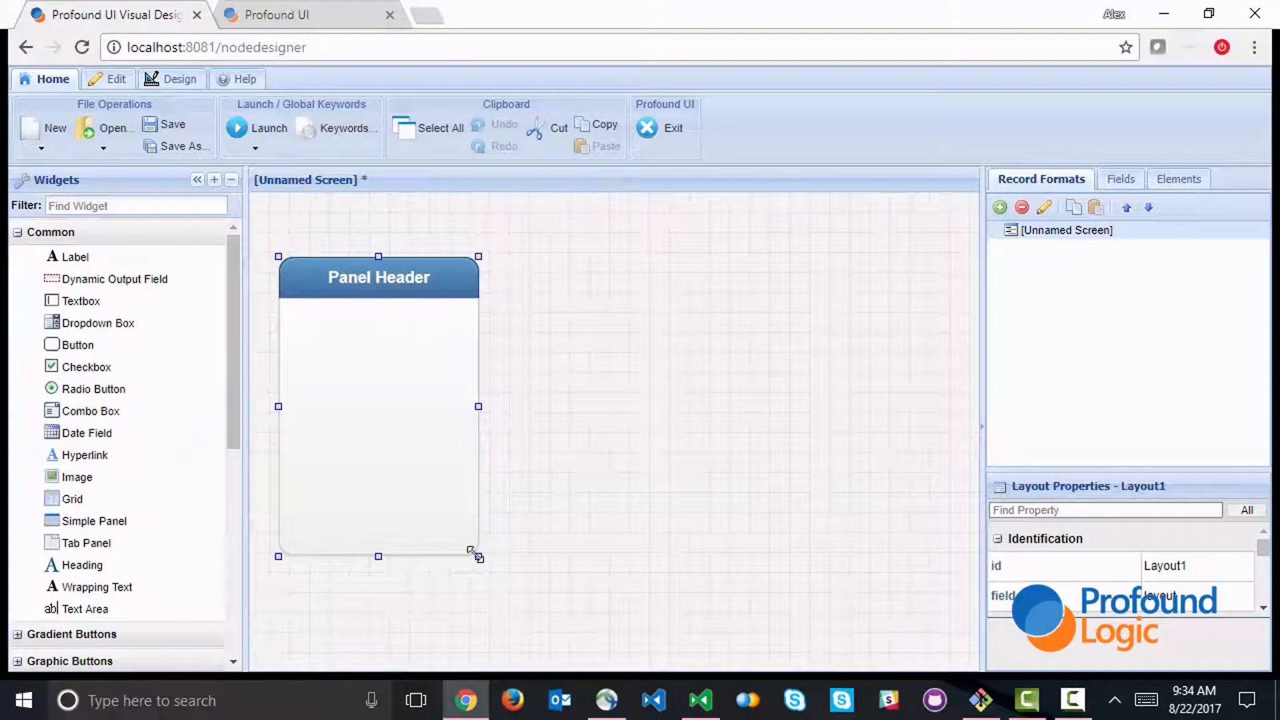
pyautogui.moveTo(478, 556); pyautogui.dragTo(952, 656)
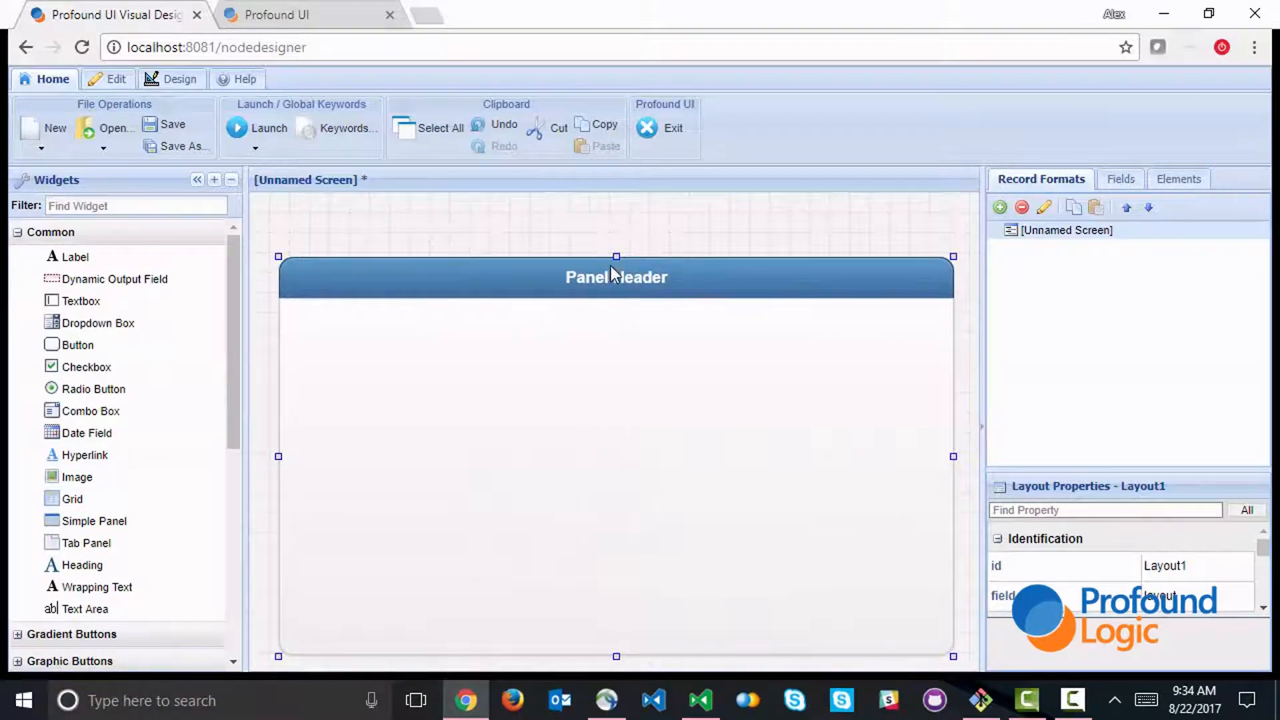
pyautogui.write('Product Listing')
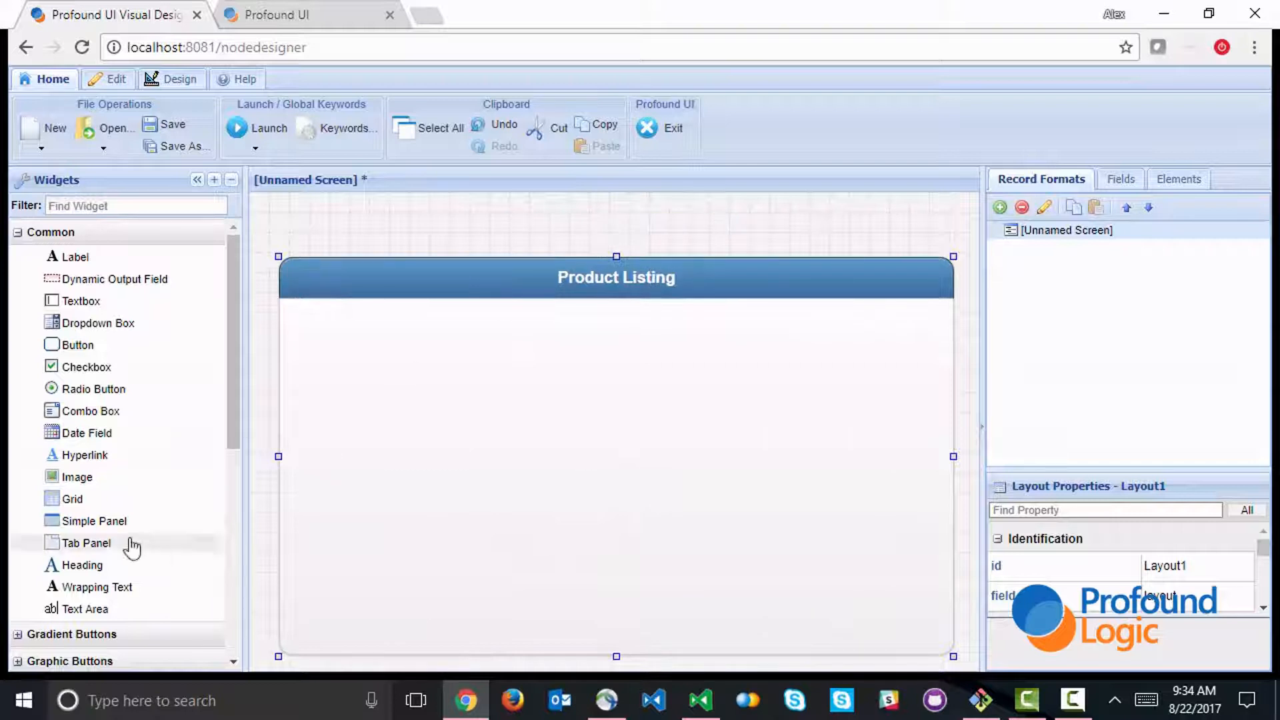
pyautogui.moveTo(72, 499); pyautogui.dragTo(530, 408)
pyautogui.write('Product Id')
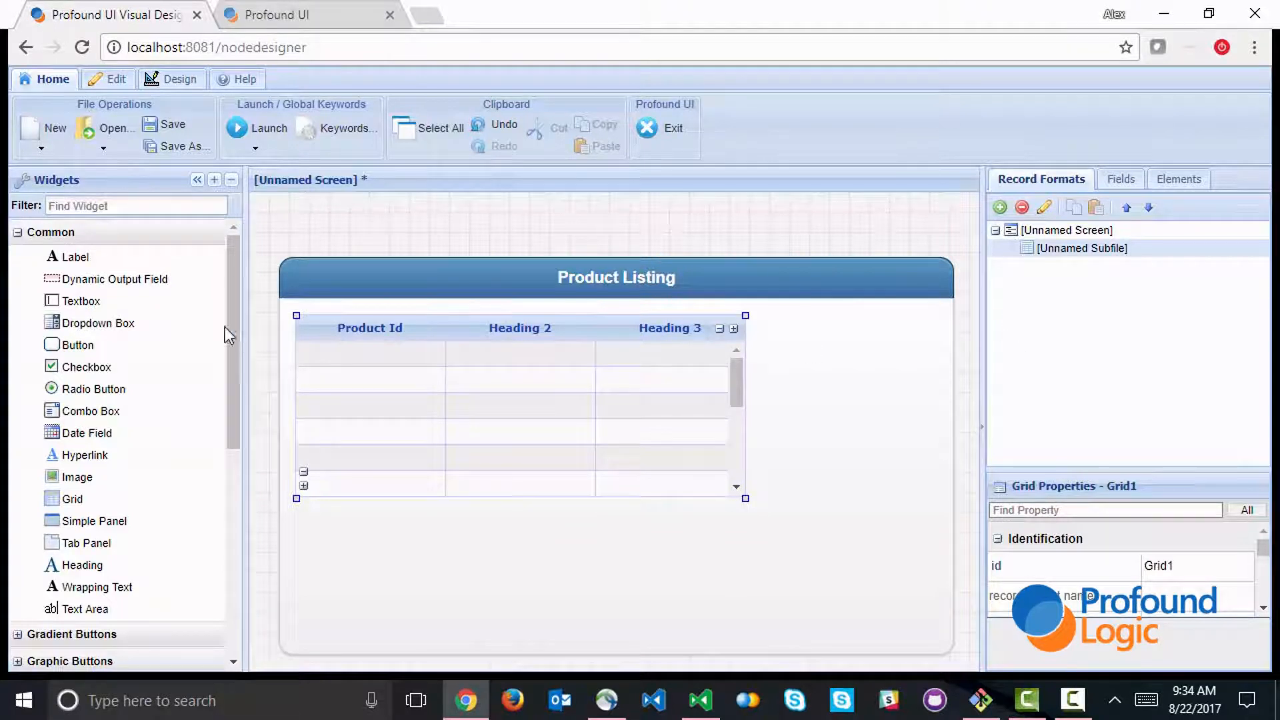
# Head the grid's second column 'Description' and drop an output field into Product Id.
pyautogui.write('Description')
pyautogui.write('Image')
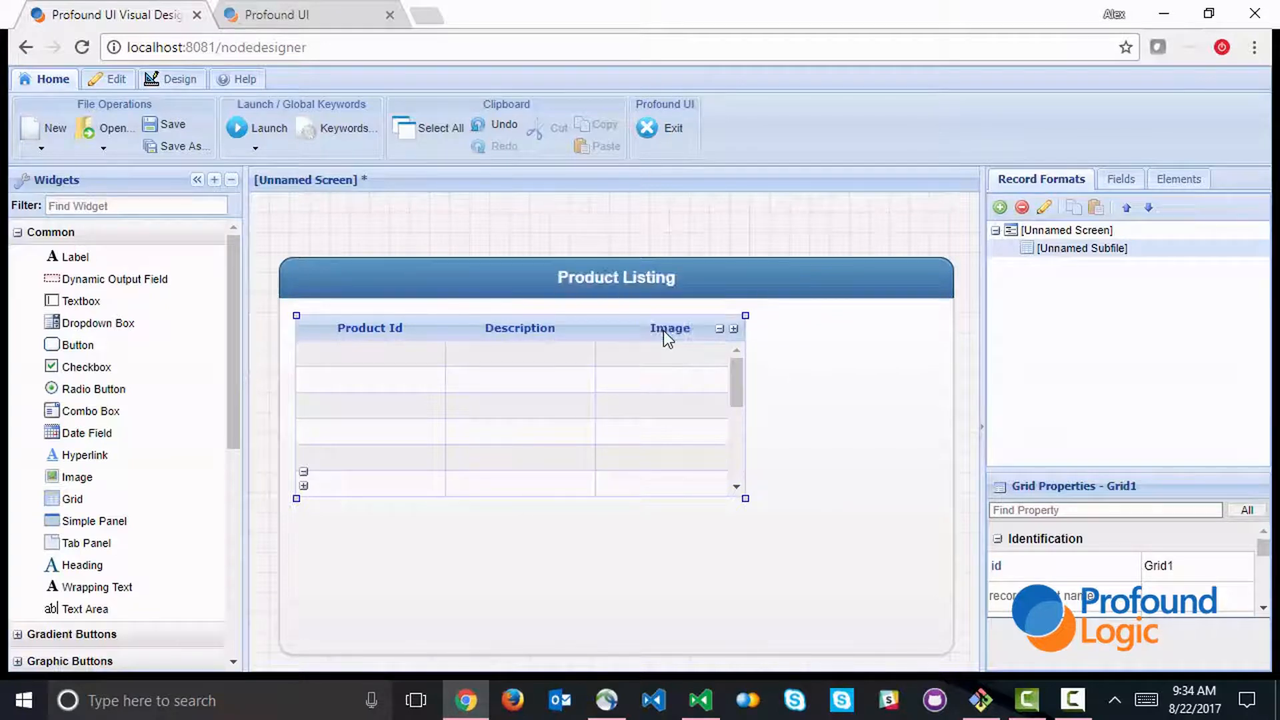
pyautogui.moveTo(766, 369)
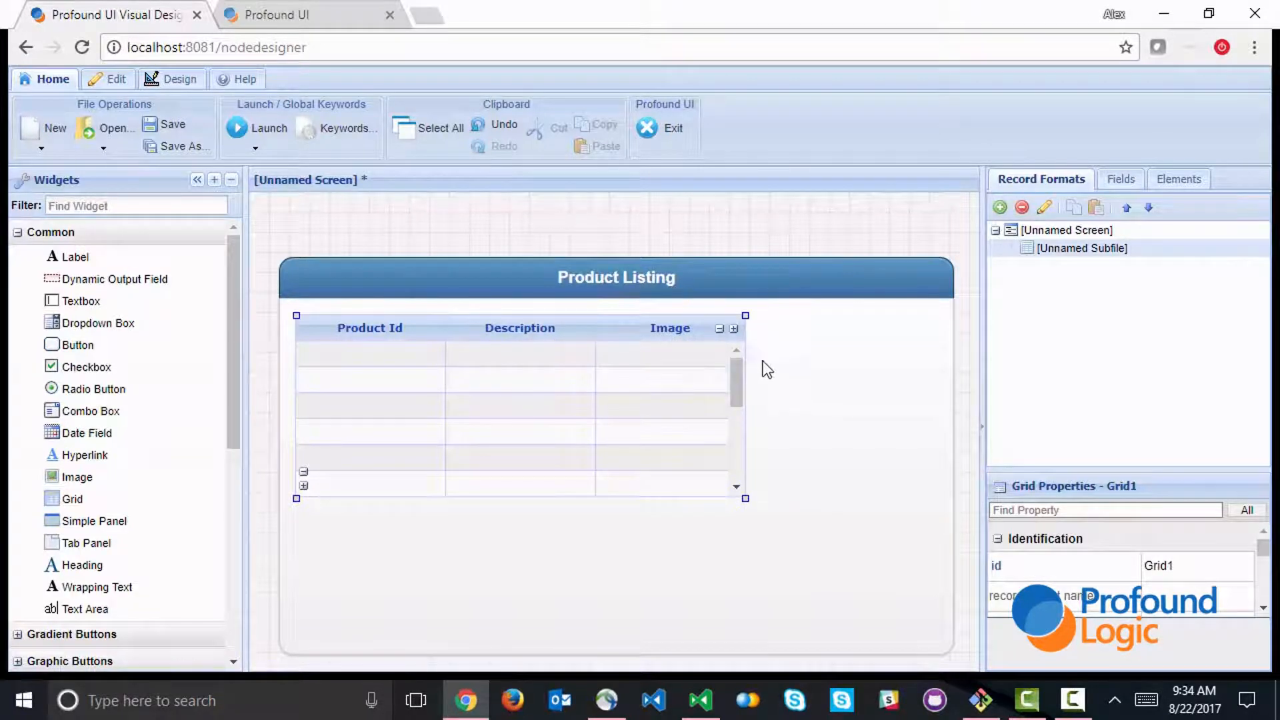
pyautogui.moveTo(746, 359)
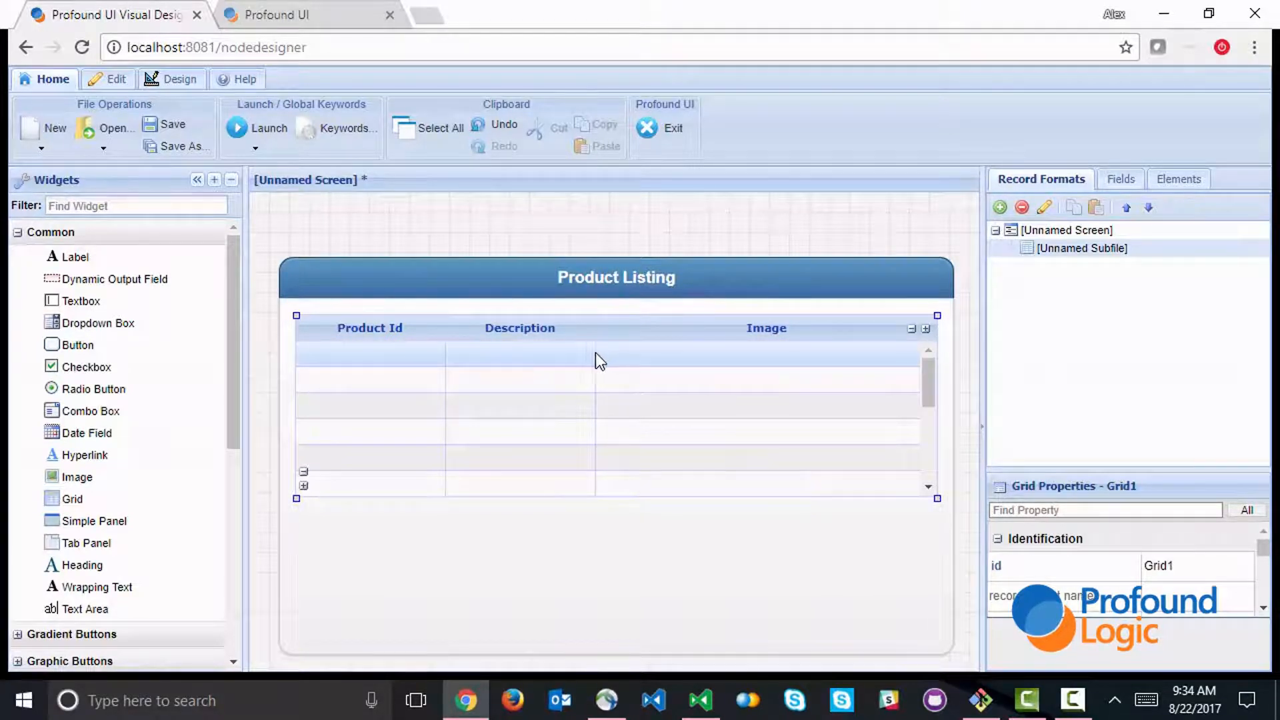
pyautogui.moveTo(593, 368); pyautogui.dragTo(832, 351)
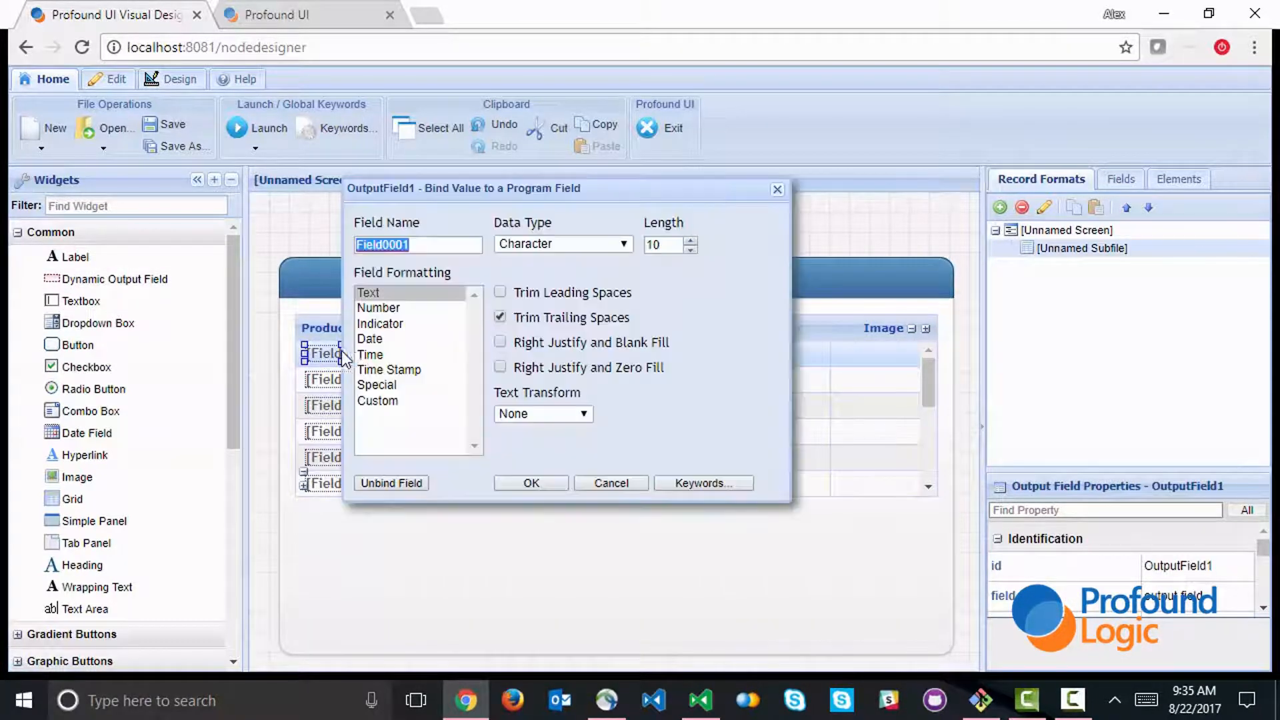
# Bind the Product Id column to prid (length 5) and Description to prdesc.
pyautogui.write('prid')
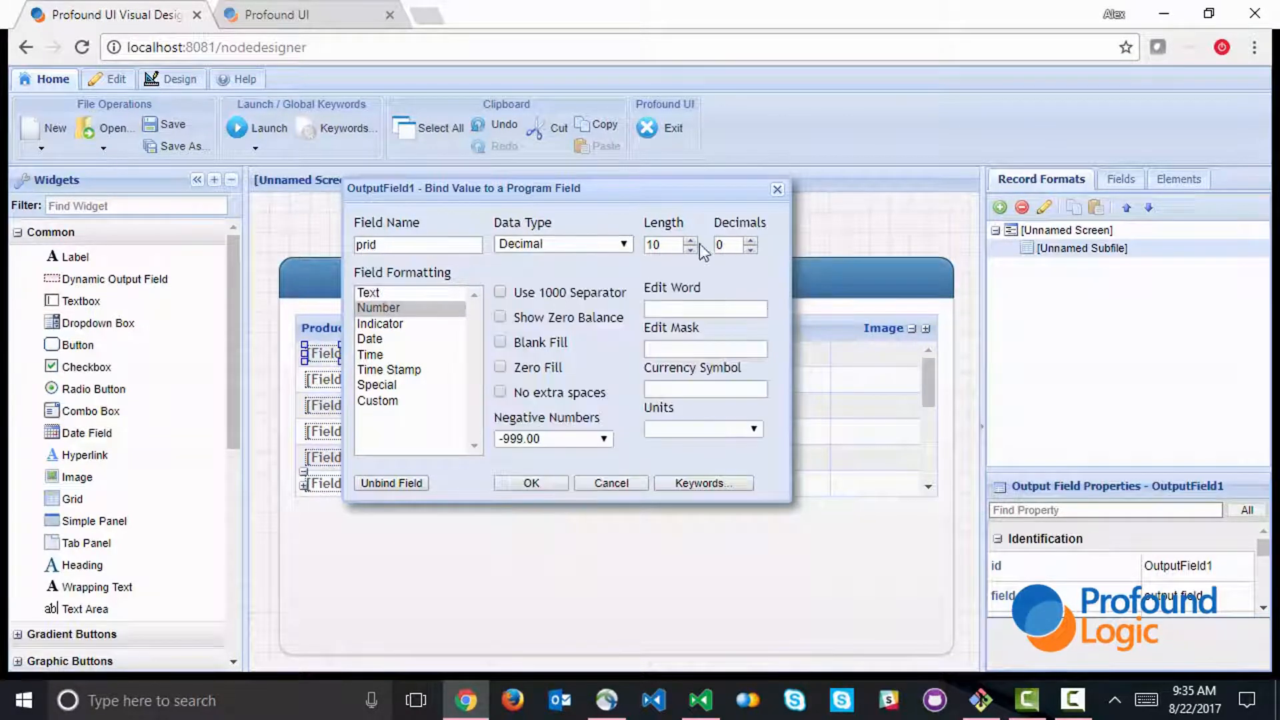
pyautogui.write('5')
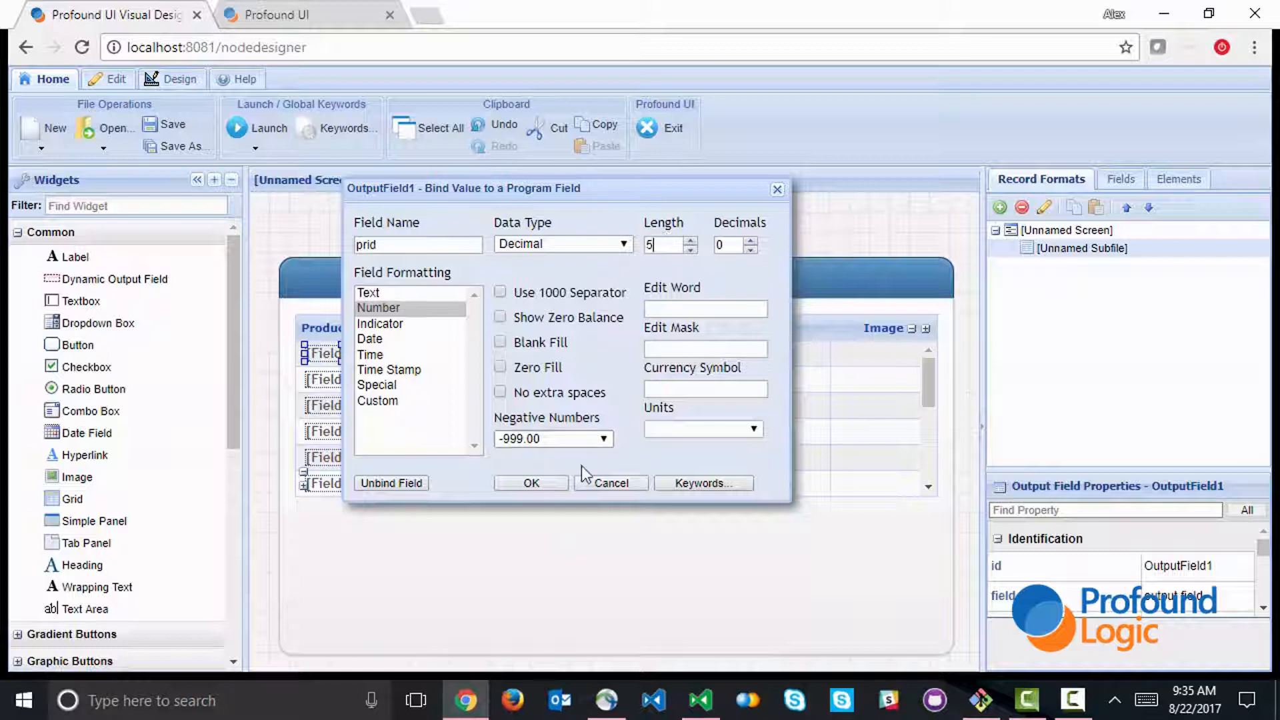
pyautogui.click(531, 483)
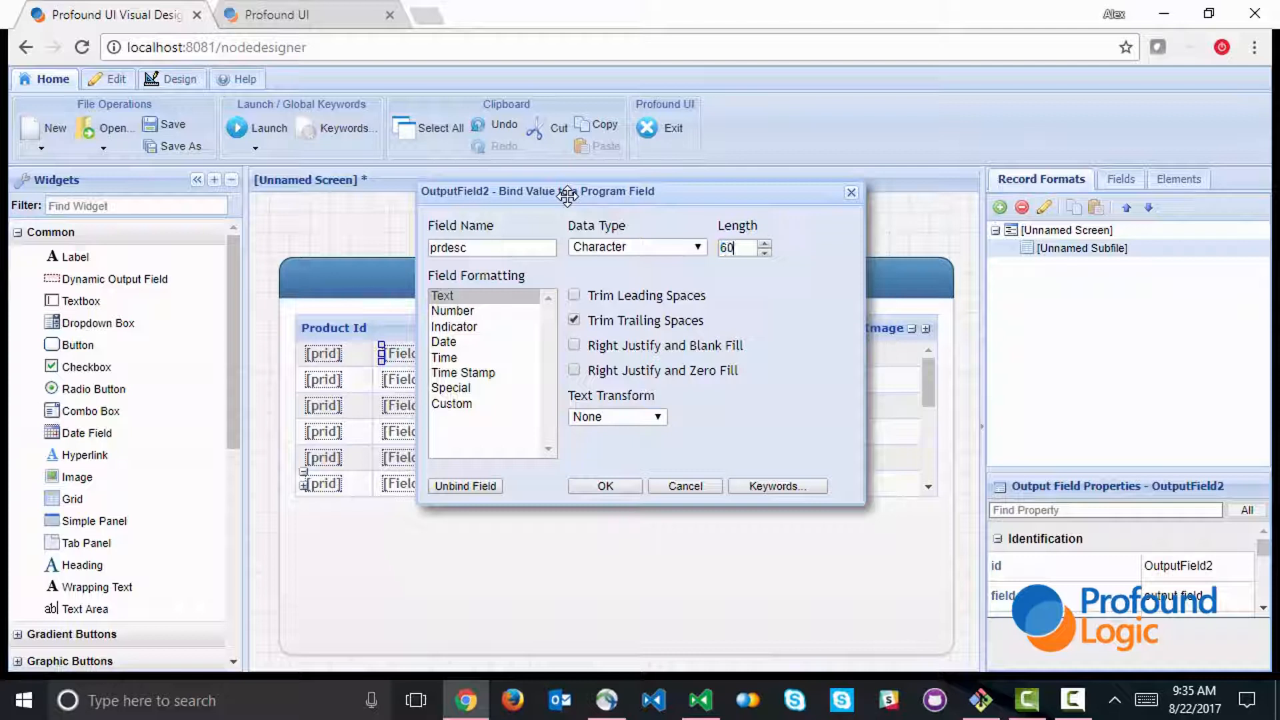
pyautogui.click(604, 486)
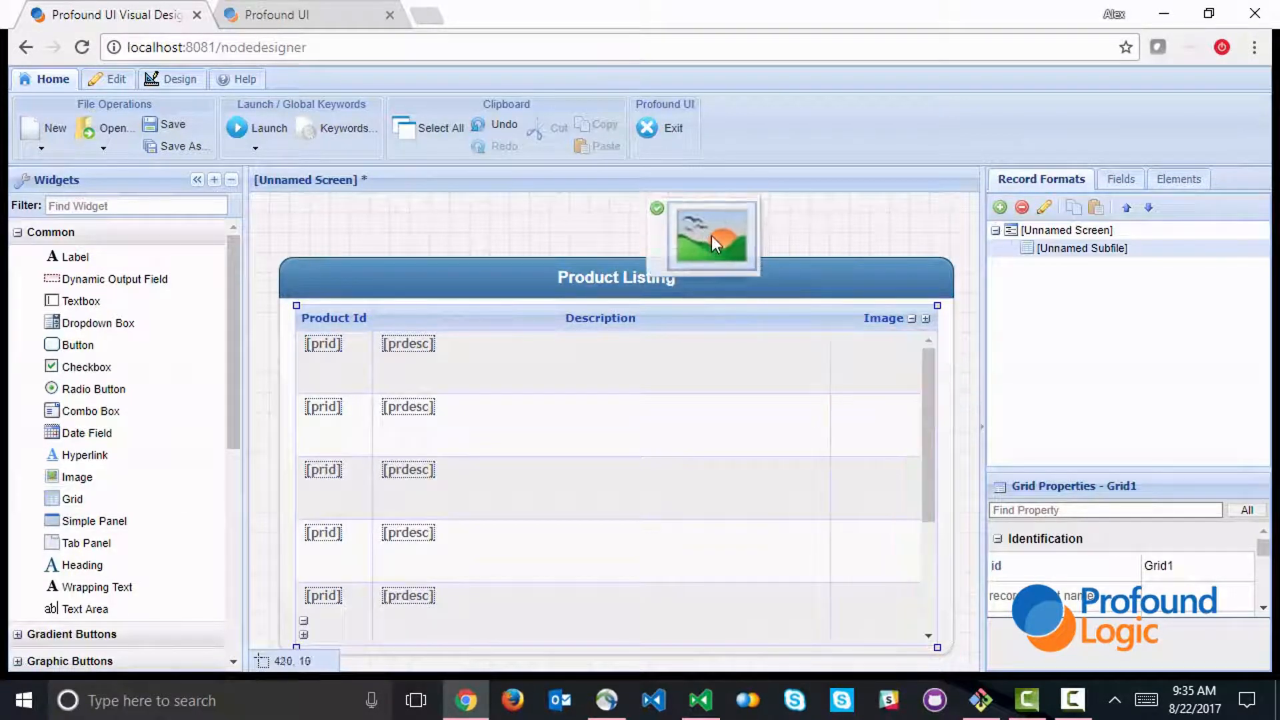
# Place an Image widget in the Image column and bind its image source to primage.
pyautogui.click(711, 239)
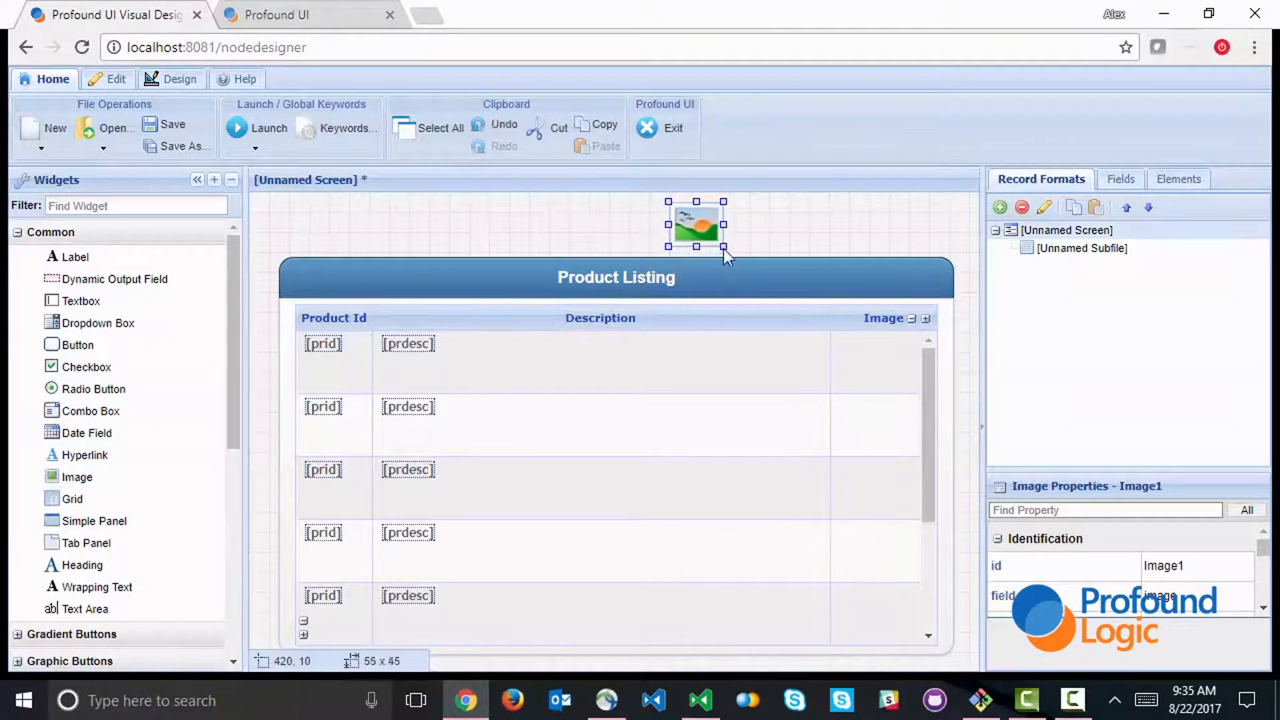
pyautogui.moveTo(694, 225); pyautogui.dragTo(874, 364)
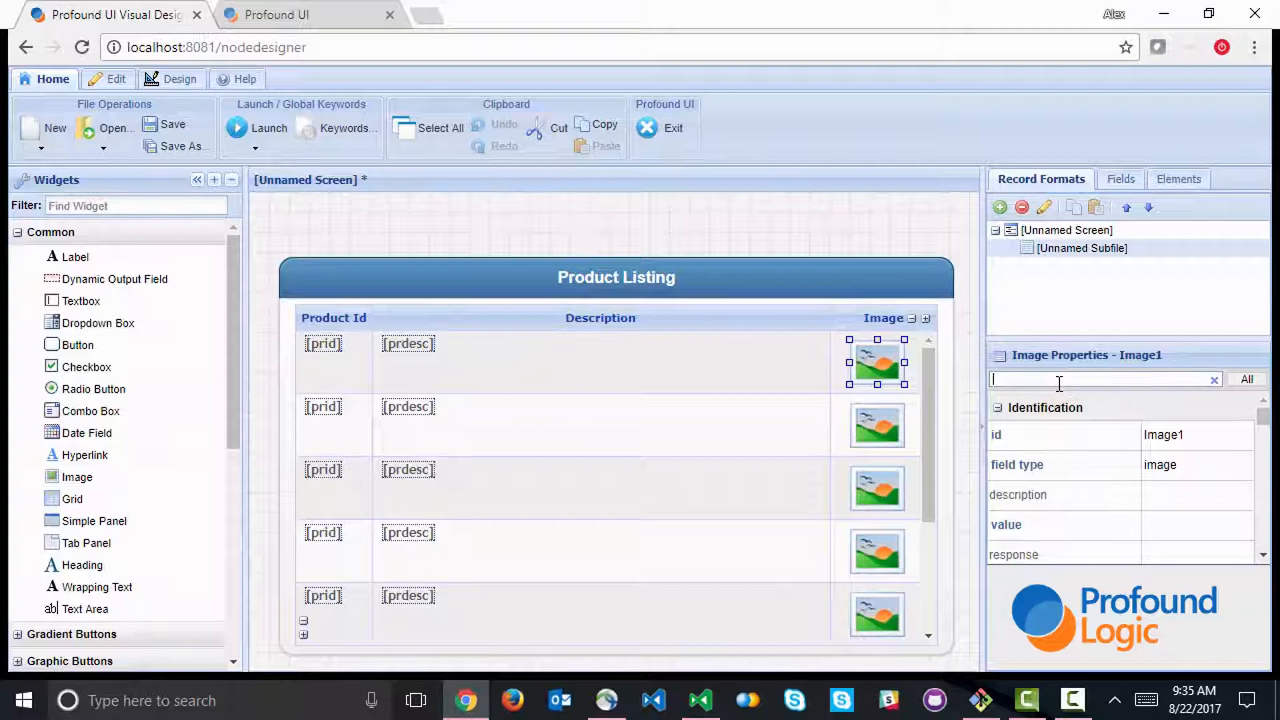
pyautogui.write('image')
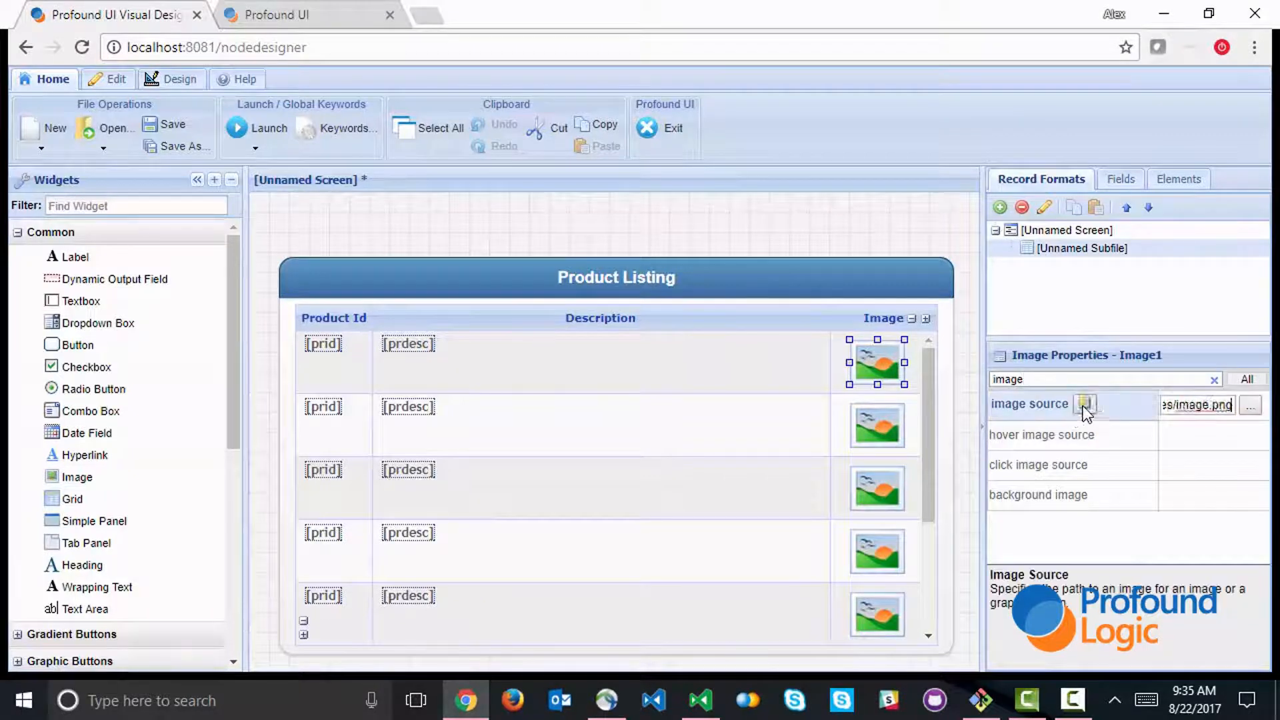
pyautogui.click(1084, 405)
pyautogui.write('60')
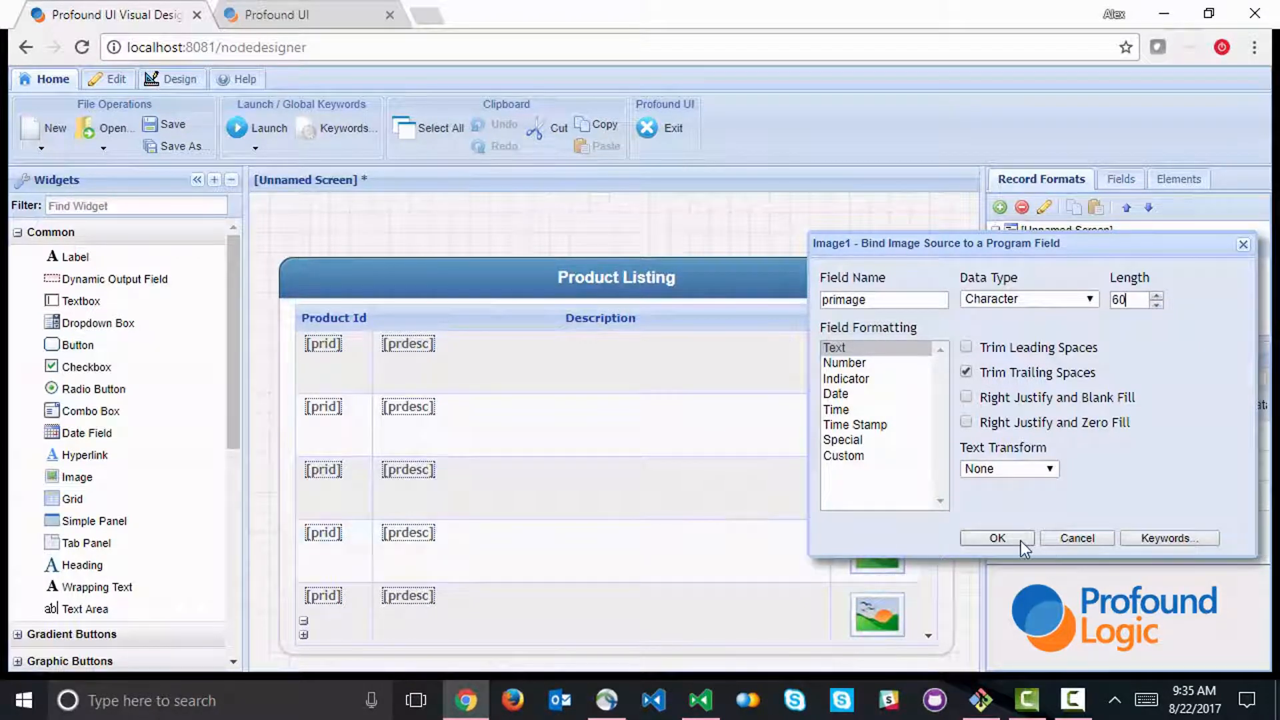
pyautogui.click(996, 538)
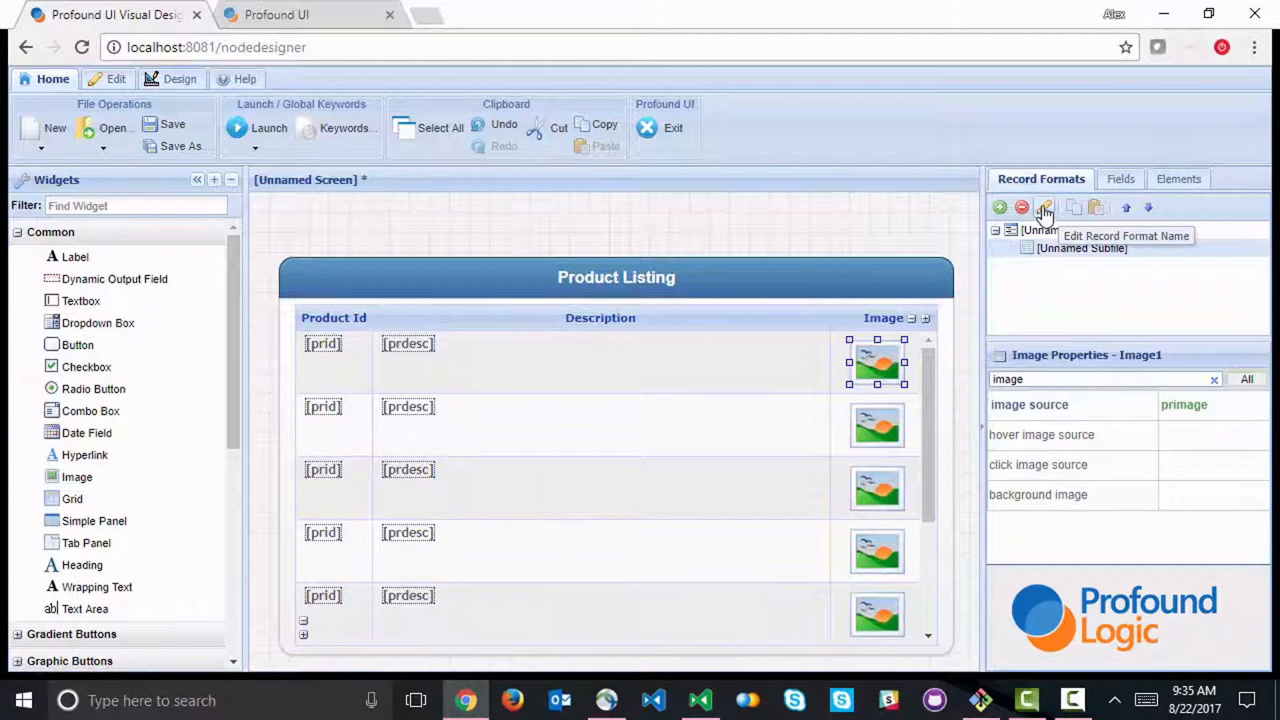
# Rename the grid's subfile record format to grid1, alongside screen1 for the screen.
pyautogui.write('grid')
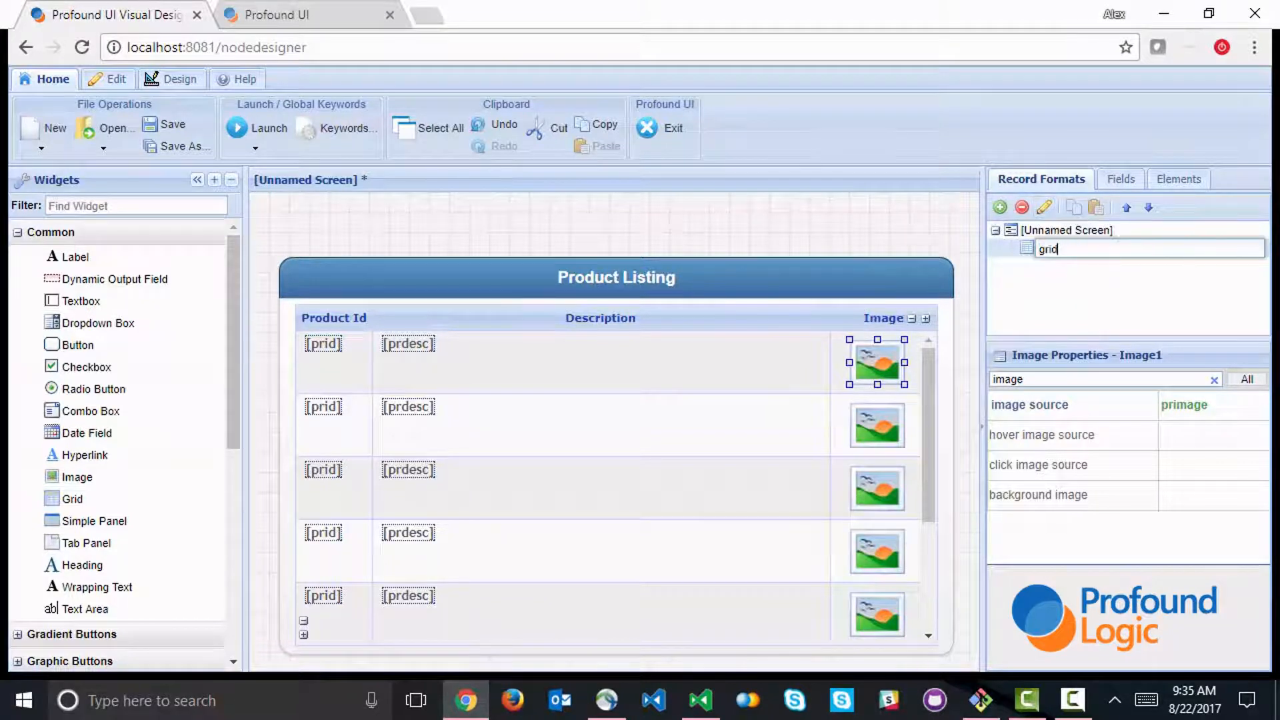
pyautogui.press('Enter')
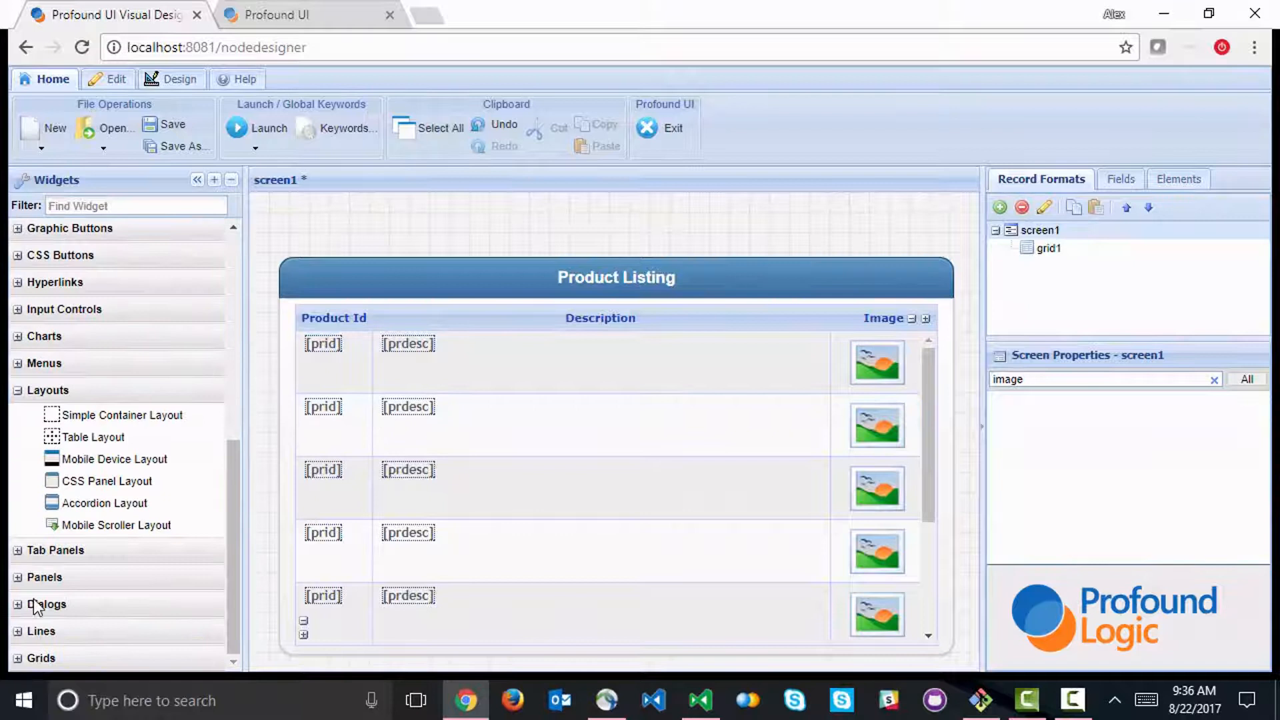
# Put a close button on the panel header with its response bound to close.
pyautogui.click(17, 604)
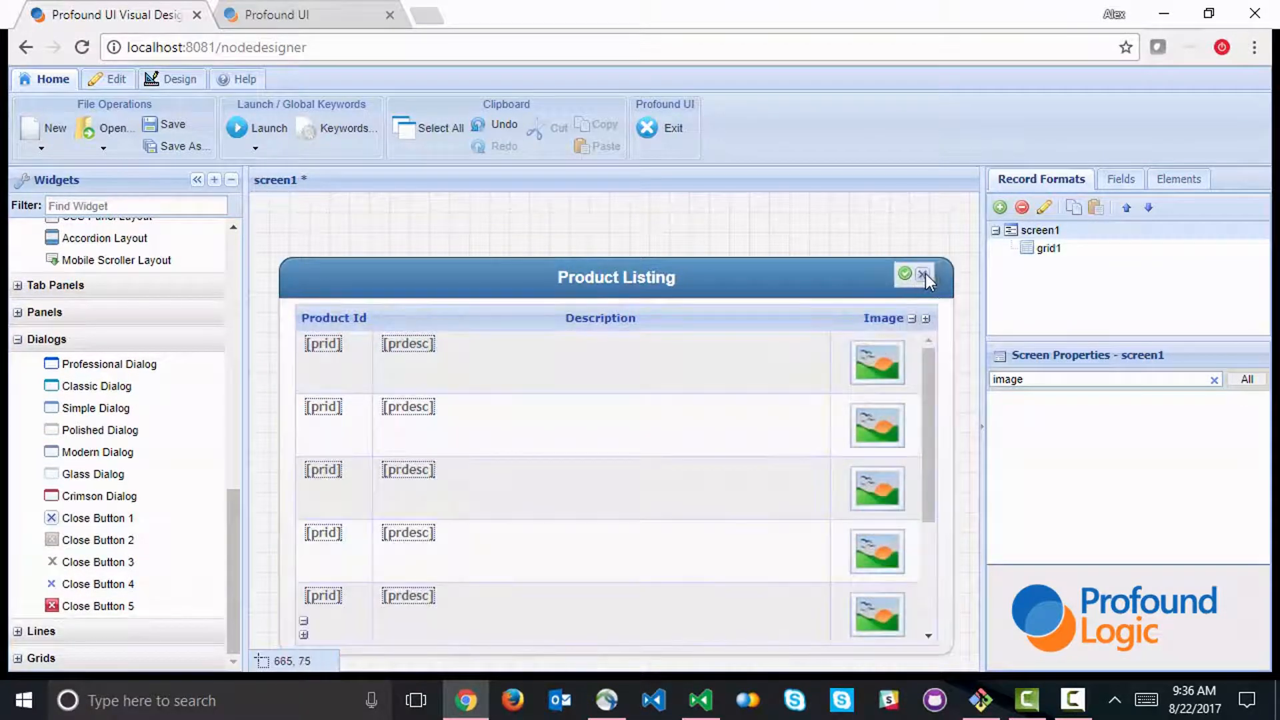
pyautogui.click(923, 275)
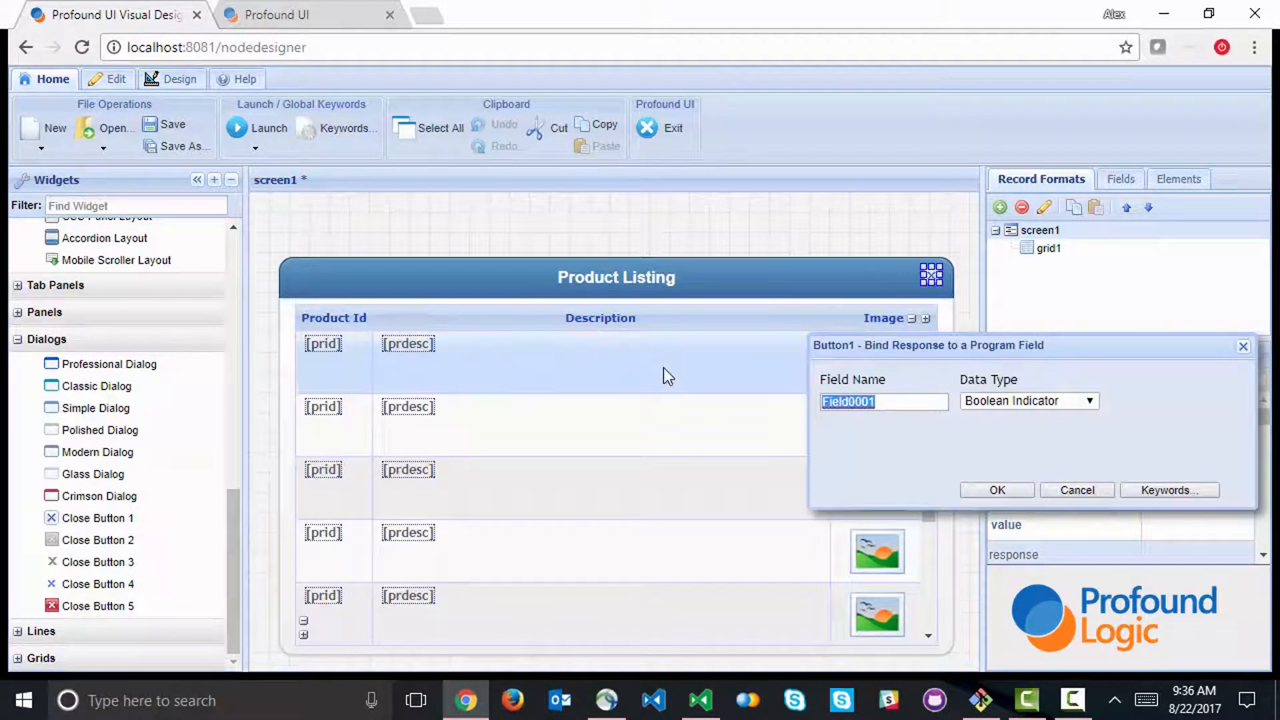
pyautogui.write('close')
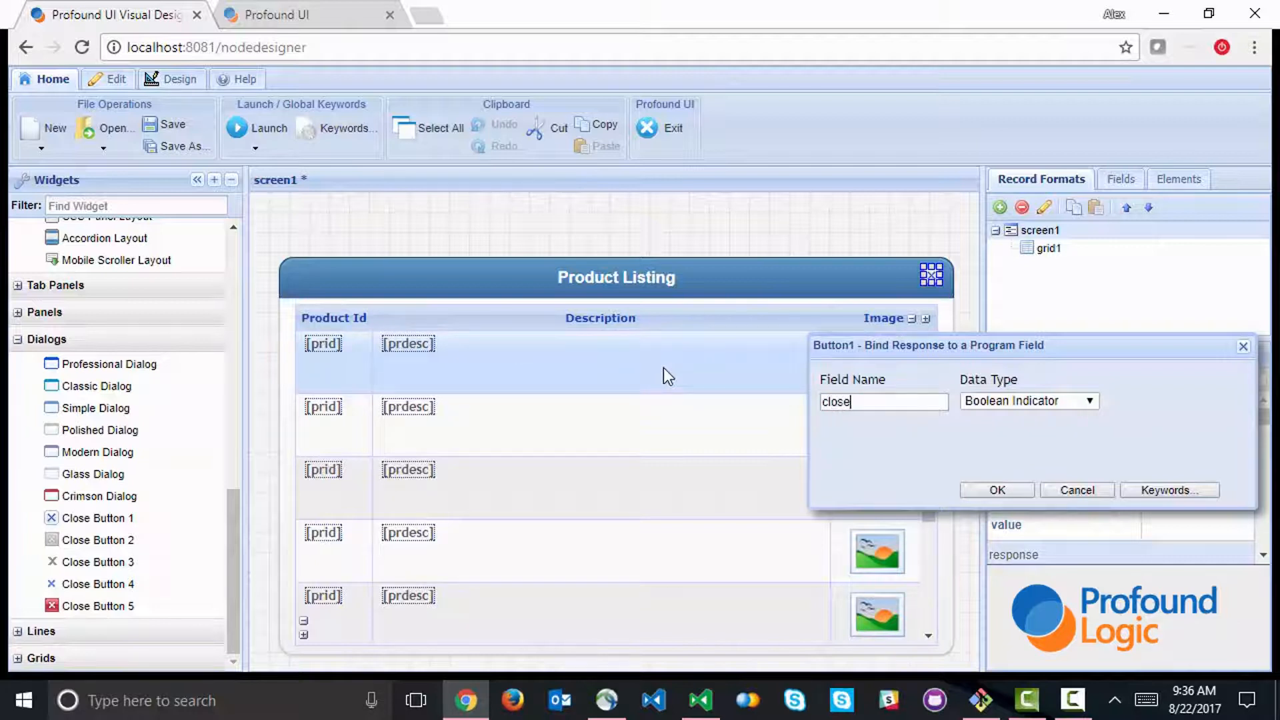
pyautogui.click(996, 490)
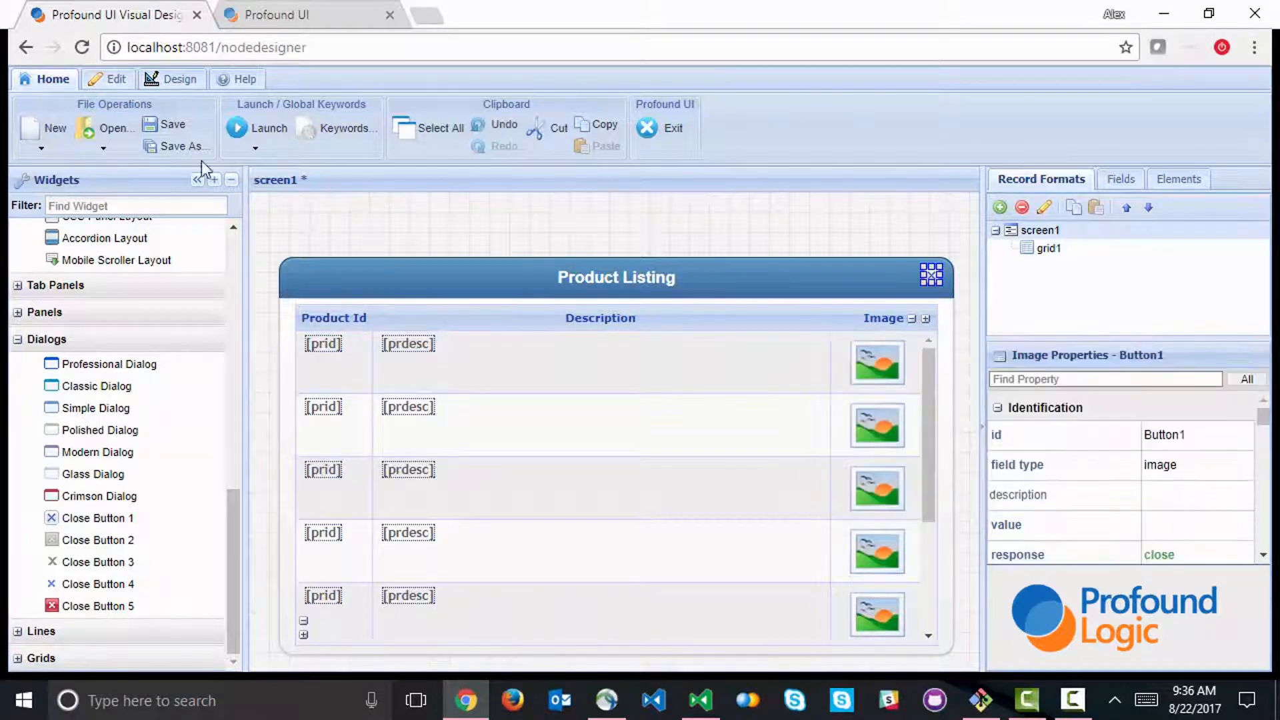
# Save the screen design with the file name prodlist.
pyautogui.click(108, 128)
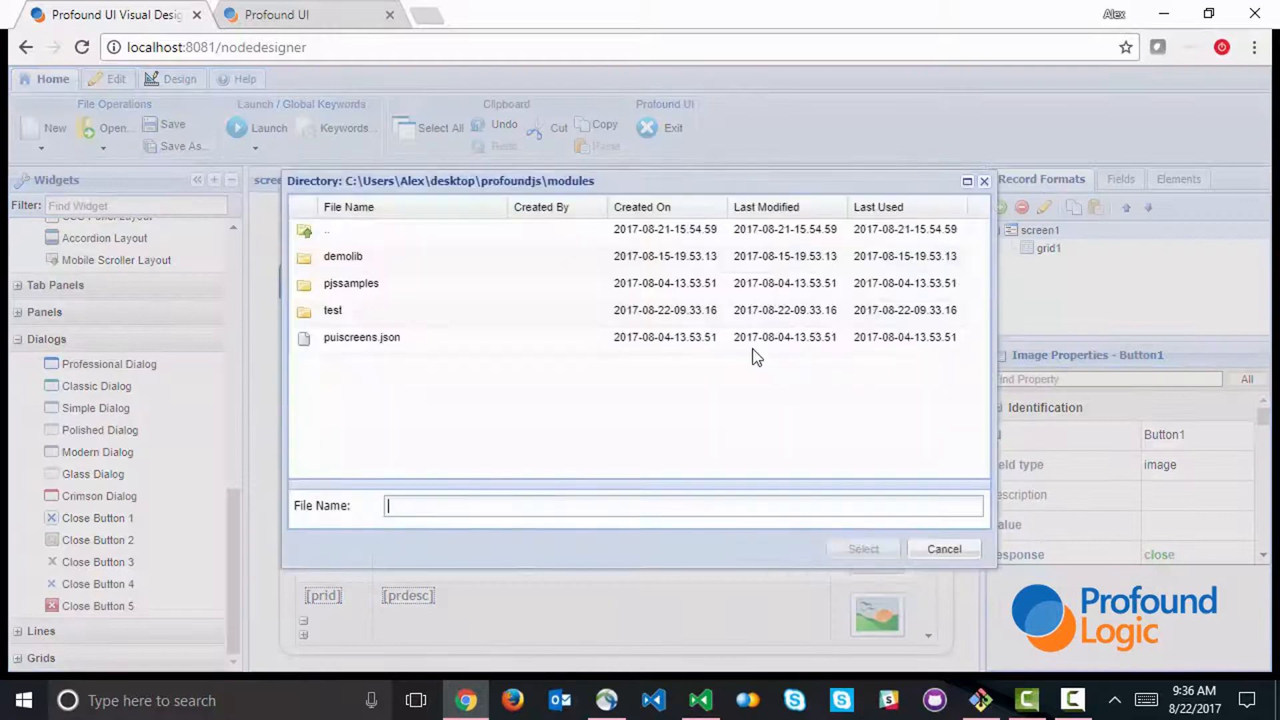
pyautogui.doubleClick(332, 310)
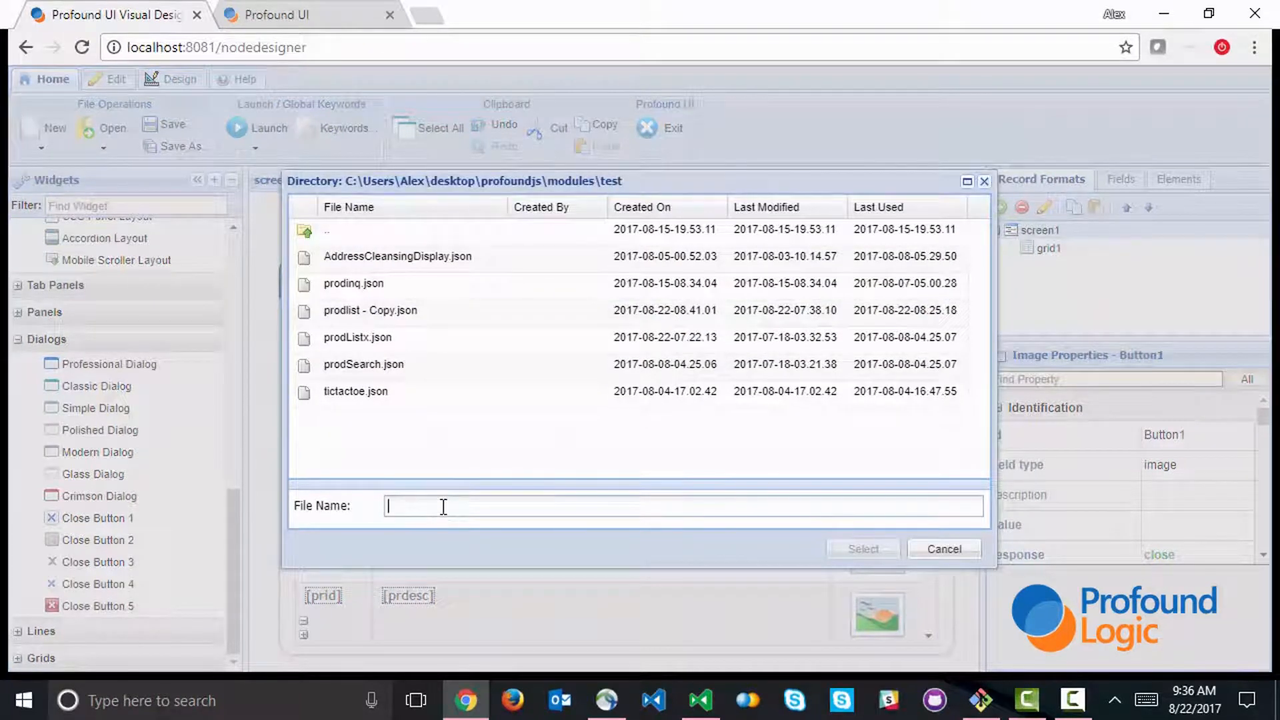
pyautogui.write('prodlist')
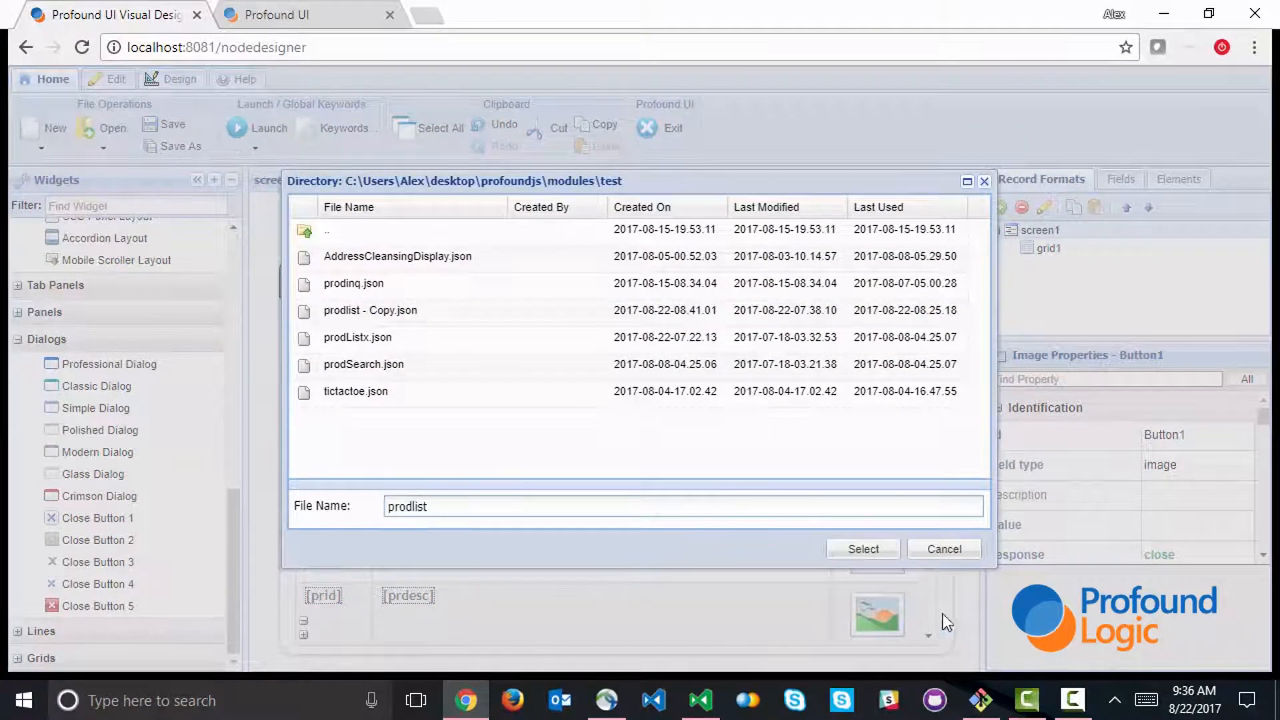
pyautogui.click(863, 549)
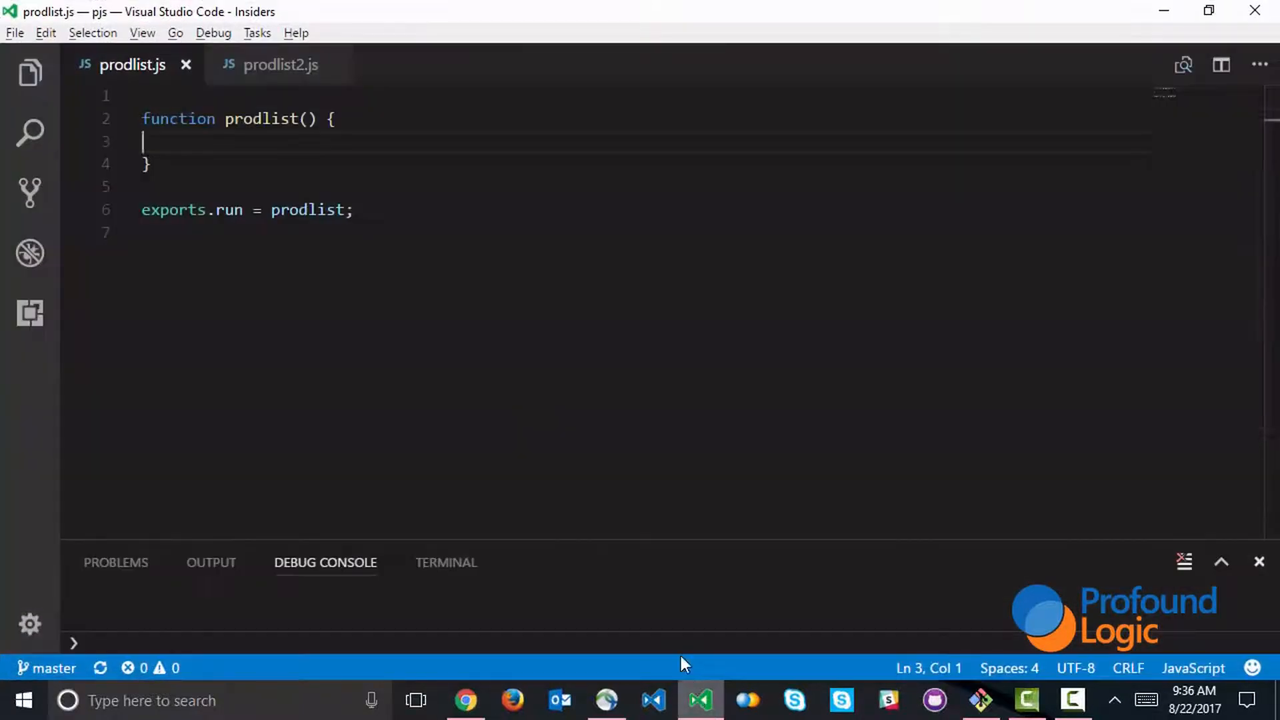
pyautogui.moveTo(547, 405)
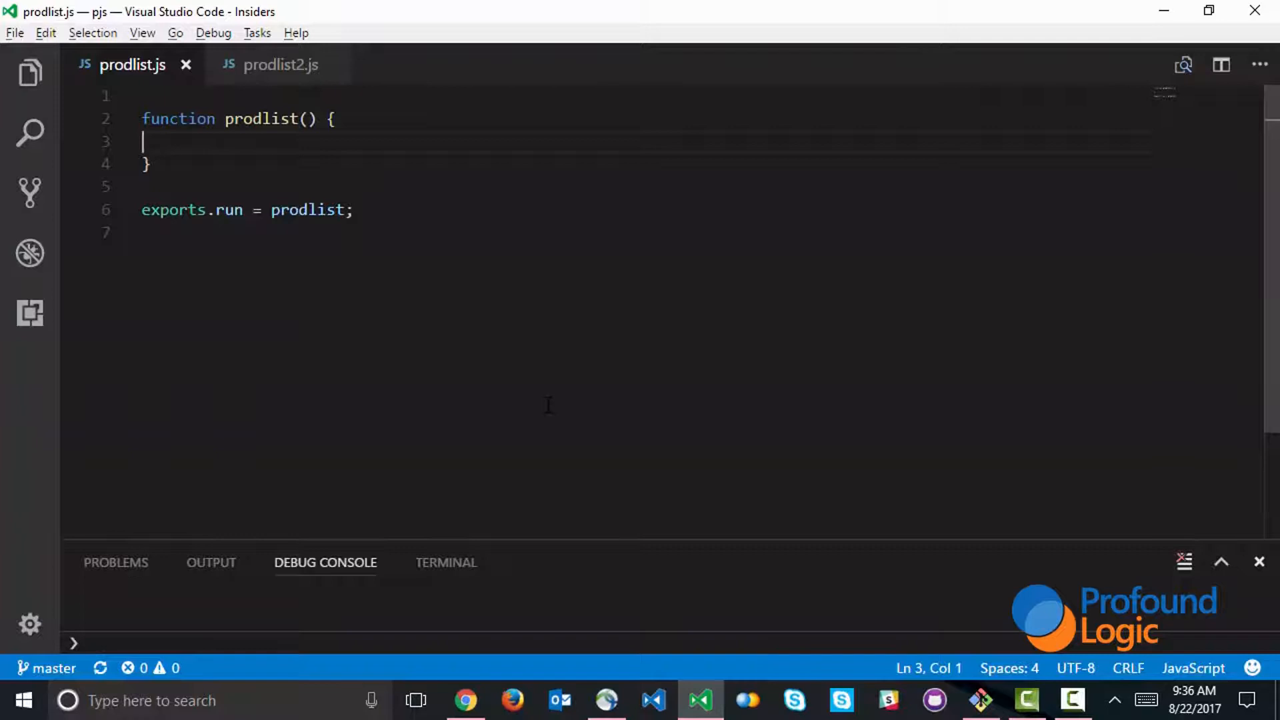
# Add pjs.defineDisplay("display", "prodlist.json"); inside the prodlist function.
pyautogui.press('Enter')
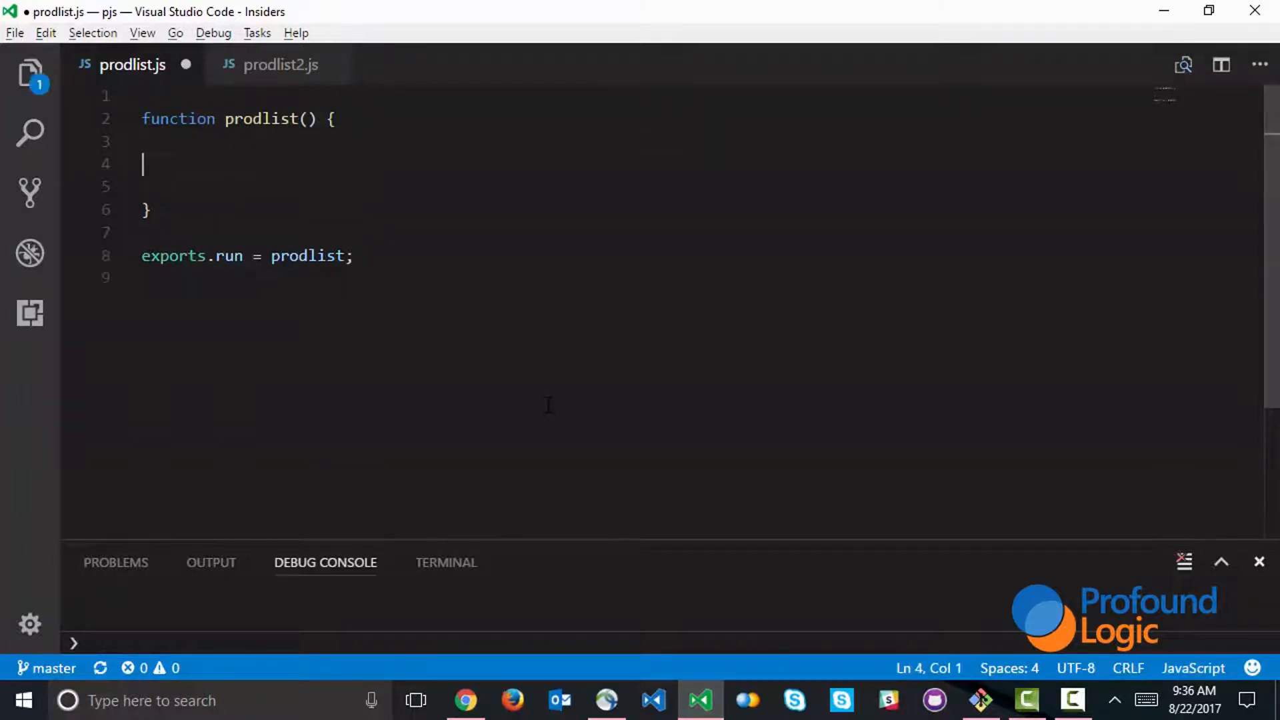
pyautogui.write('pjs')
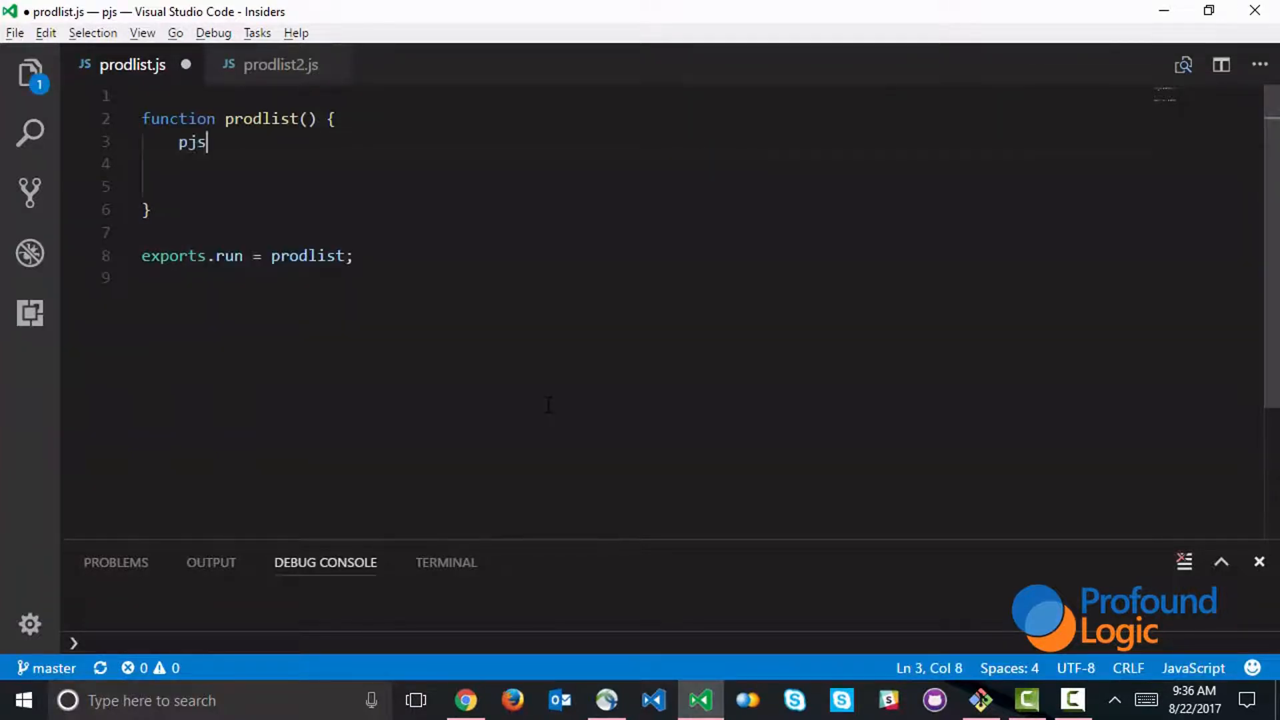
pyautogui.write('.define')
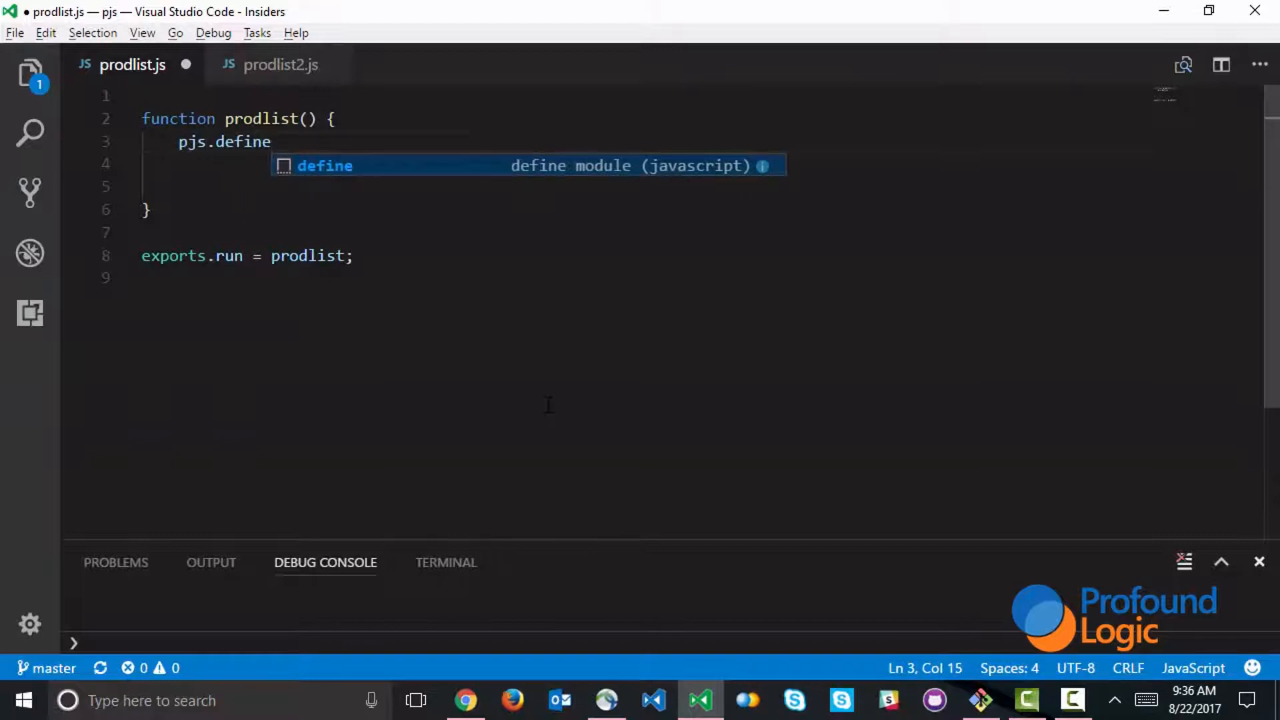
pyautogui.write('Display')
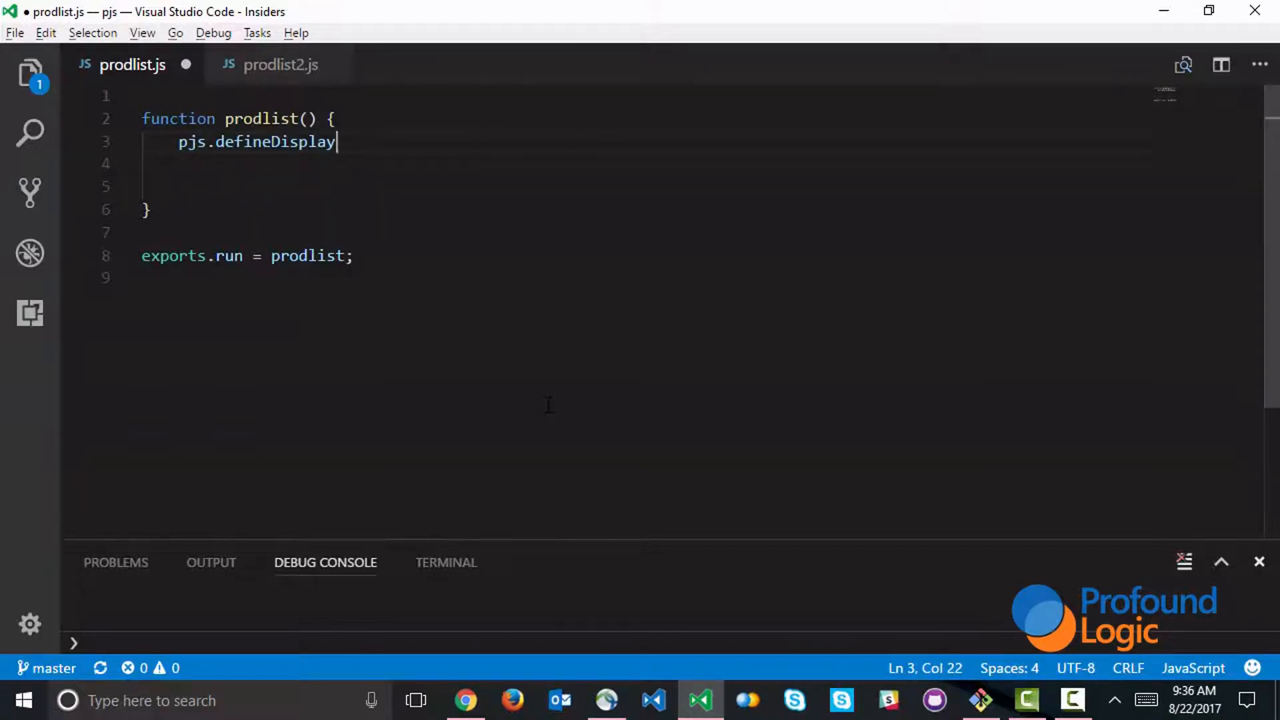
pyautogui.write('("")')
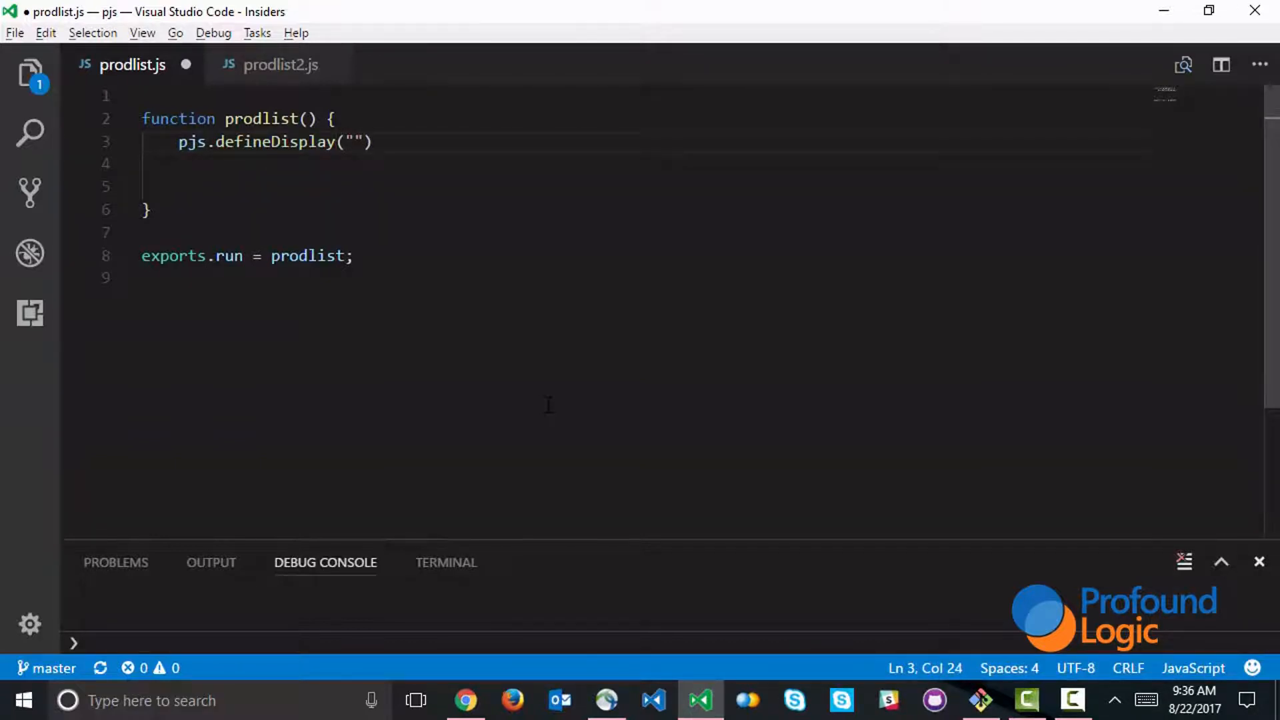
pyautogui.write('display')
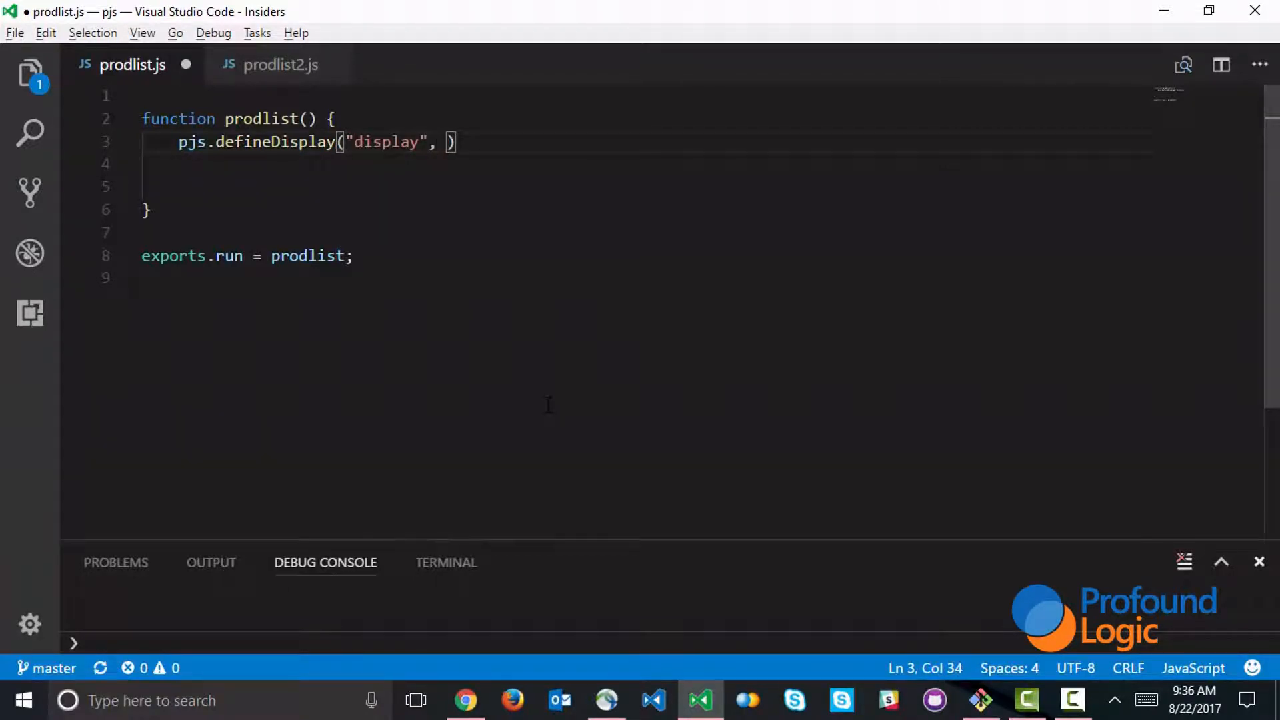
pyautogui.write('"prodl"')
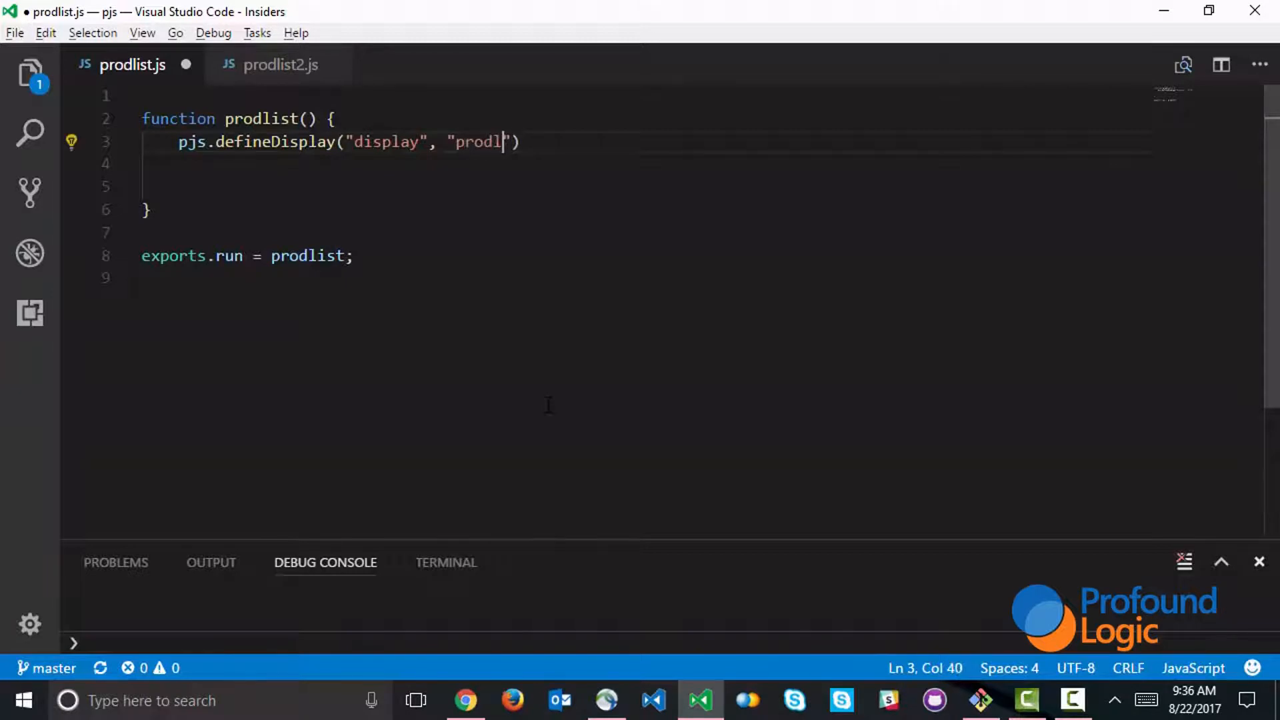
pyautogui.write('ist.json')
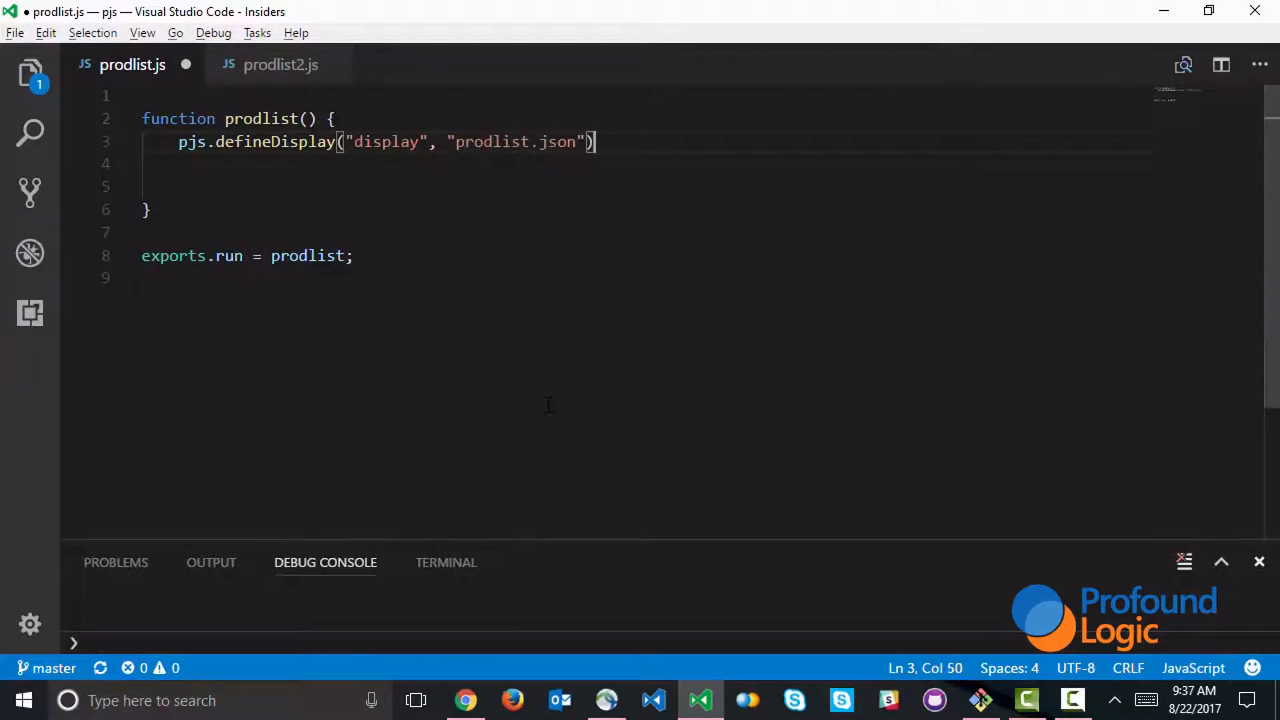
pyautogui.write(';')
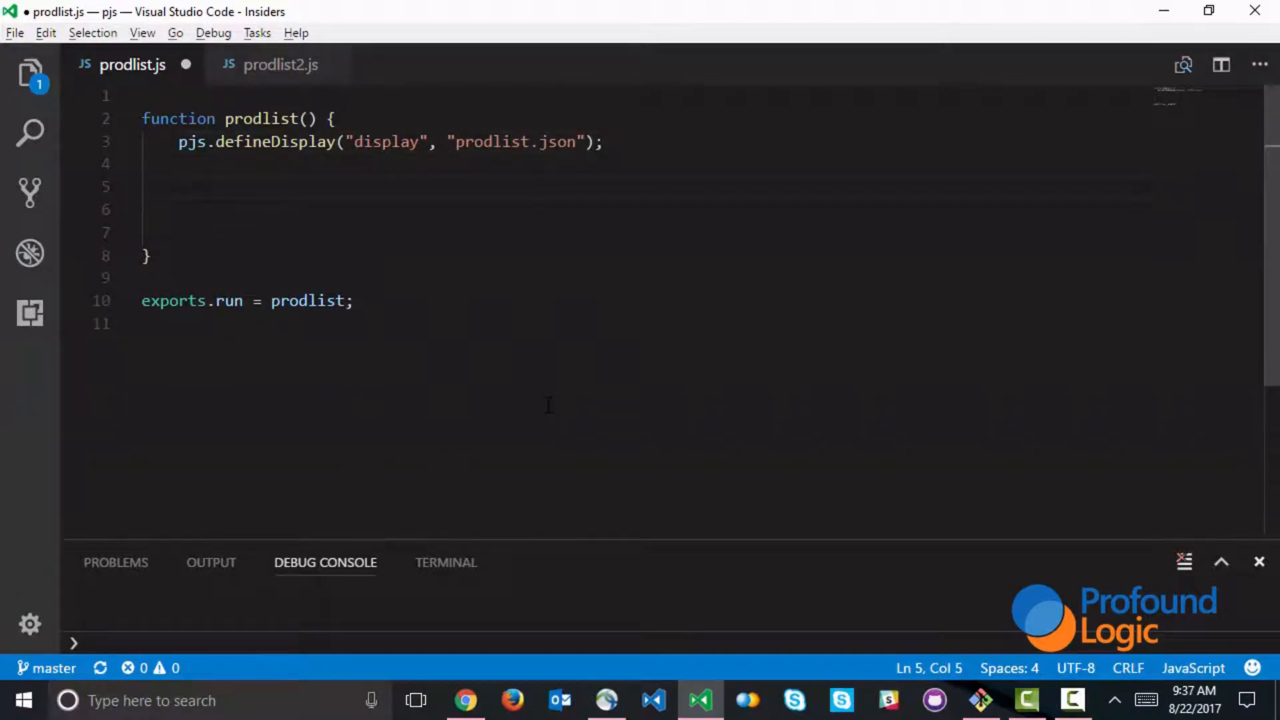
# Declare the statement handle with var c1 = pjs.allocStmt();.
pyautogui.write('v')
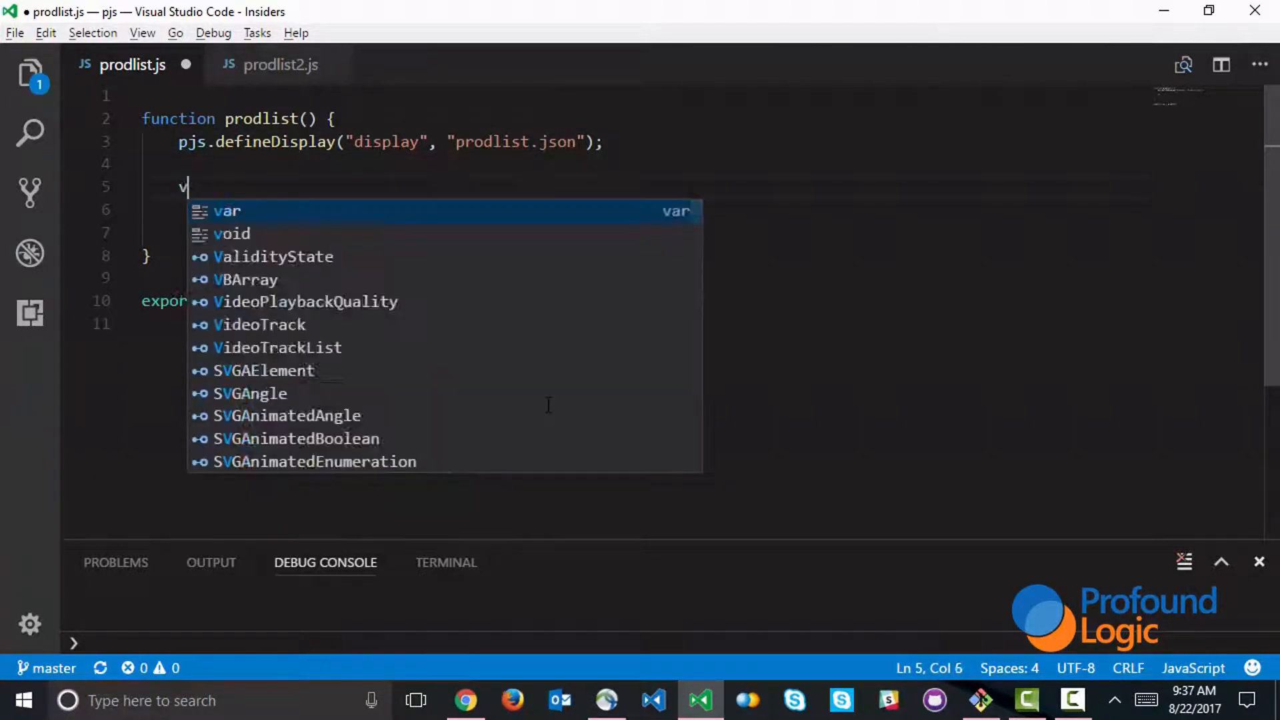
pyautogui.write('ar c1 = pj')
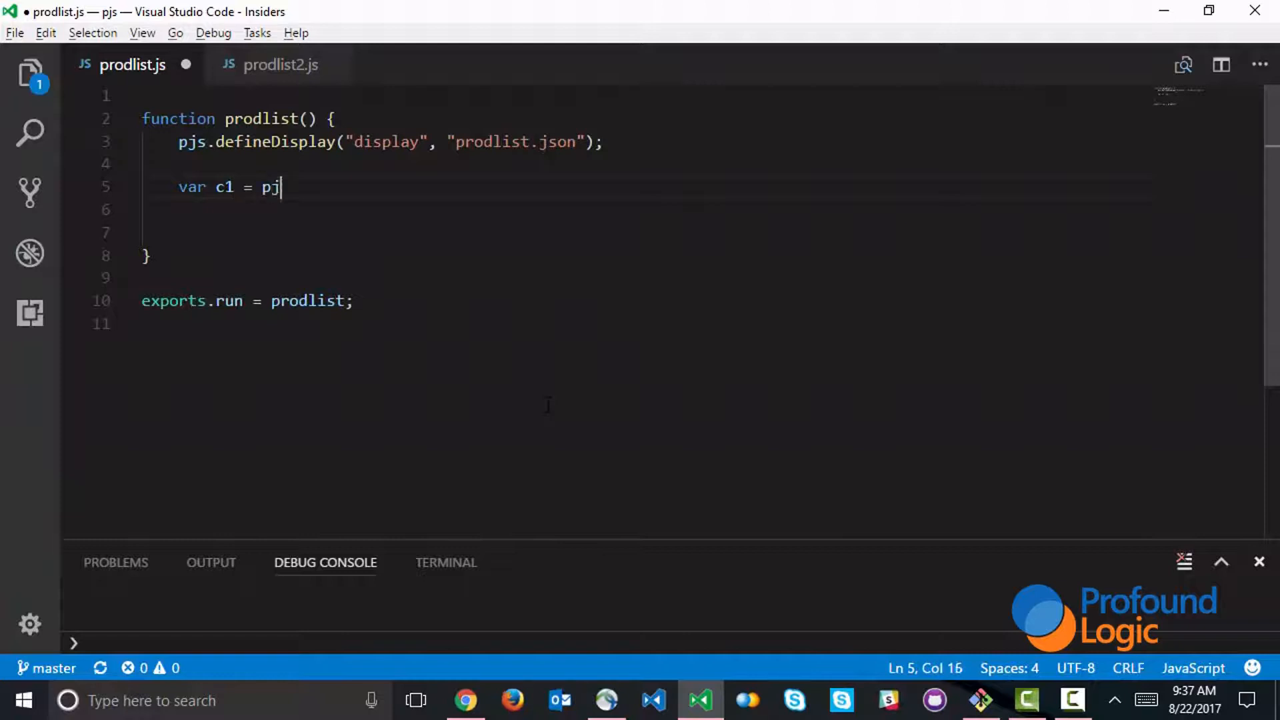
pyautogui.write('s.allocS')
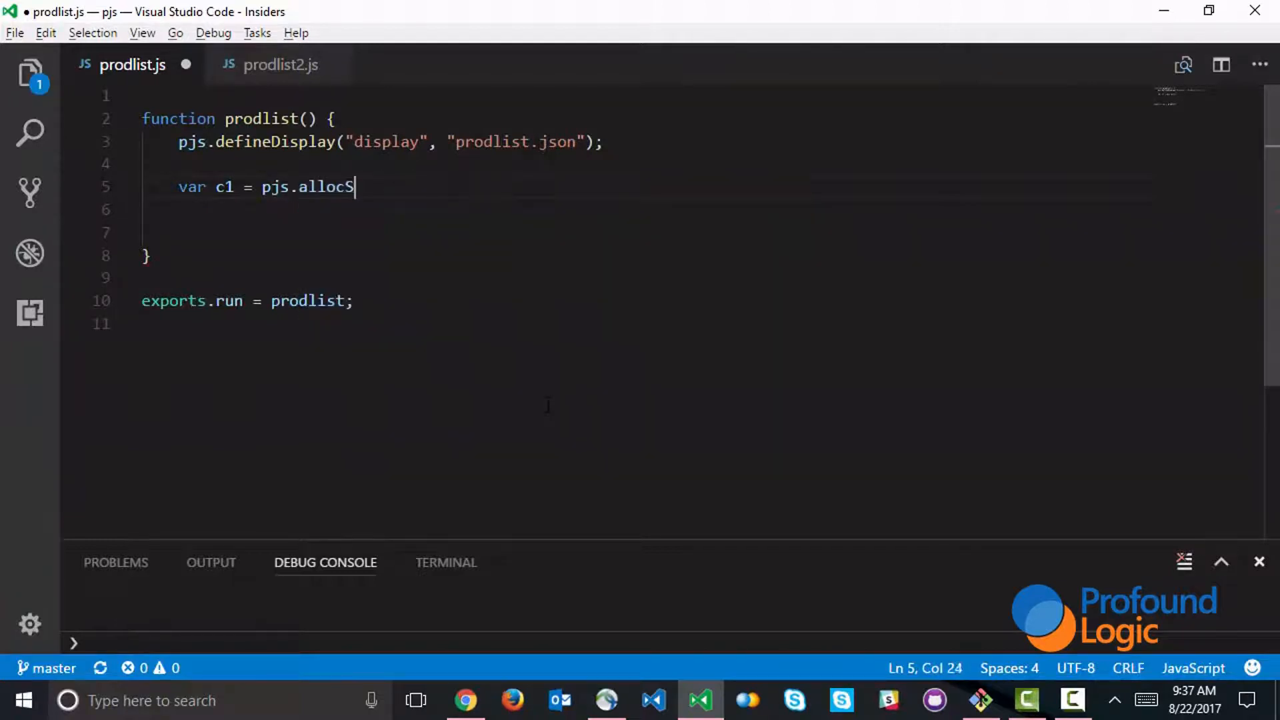
pyautogui.write('tmt();')
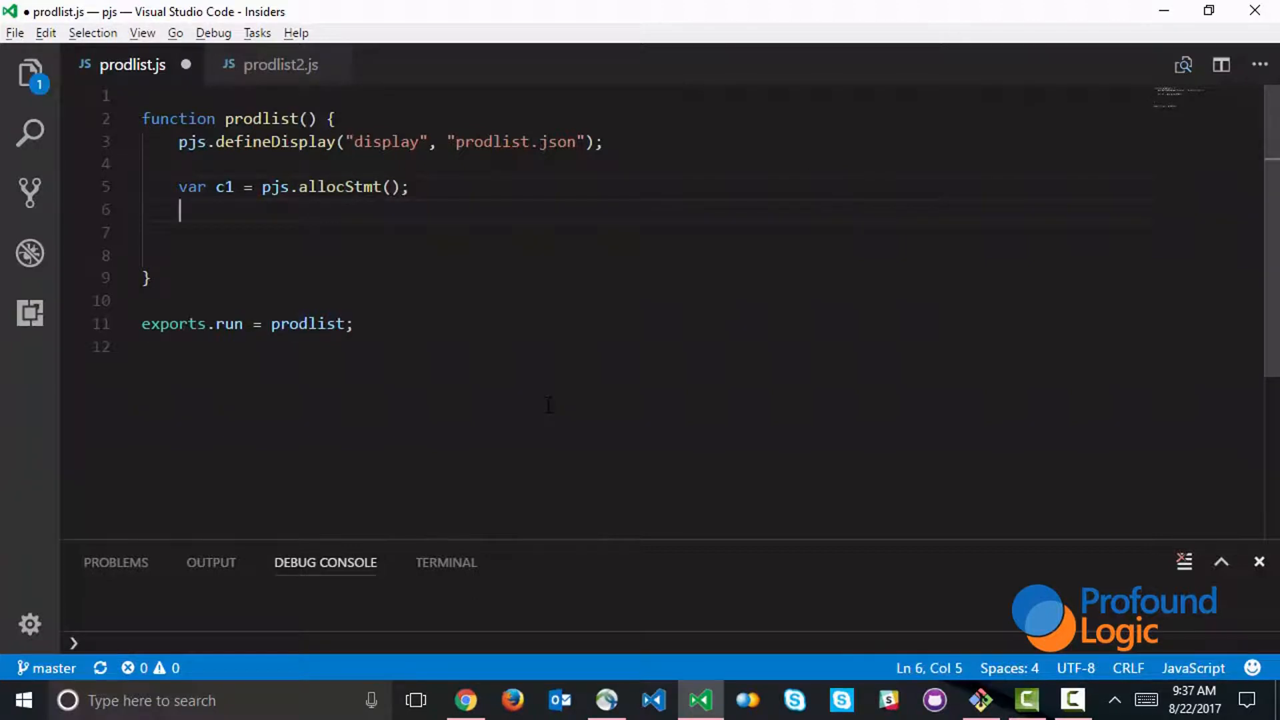
# Run SELECT * FROM PRODUCTSP on c1 and fetch the results into ds.
pyautogui.write('c')
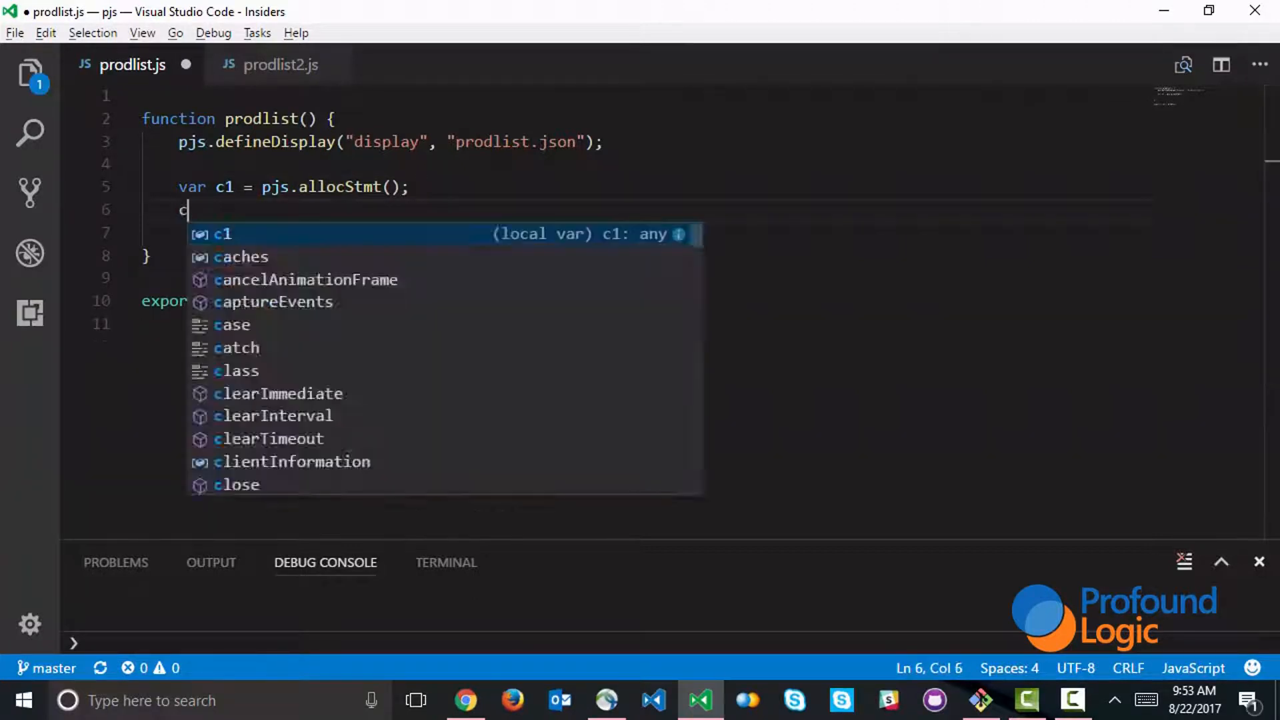
pyautogui.write('1.execut')
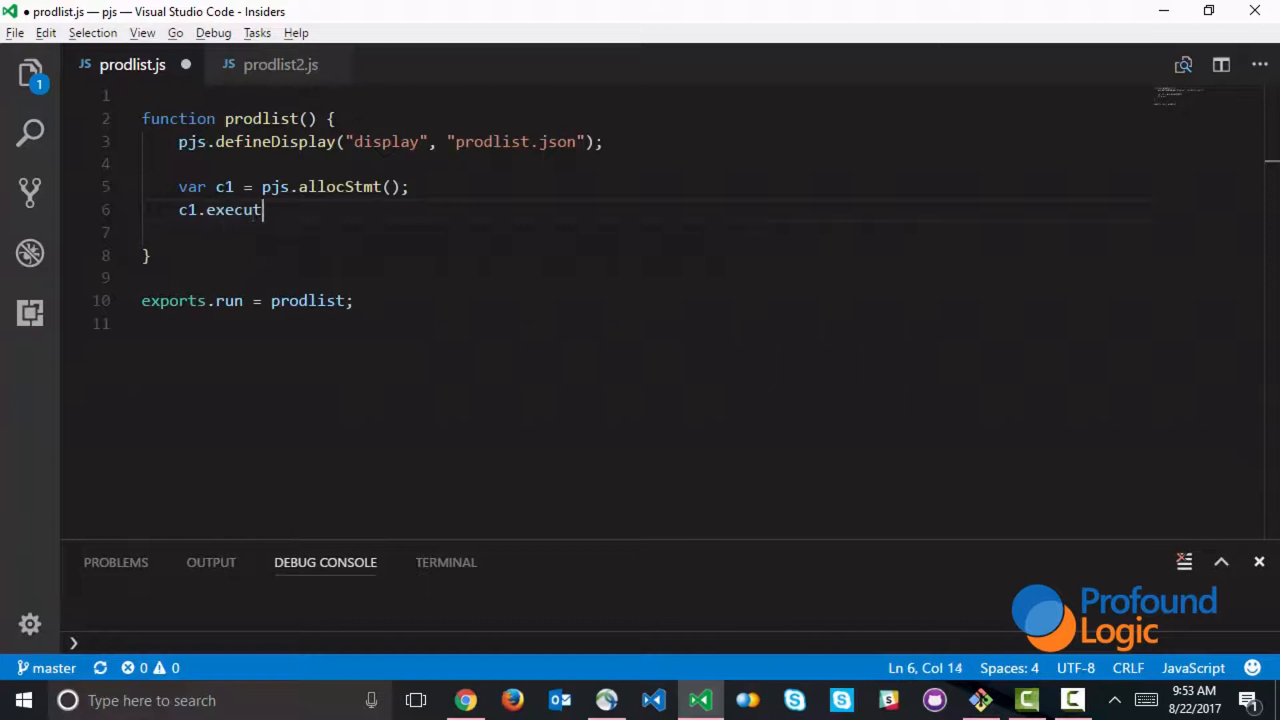
pyautogui.write('eDirect()')
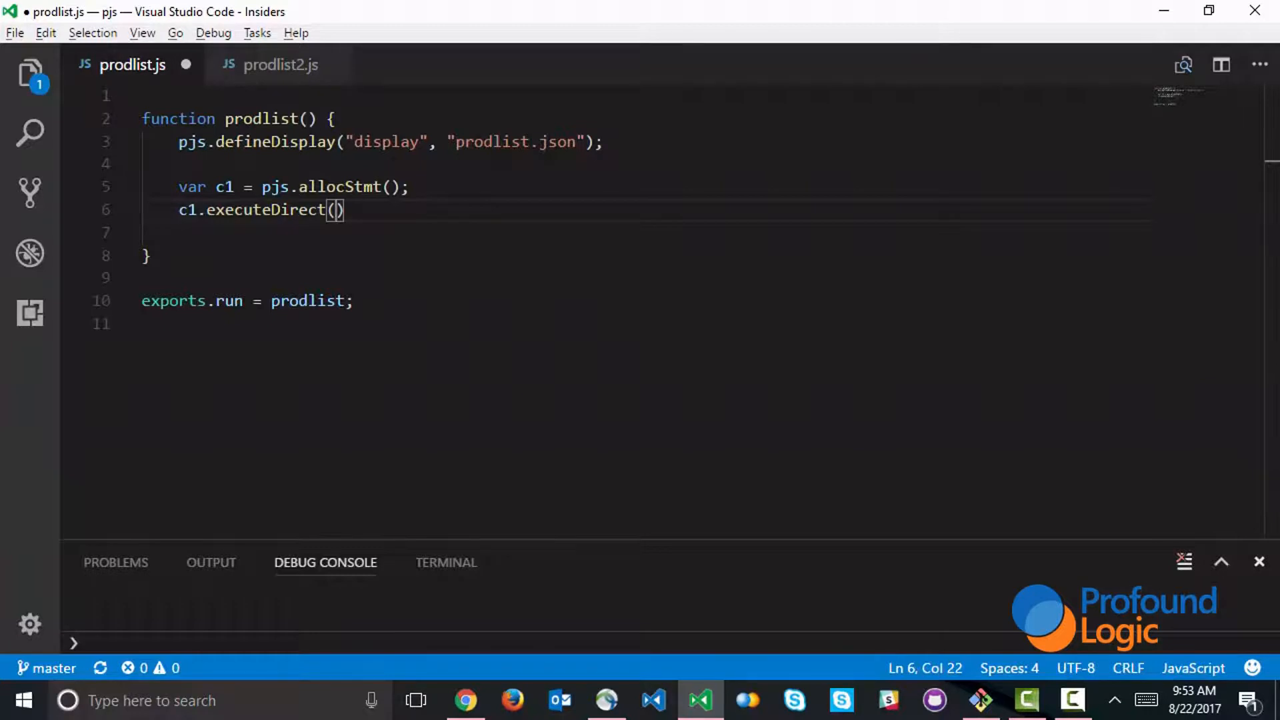
pyautogui.write('"SELECT *"')
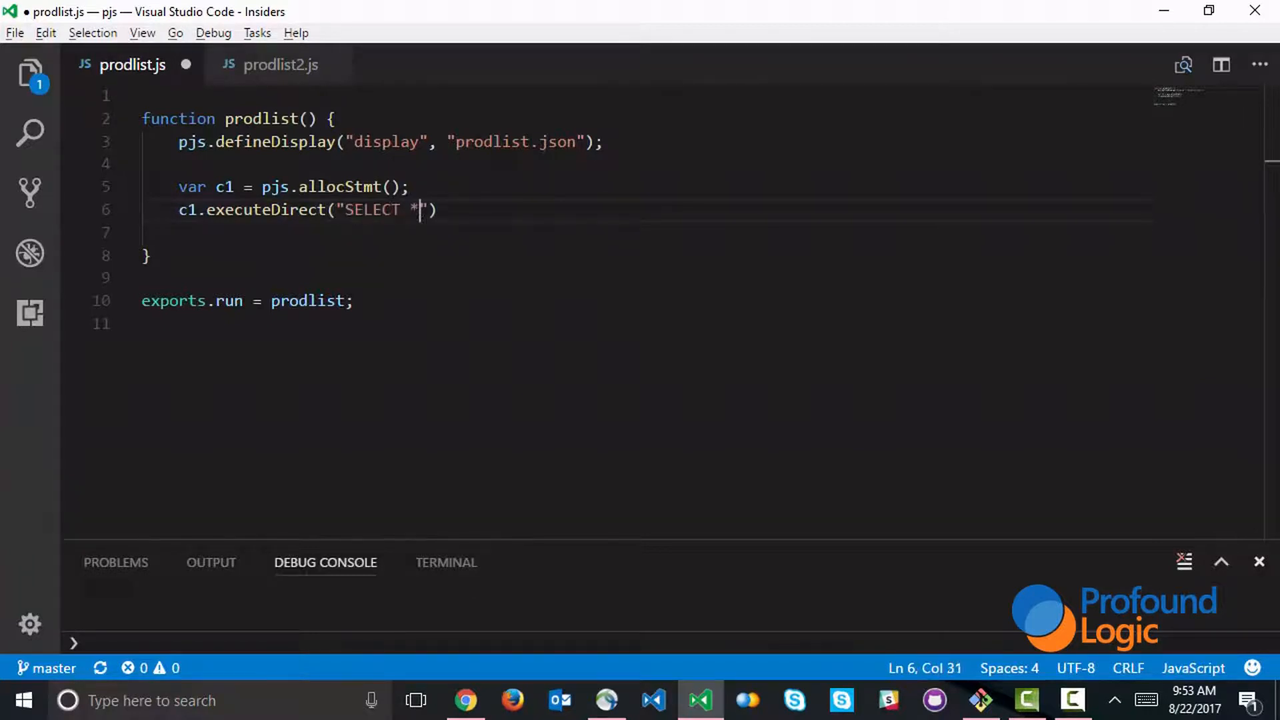
pyautogui.write('FROM PRODUC')
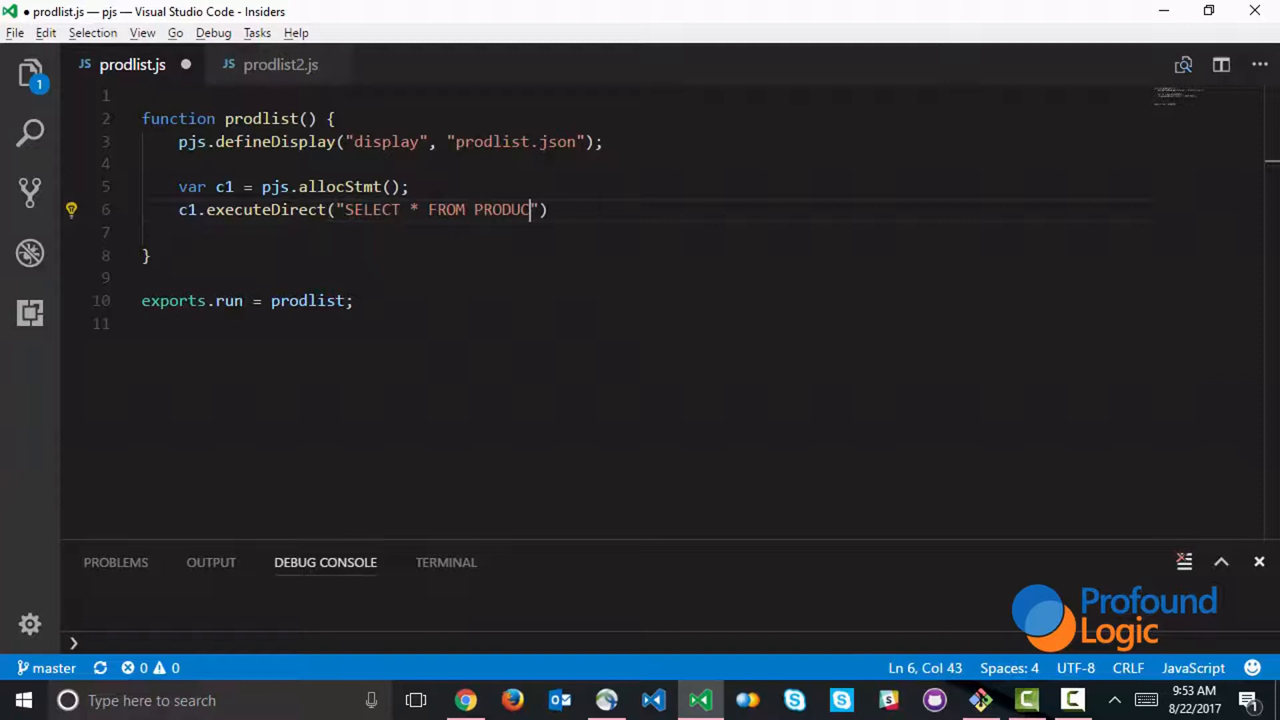
pyautogui.write('TSP')
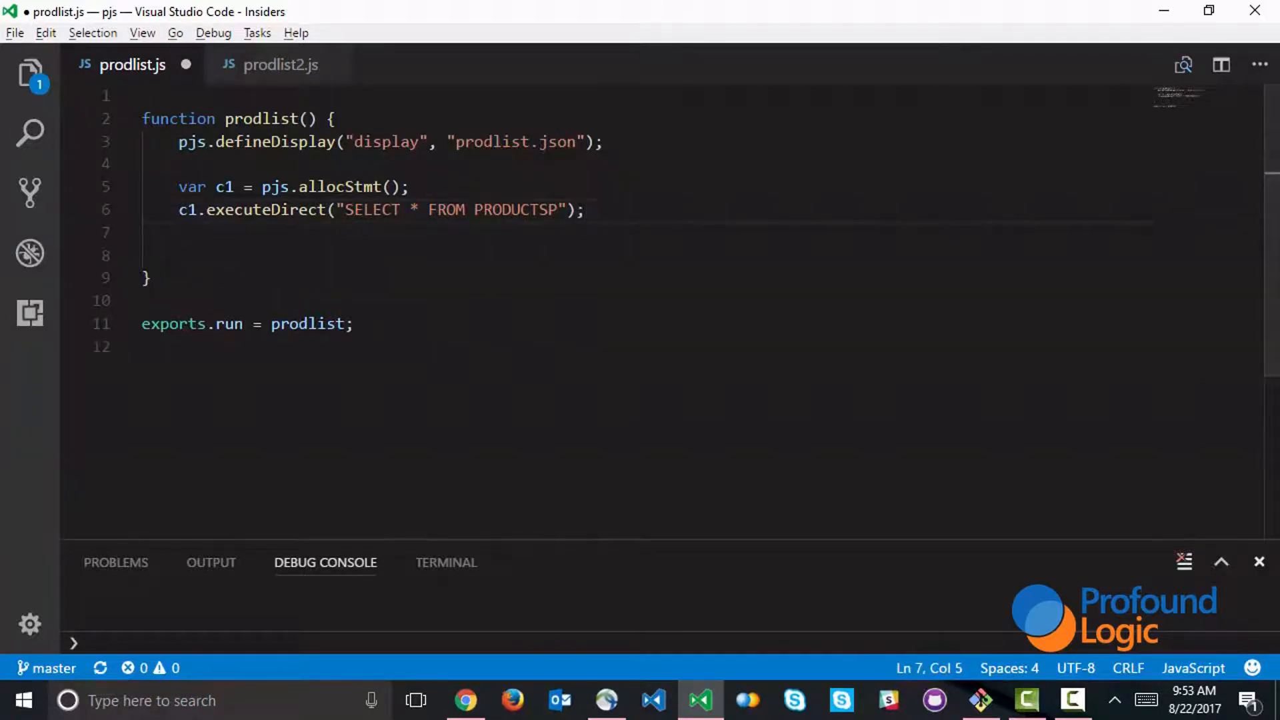
pyautogui.write('pjs.fetch(c1,')
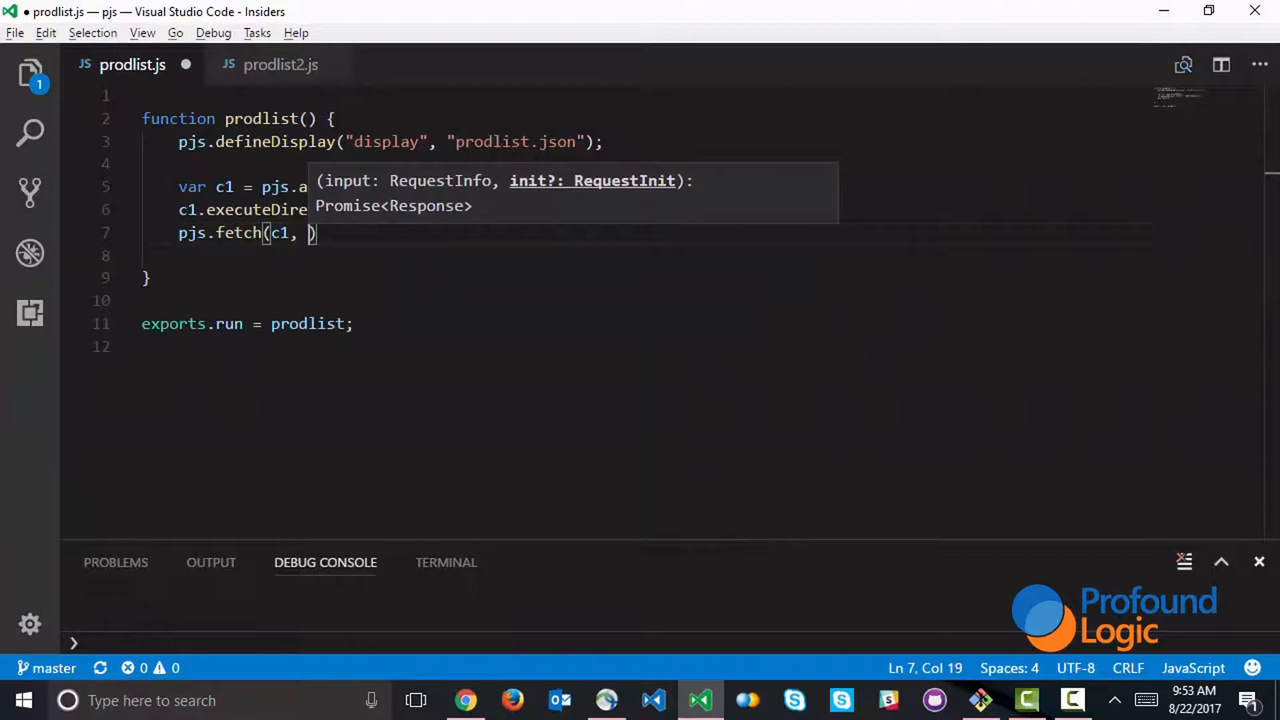
pyautogui.write('ds')
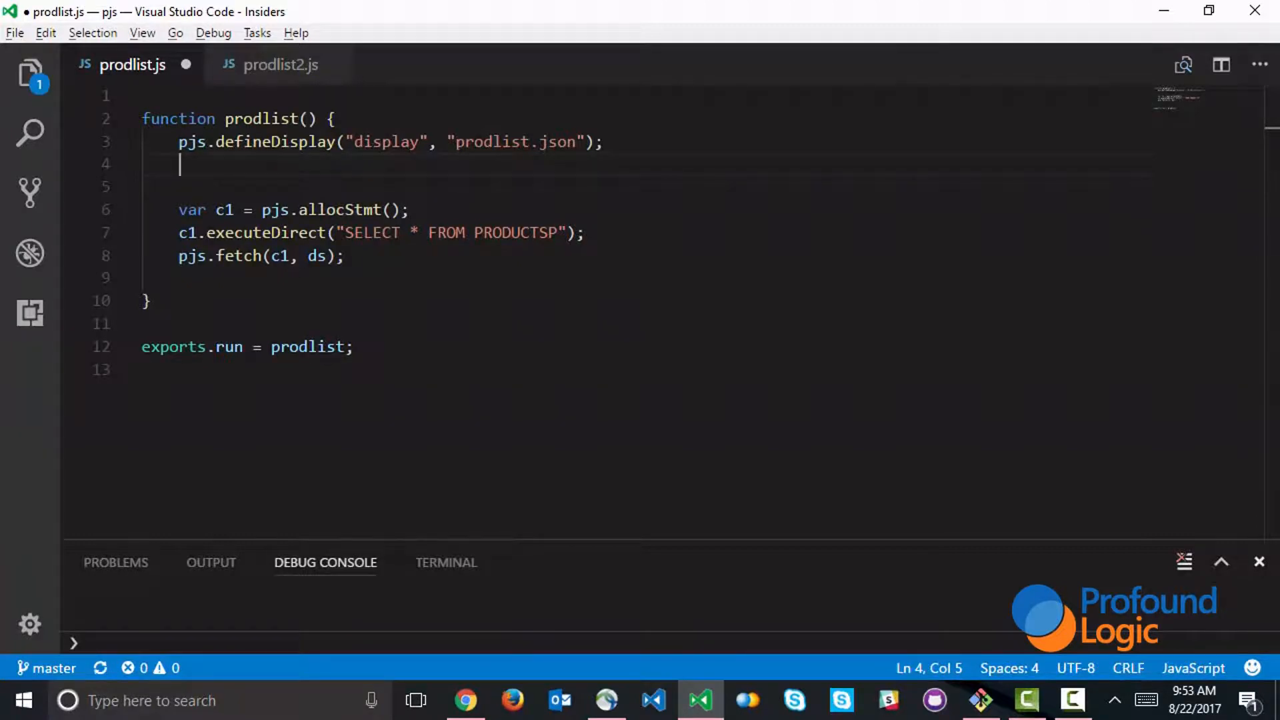
# Complete the ds pjs.define as a "data structure" with extName "PRODUCTSP".
pyautogui.write('pjs.define("d')
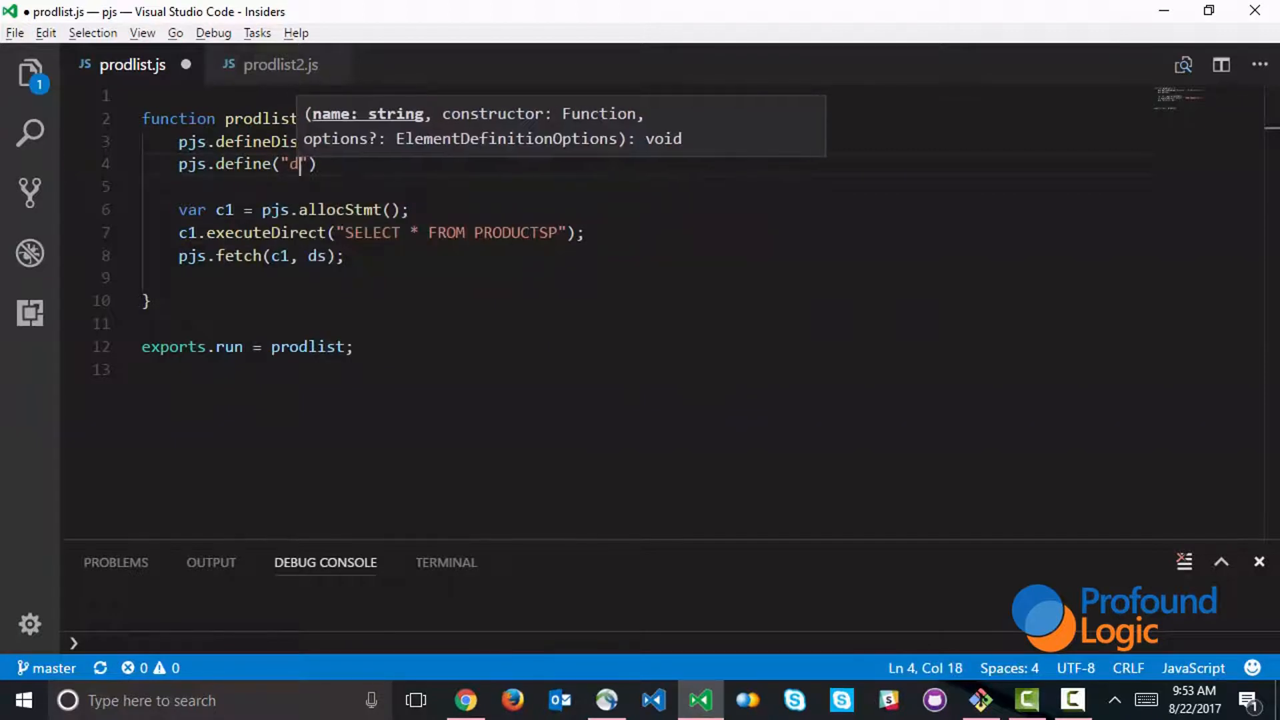
pyautogui.write('s", {}')
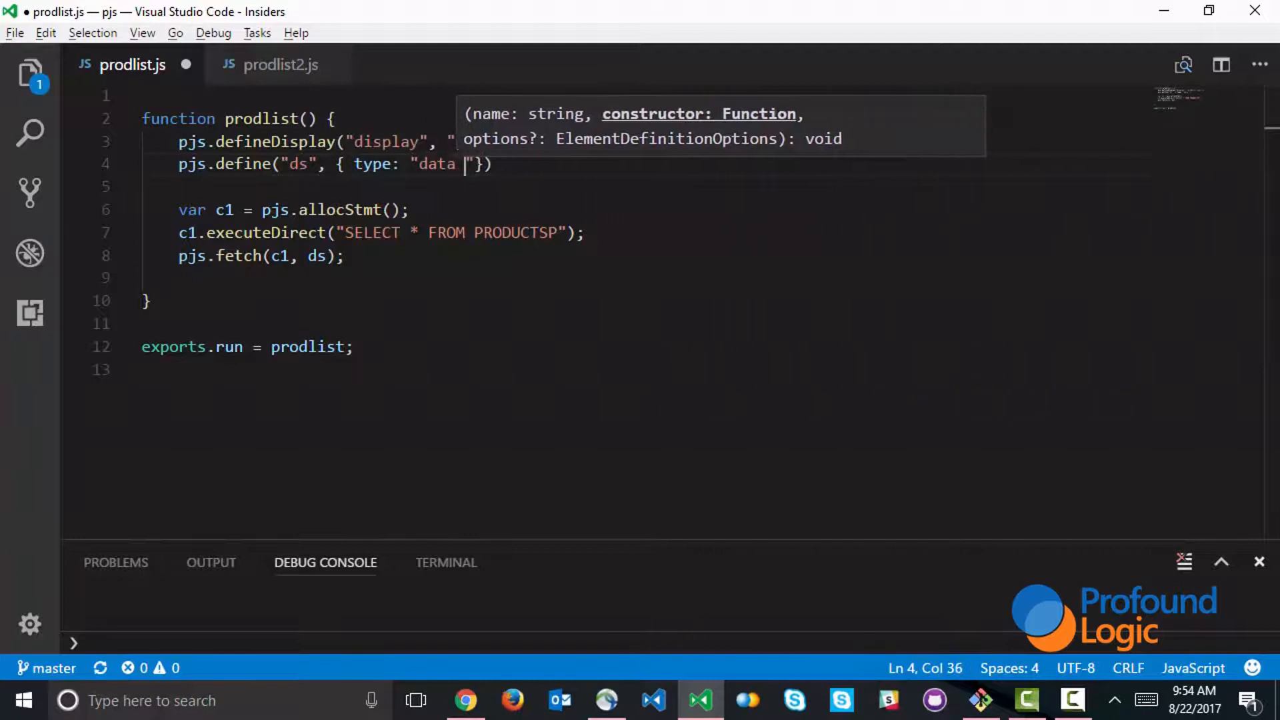
pyautogui.write('structure')
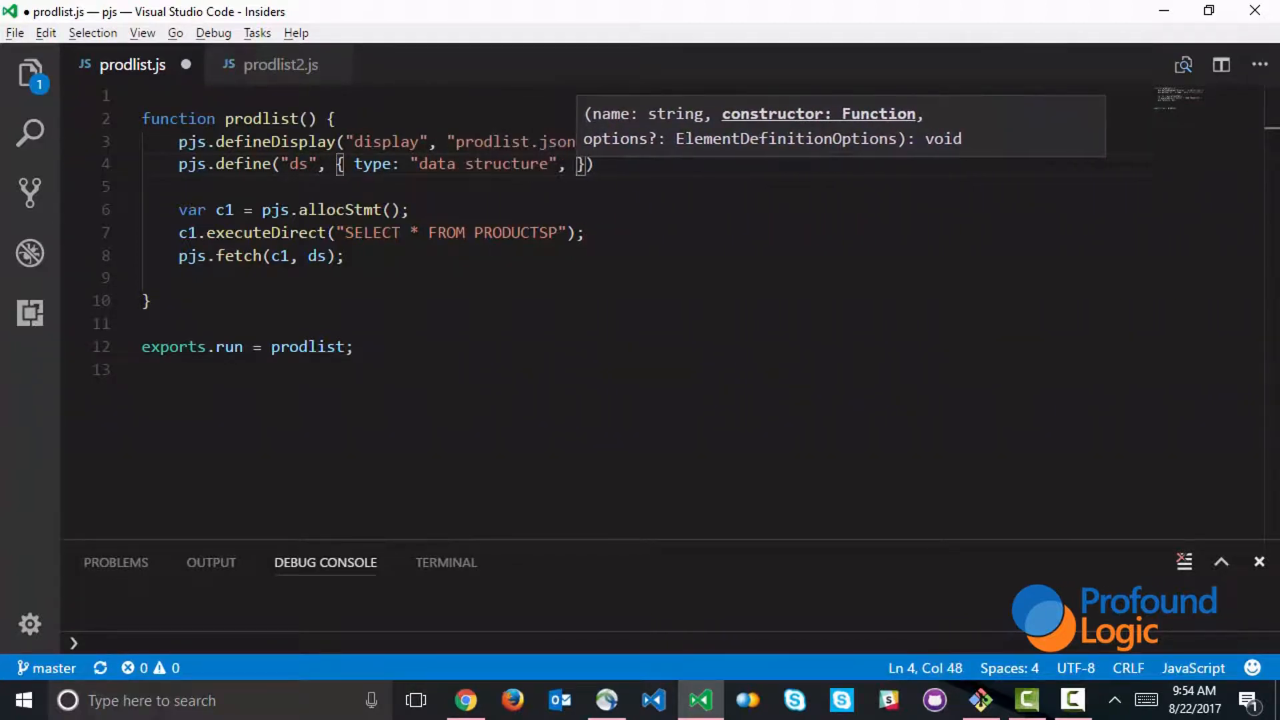
pyautogui.write('extName: "PRODUCTSP"')
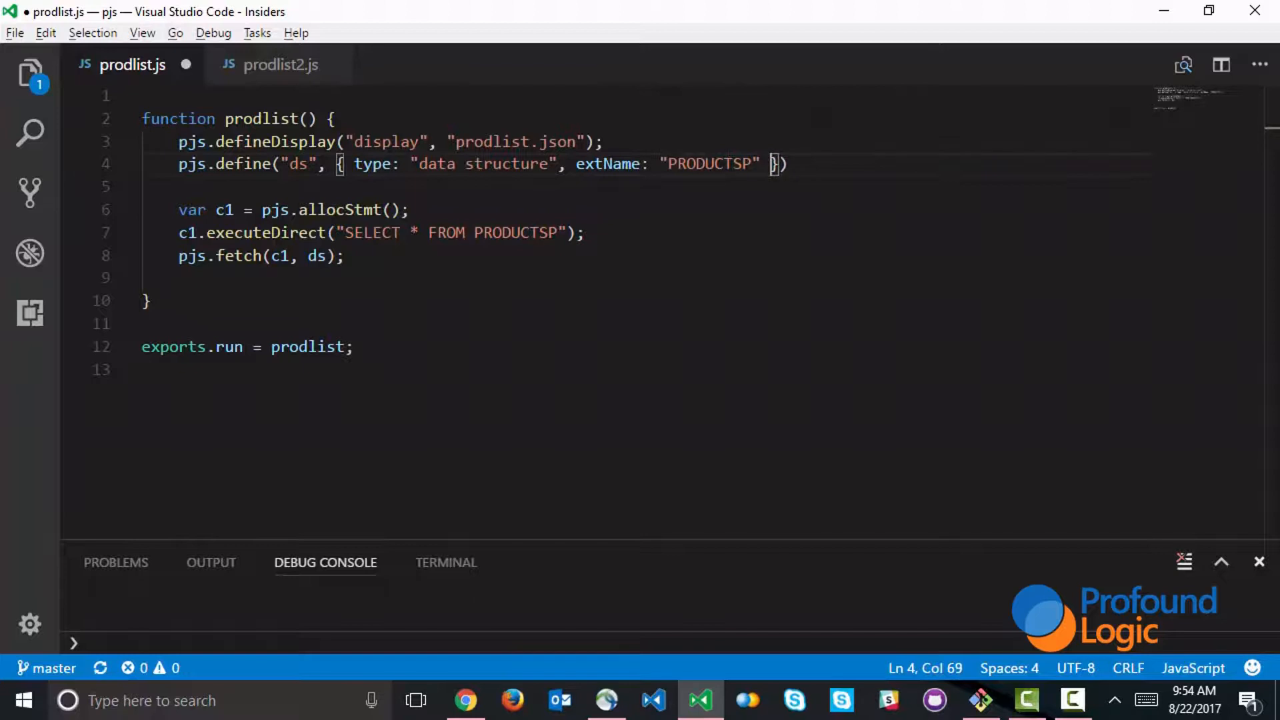
pyautogui.write(';')
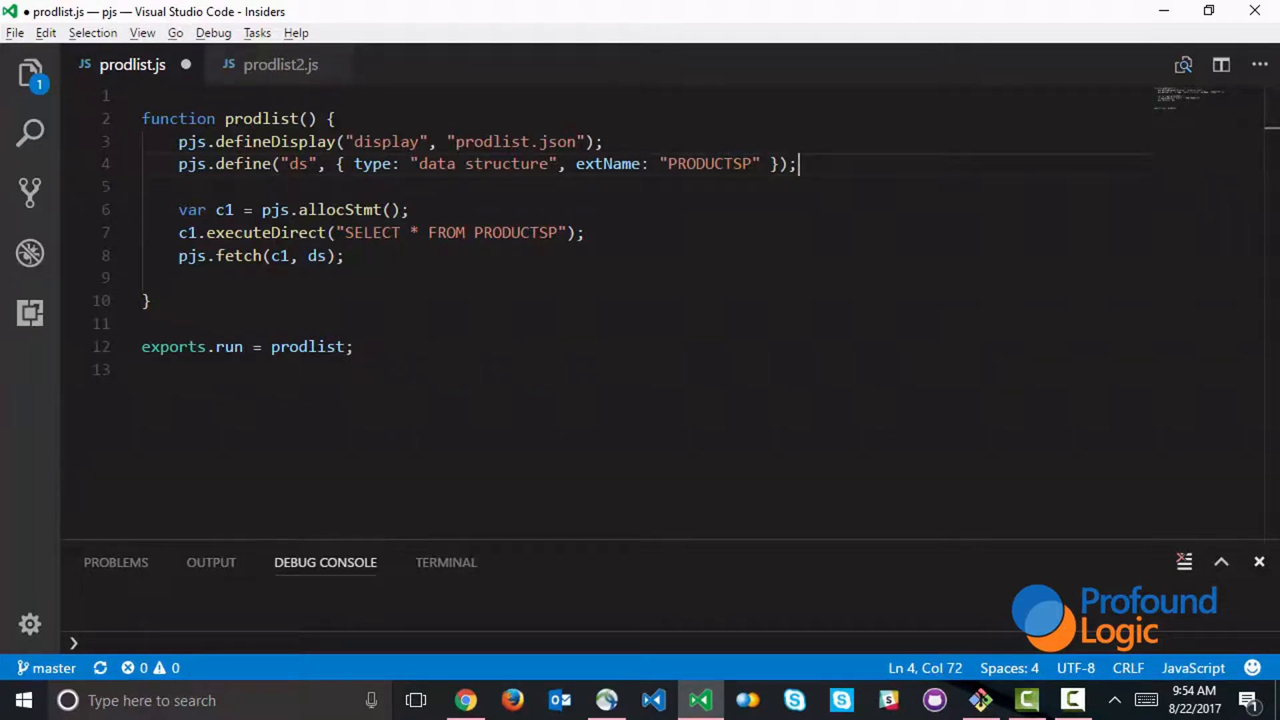
pyautogui.click(584, 233)
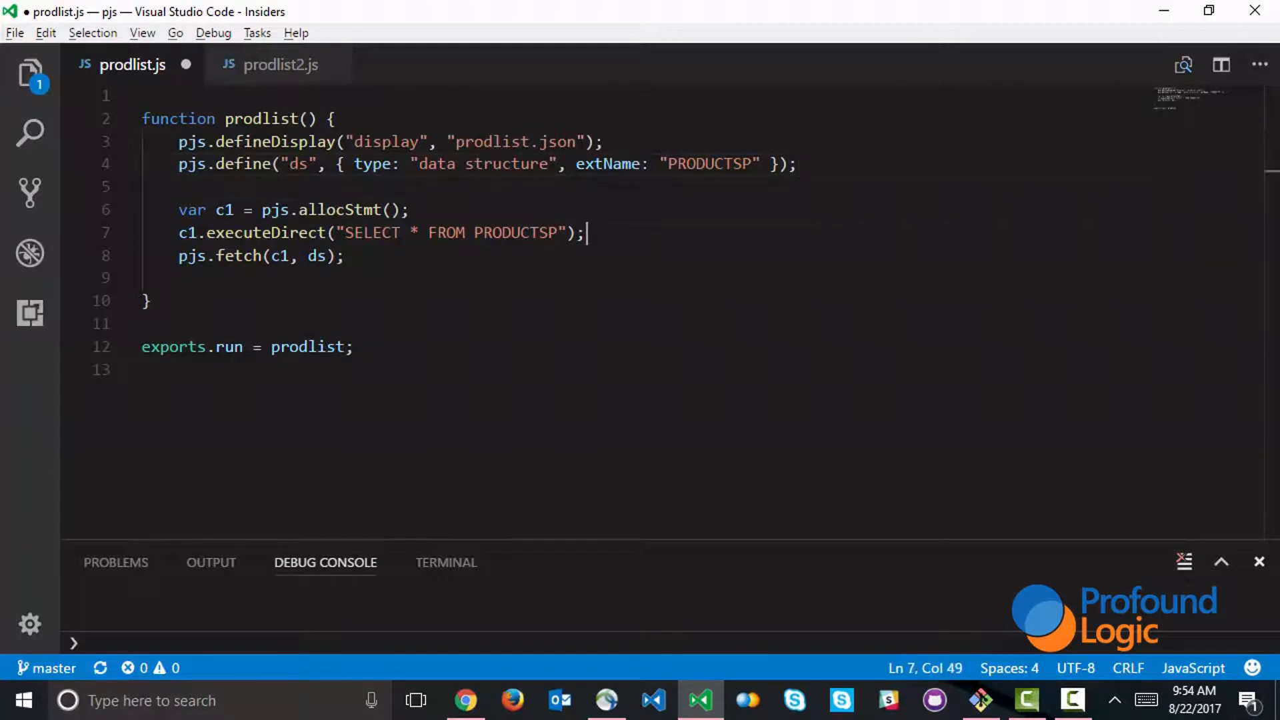
# Add a while (c1.hasMoreRows()) loop that refetches rows with pjs.fetch(c1, ds).
pyautogui.write('w')
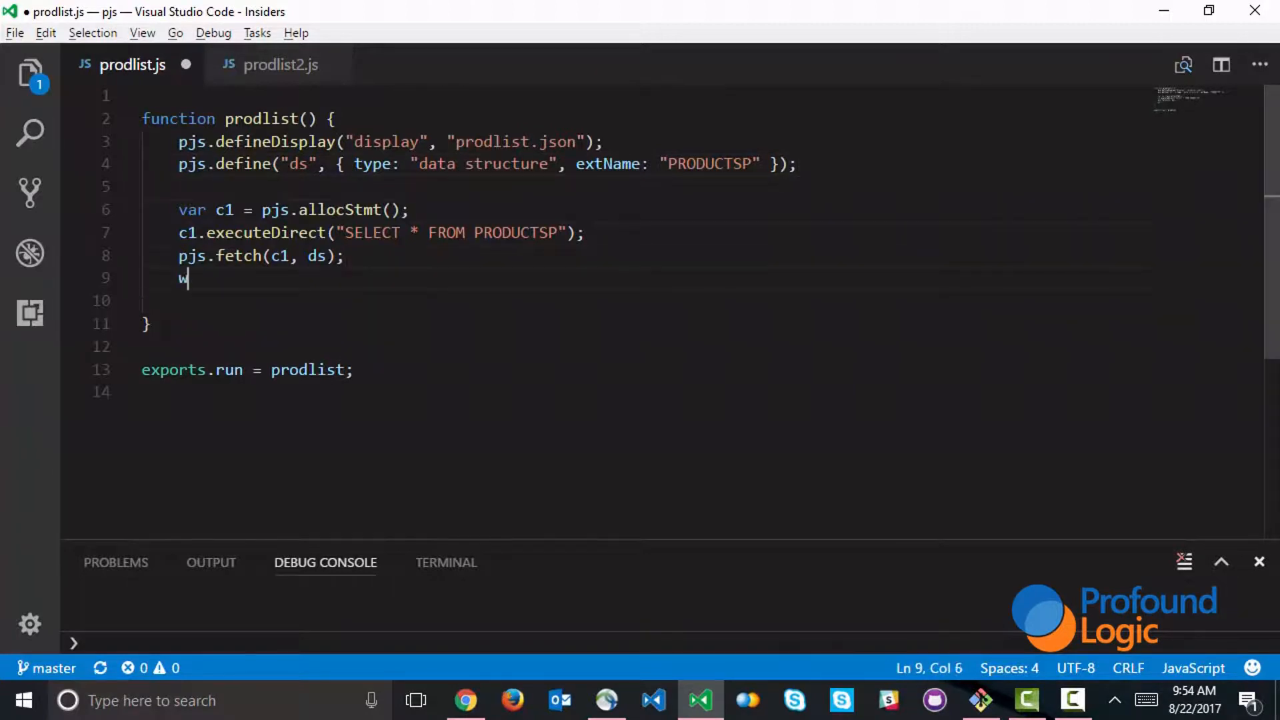
pyautogui.write('hile (pjs.')
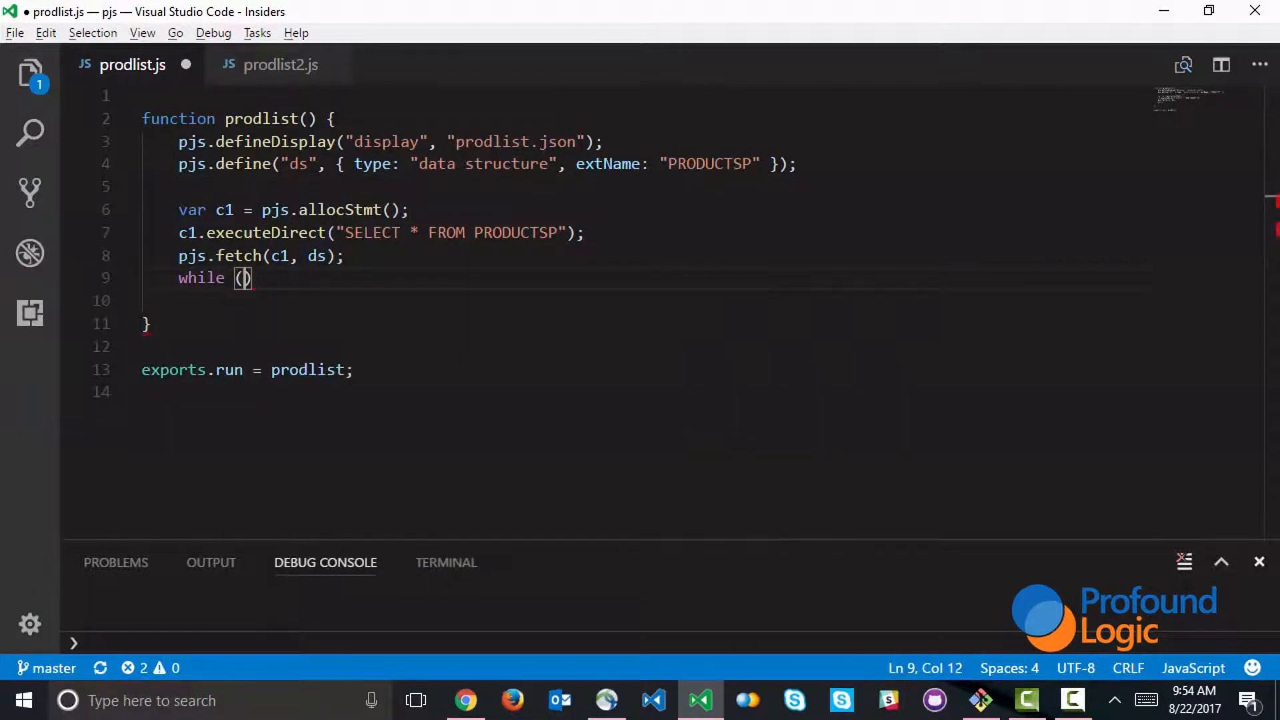
pyautogui.write('c1.')
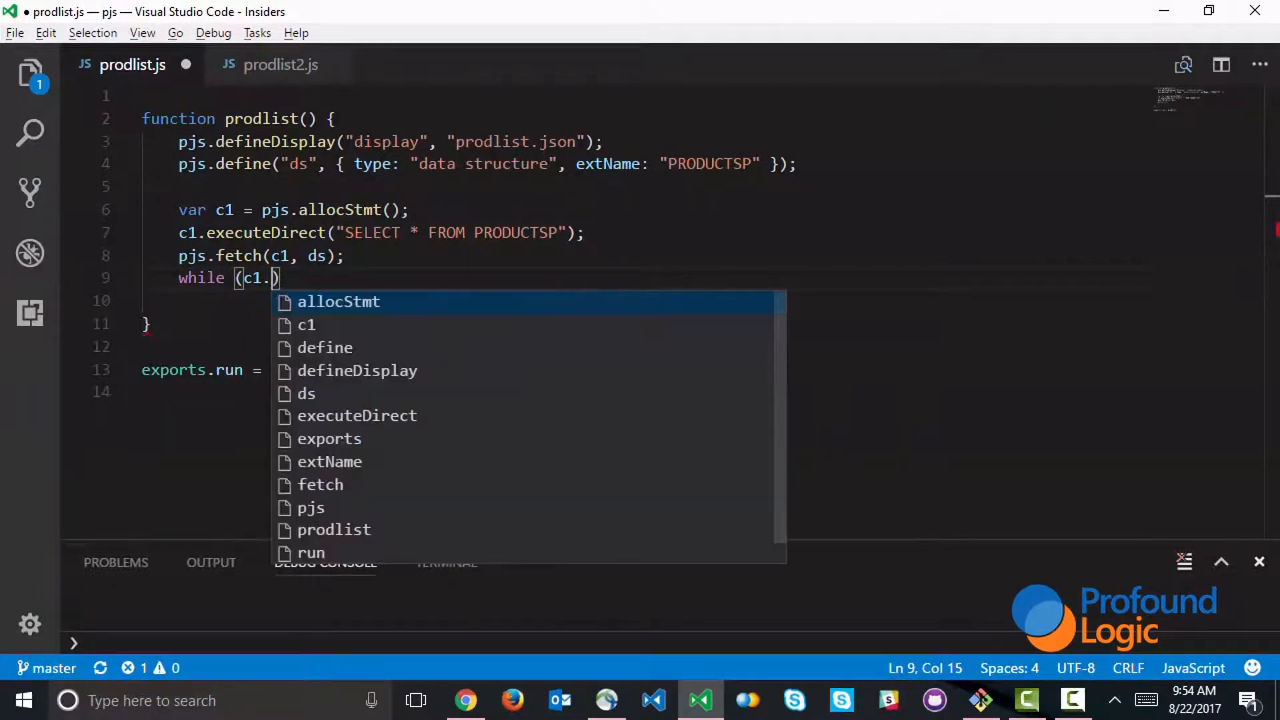
pyautogui.write('hasMoreRo')
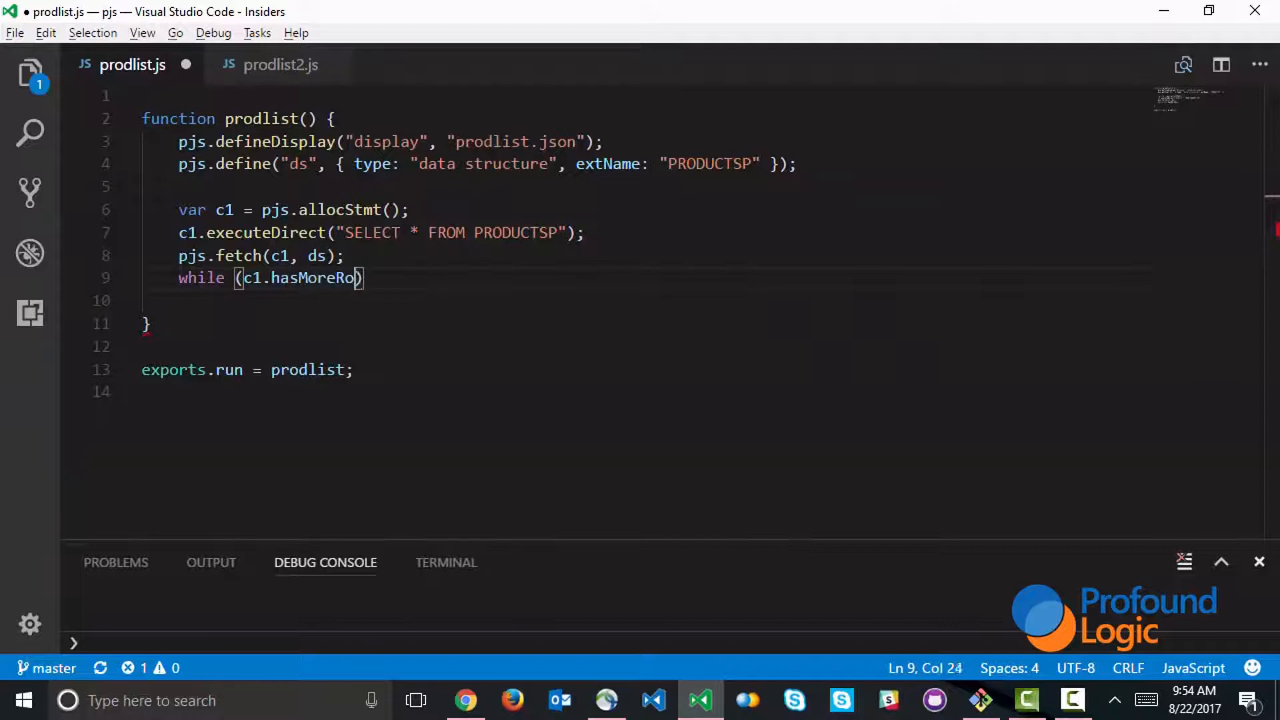
pyautogui.write('ws()) {')
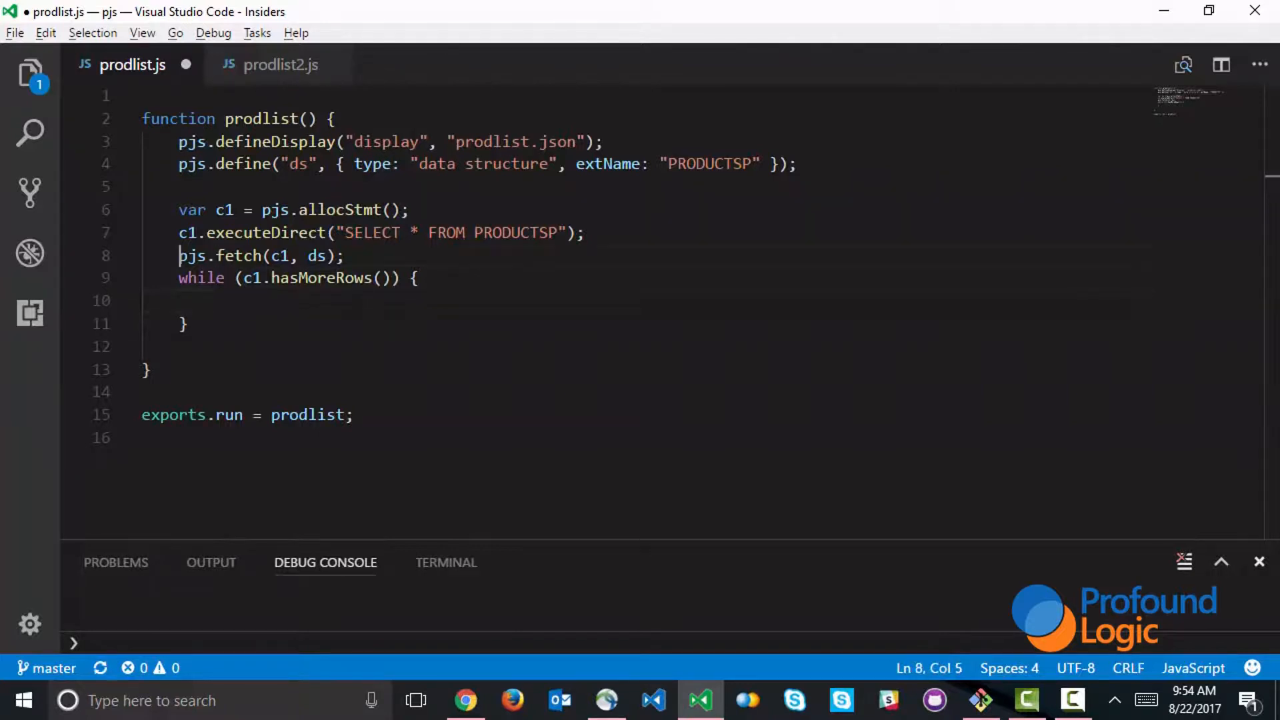
pyautogui.write('pjs.fetch(c1, ds);')
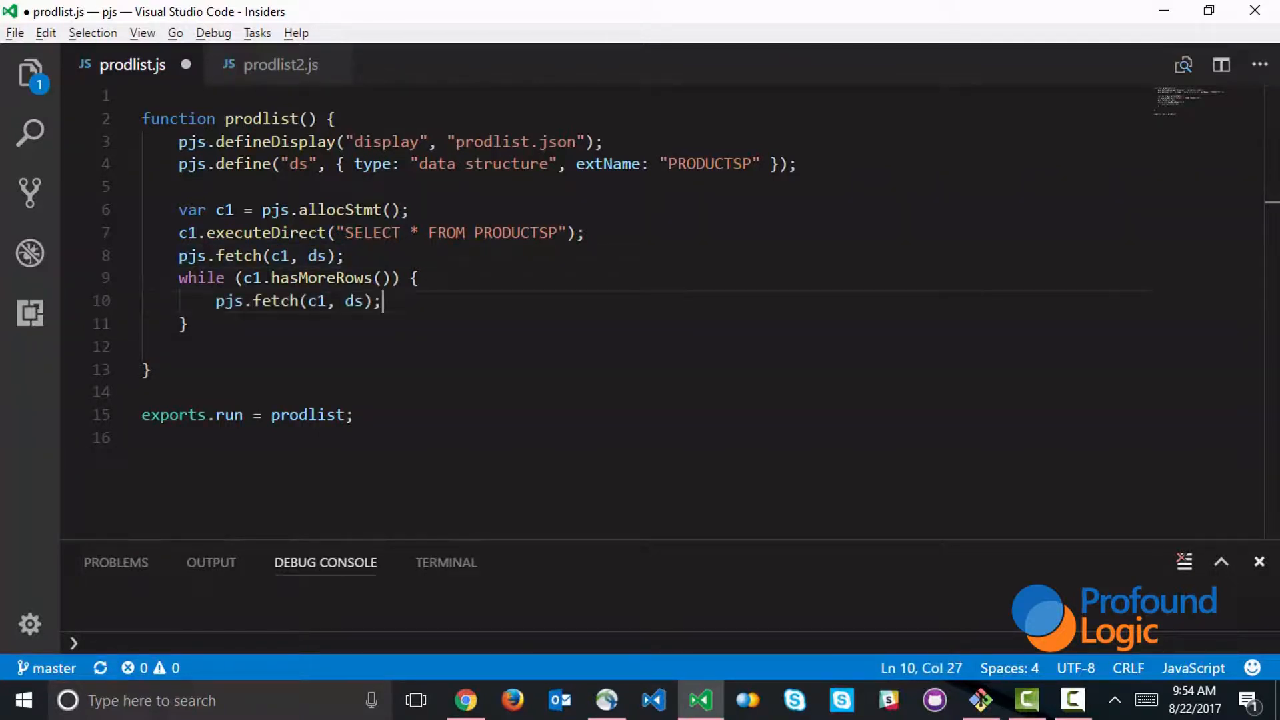
# Write each row with display.grid1.write() in the loop, then call display.screen1.execute().
pyautogui.press('Enter')
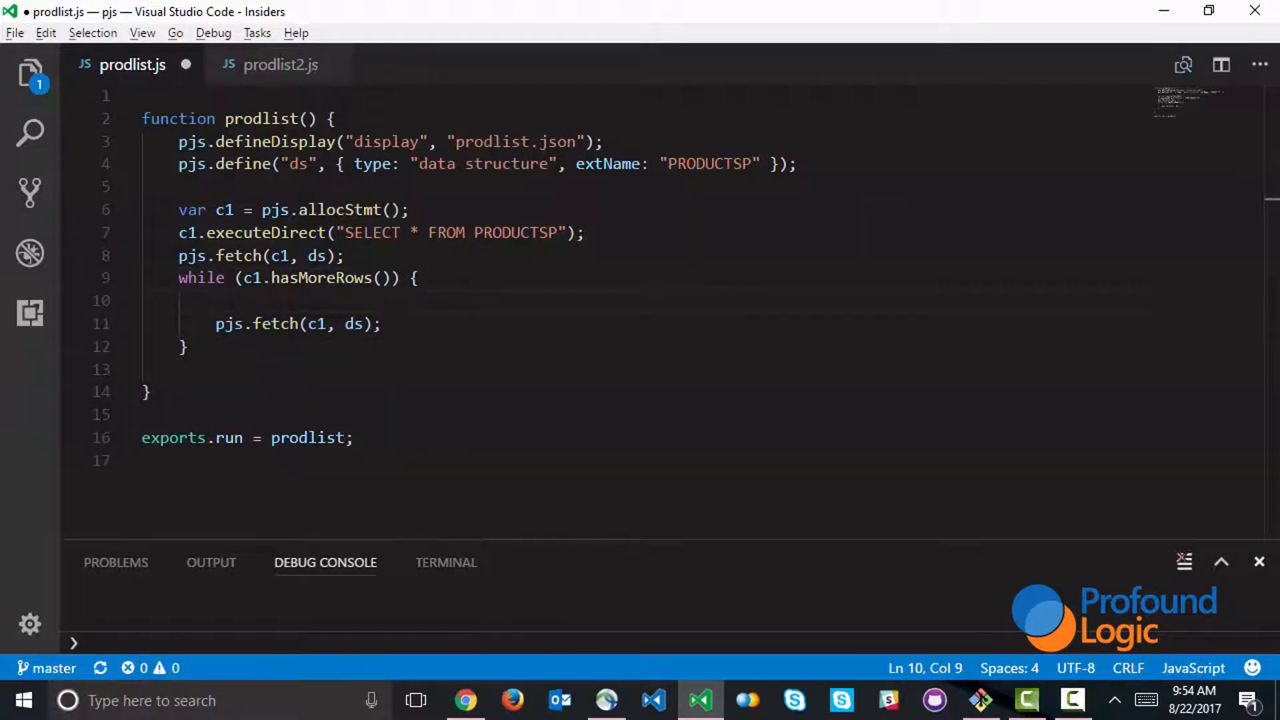
pyautogui.write('display.')
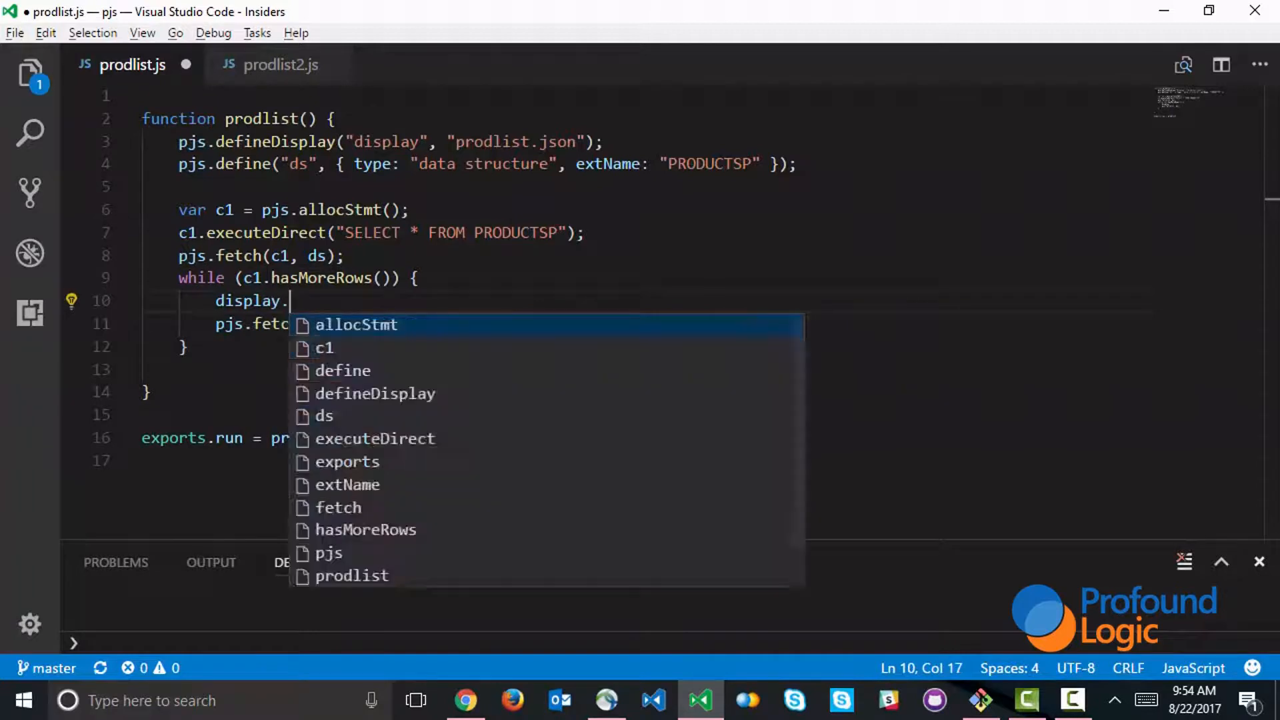
pyautogui.write('grid1.write')
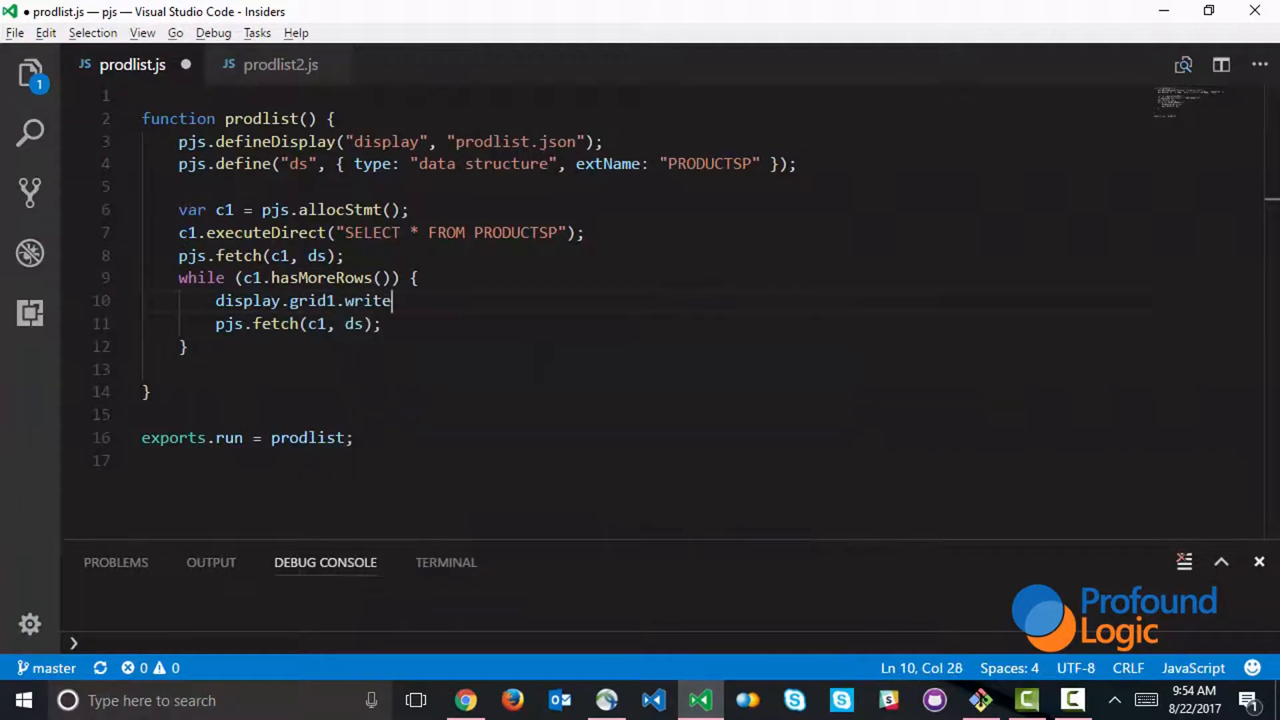
pyautogui.write('();')
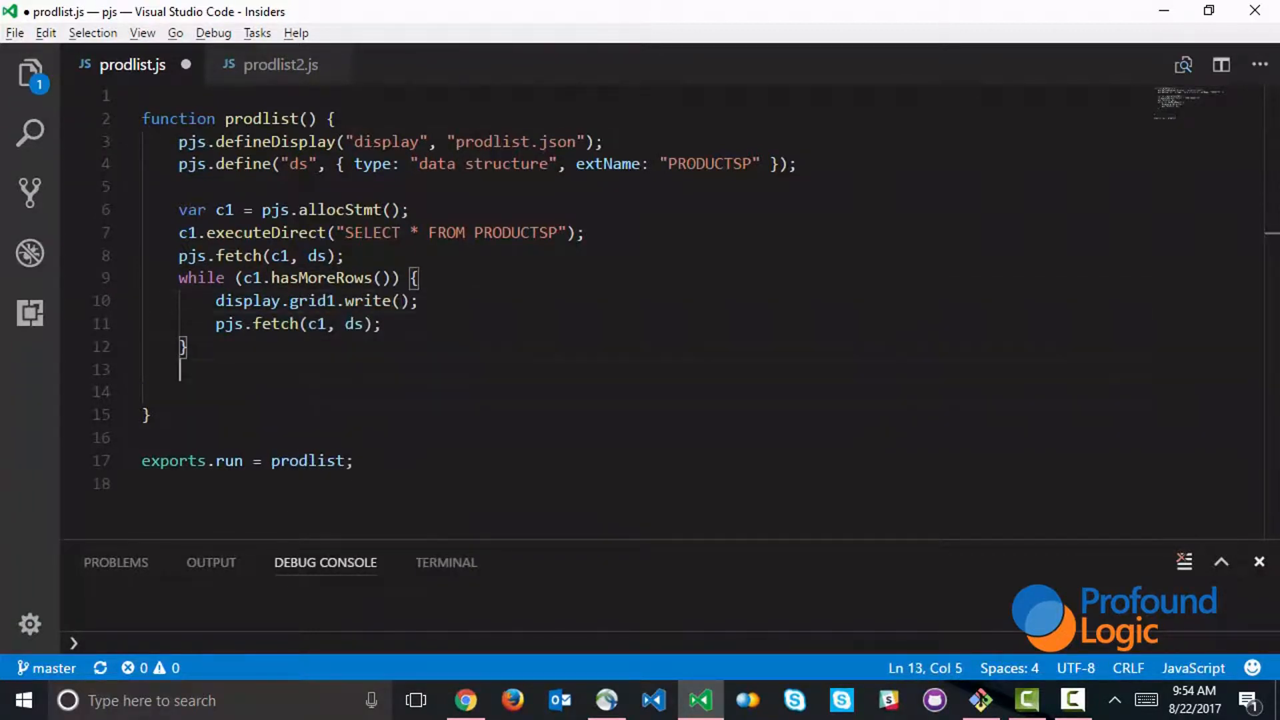
pyautogui.write('displa')
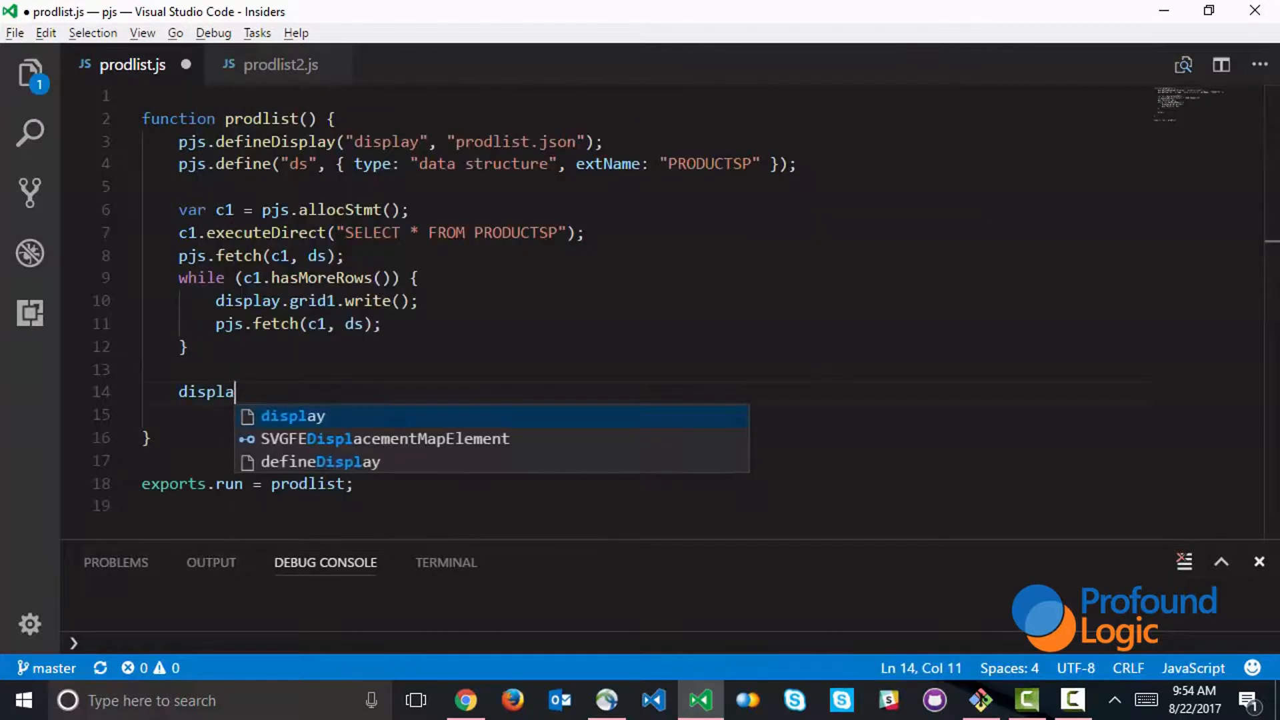
pyautogui.write('y.screen1.')
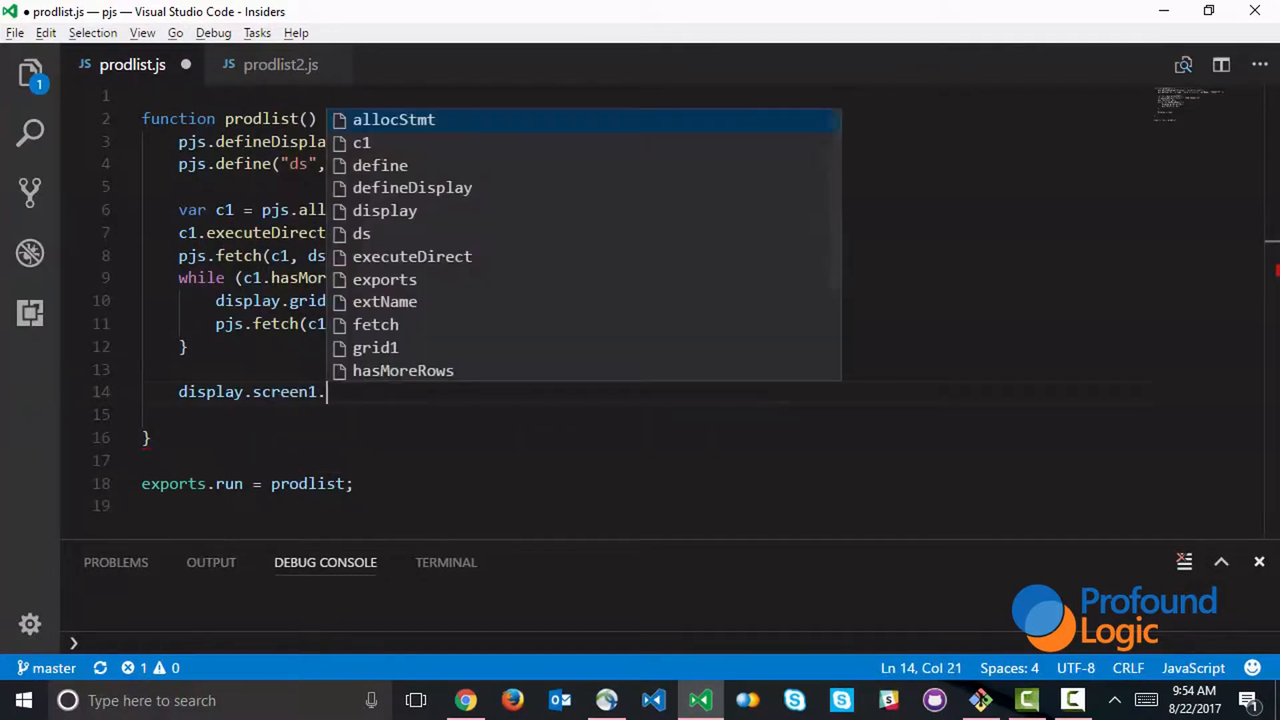
pyautogui.write('execute();')
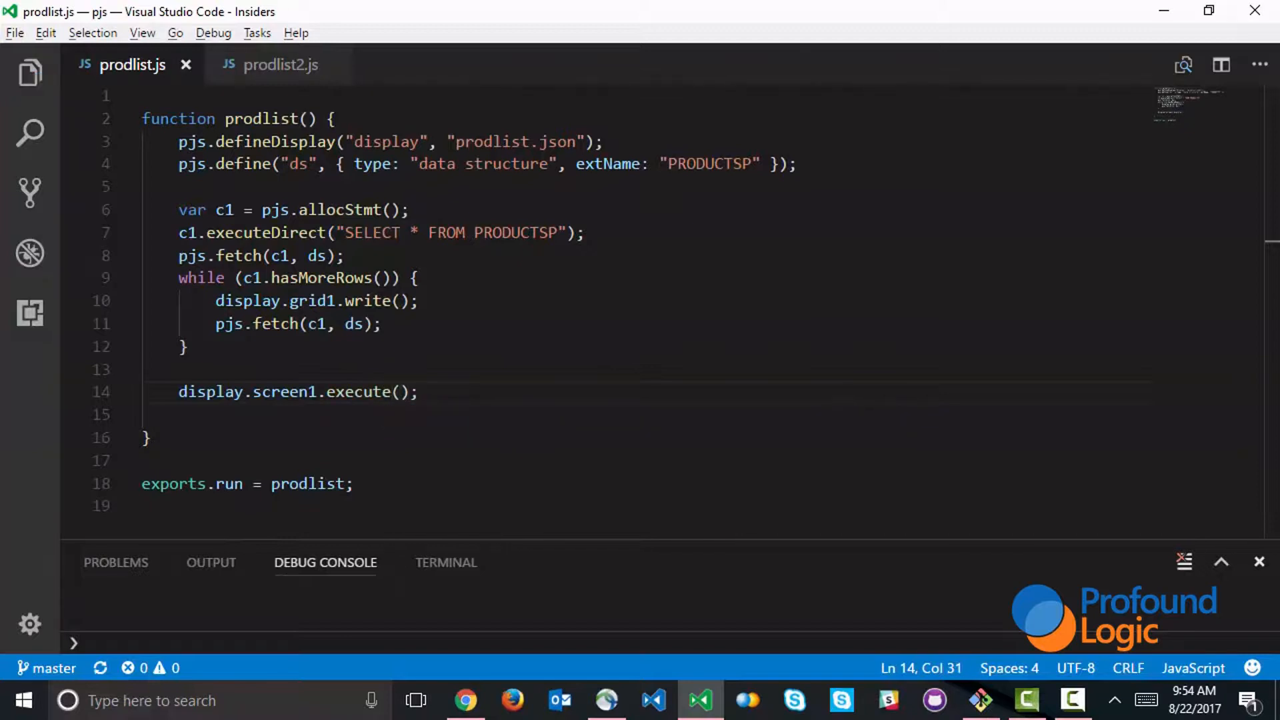
# Run 'call prodlist' in Profound UI and scroll through the Product Listing grid.
pyautogui.click(465, 698)
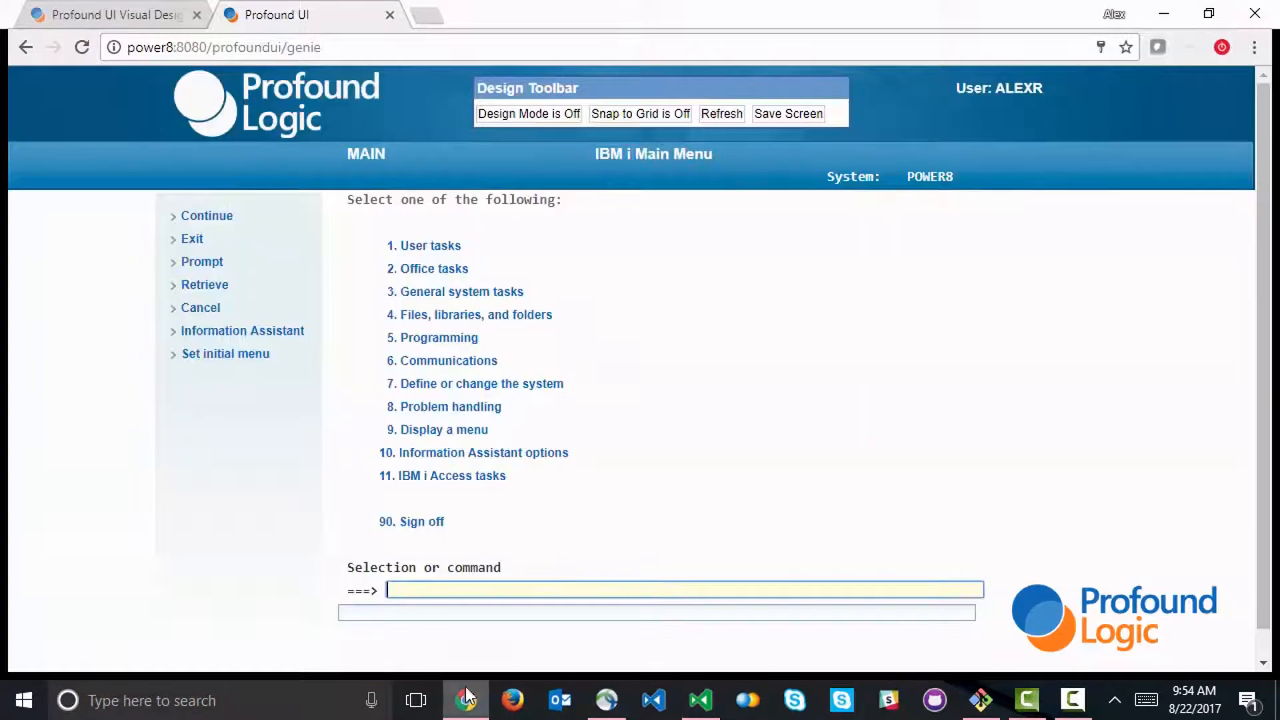
pyautogui.write('call prodlis')
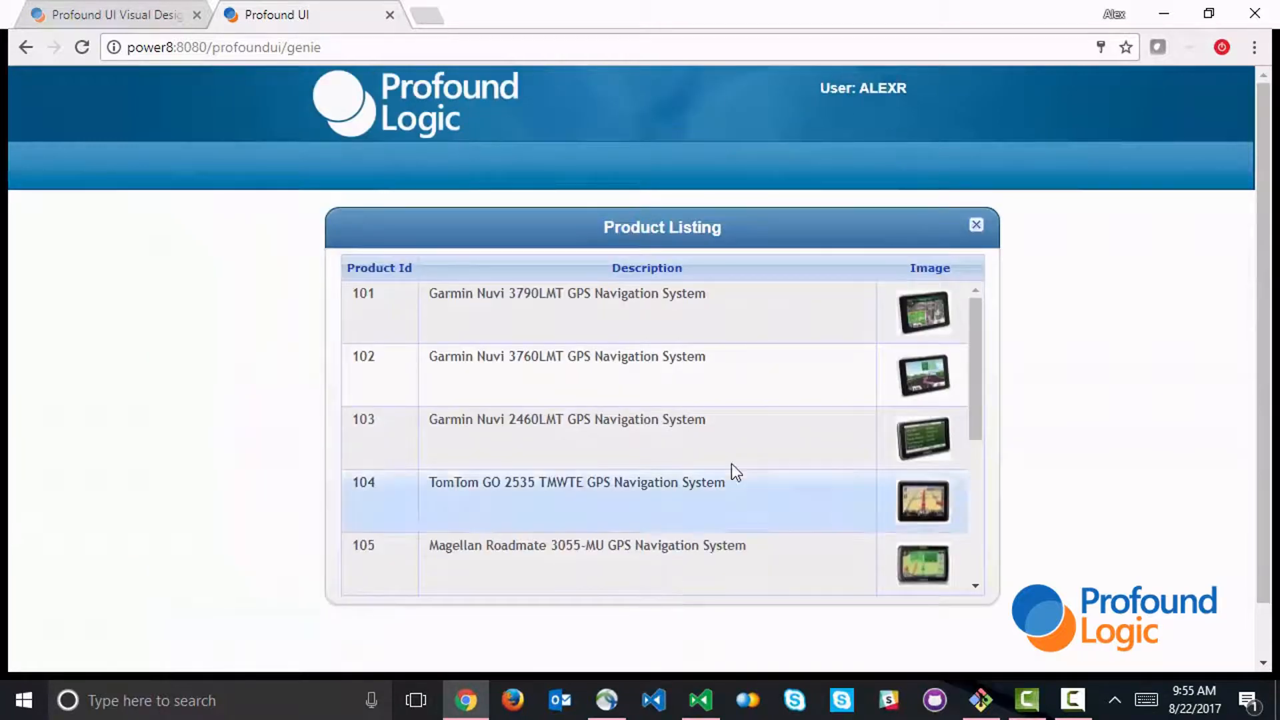
pyautogui.scroll(-3)
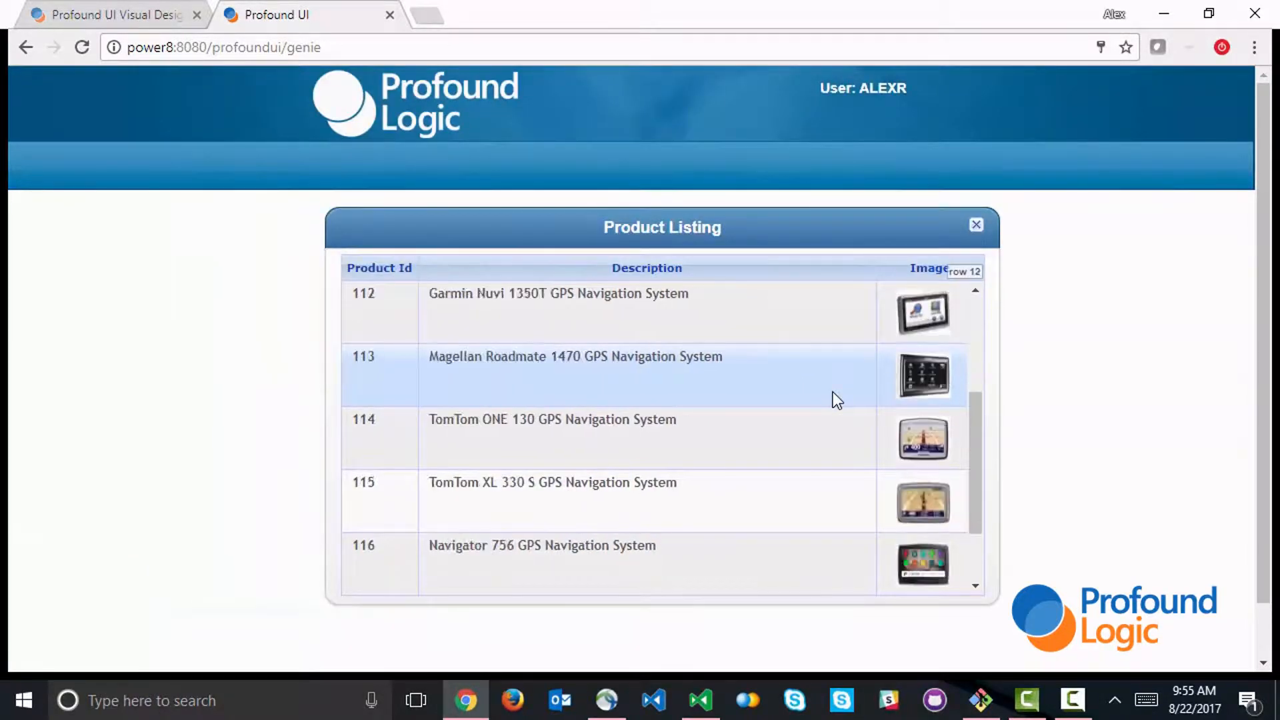
pyautogui.scroll(3)
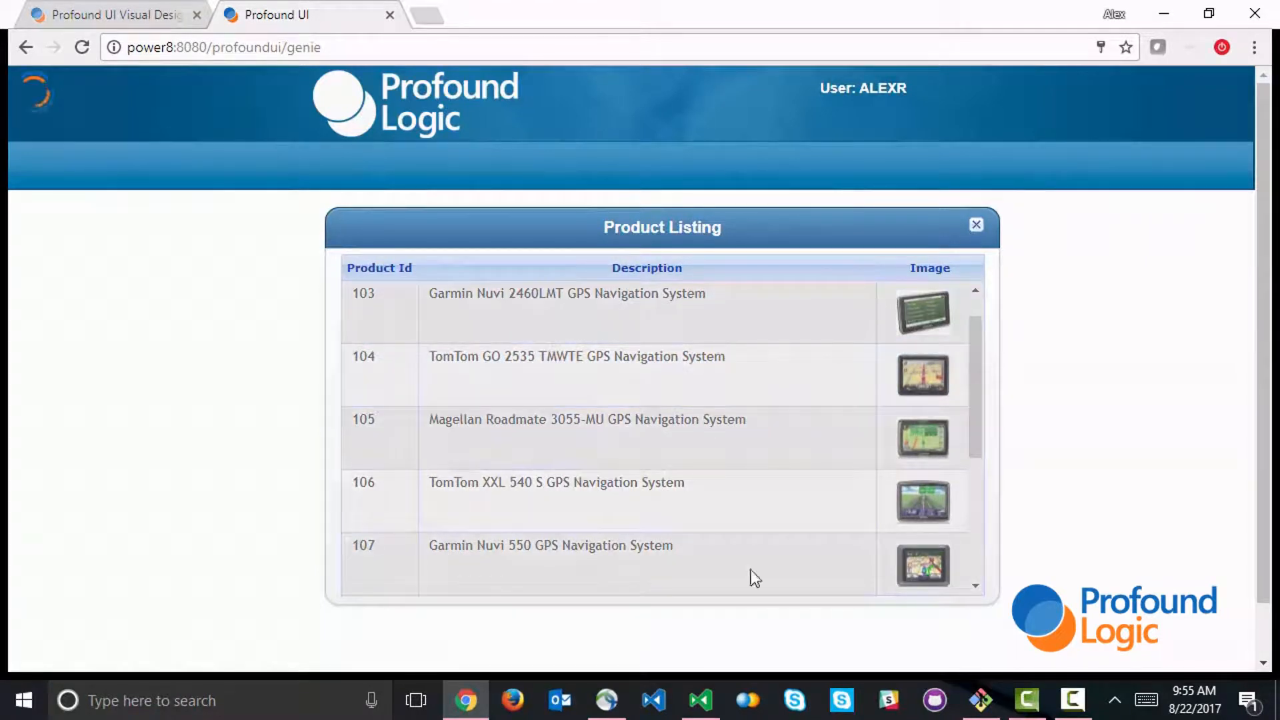
# In prodlist2.js, add pjs.defineDisplay("display", "prodlist.json");.
pyautogui.click(702, 700)
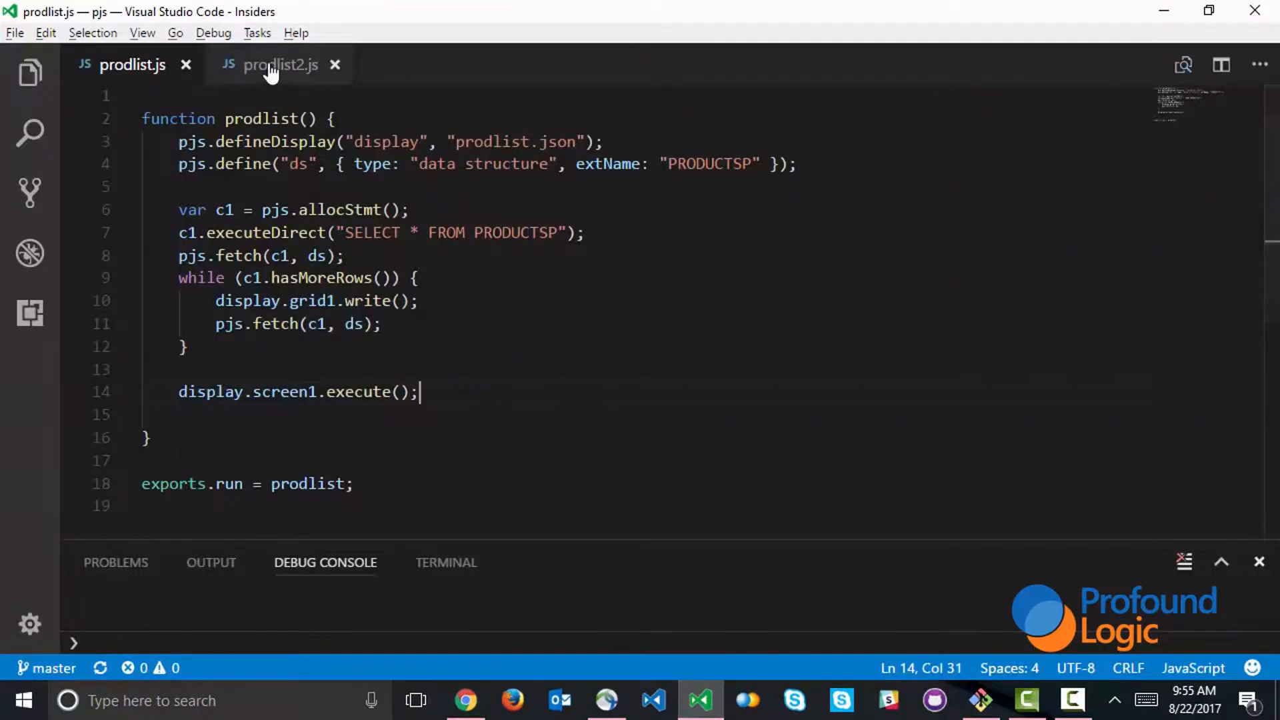
pyautogui.click(274, 65)
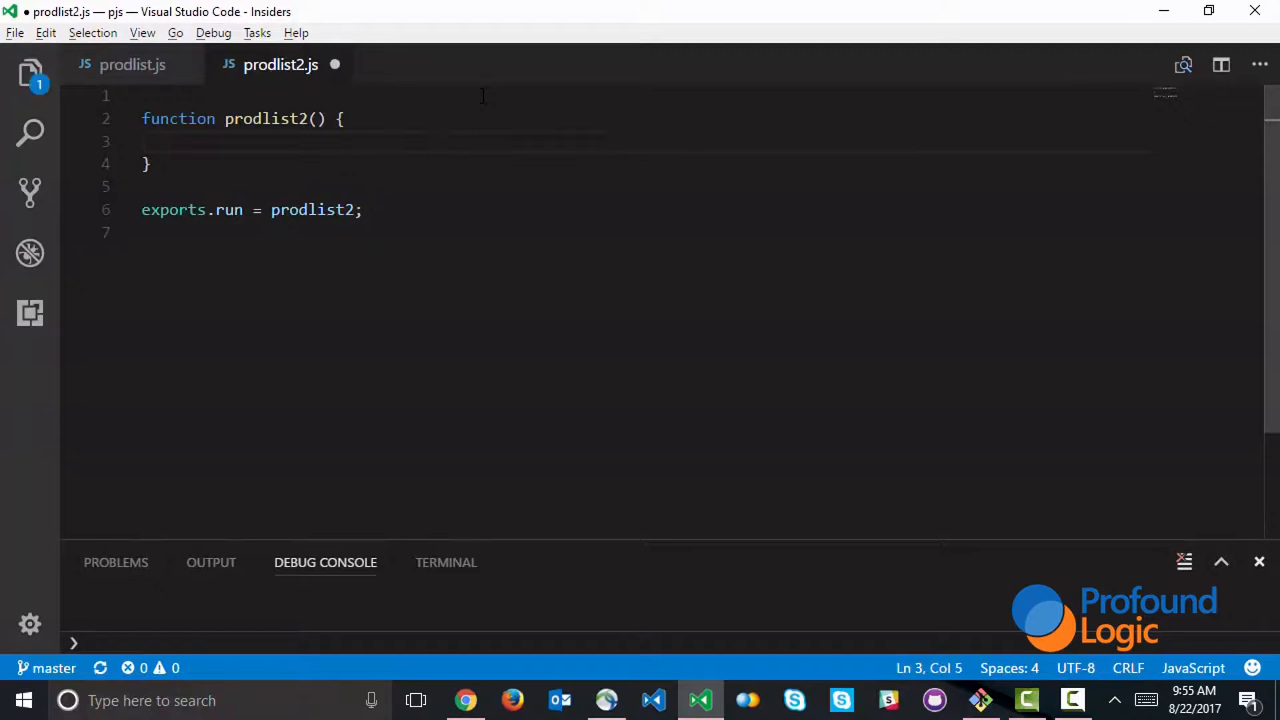
pyautogui.write('pjs')
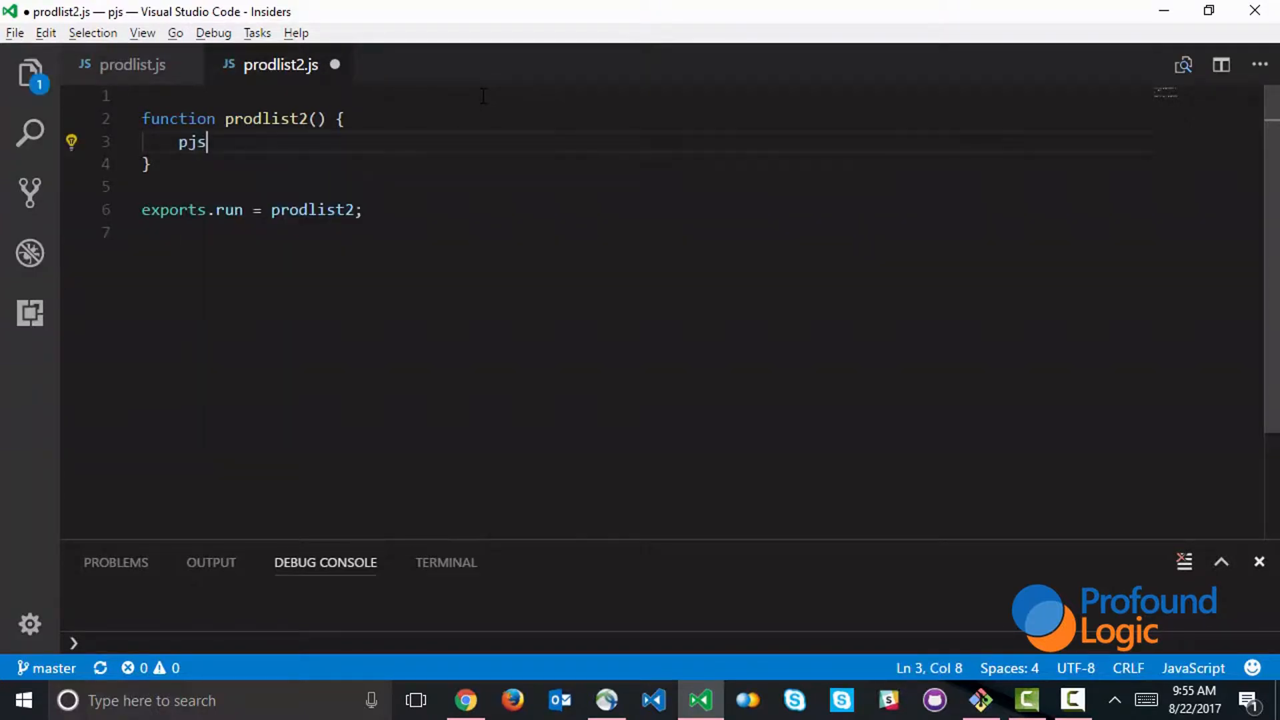
pyautogui.write('.defineDisp')
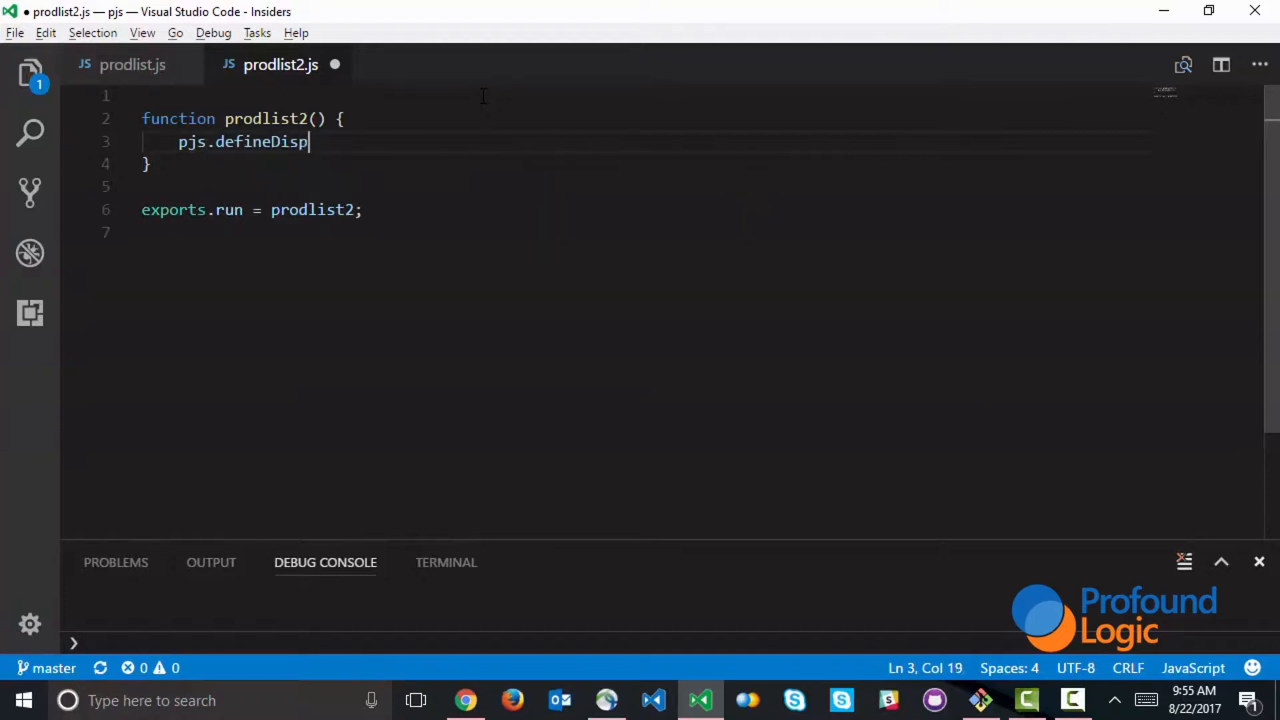
pyautogui.write('lay("display")')
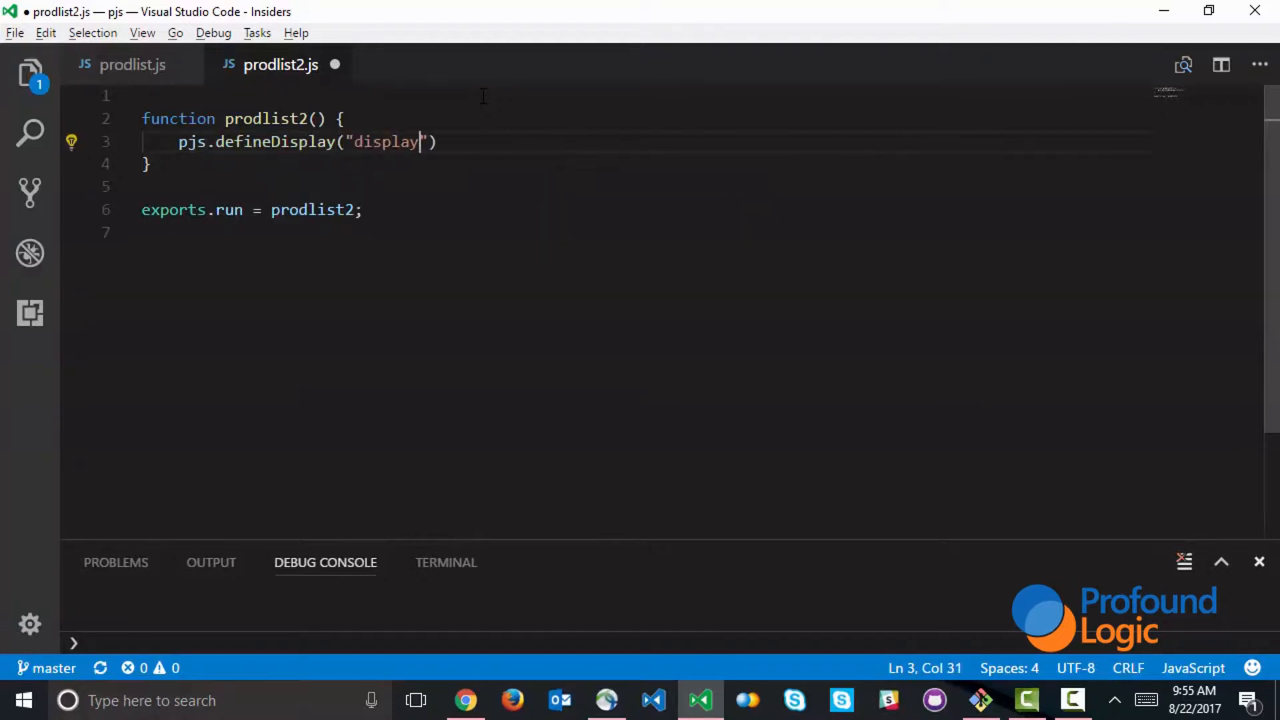
pyautogui.write(', "prodlist')
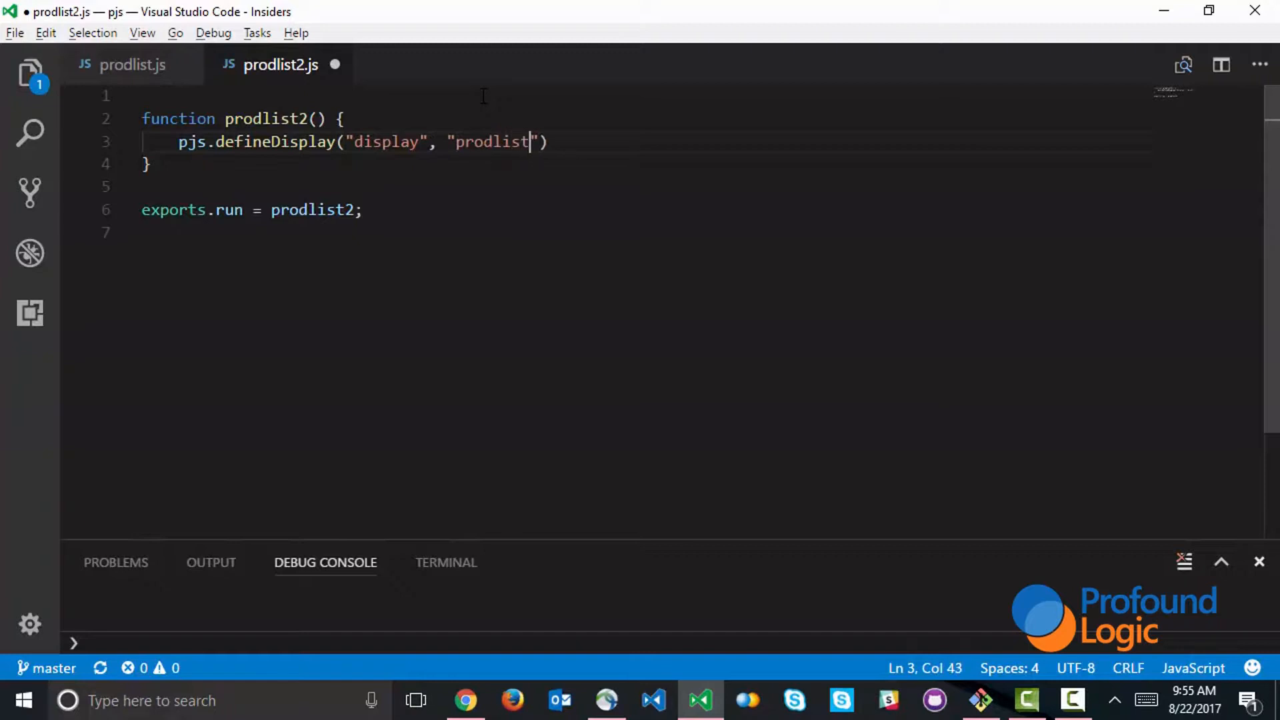
pyautogui.write('.json);')
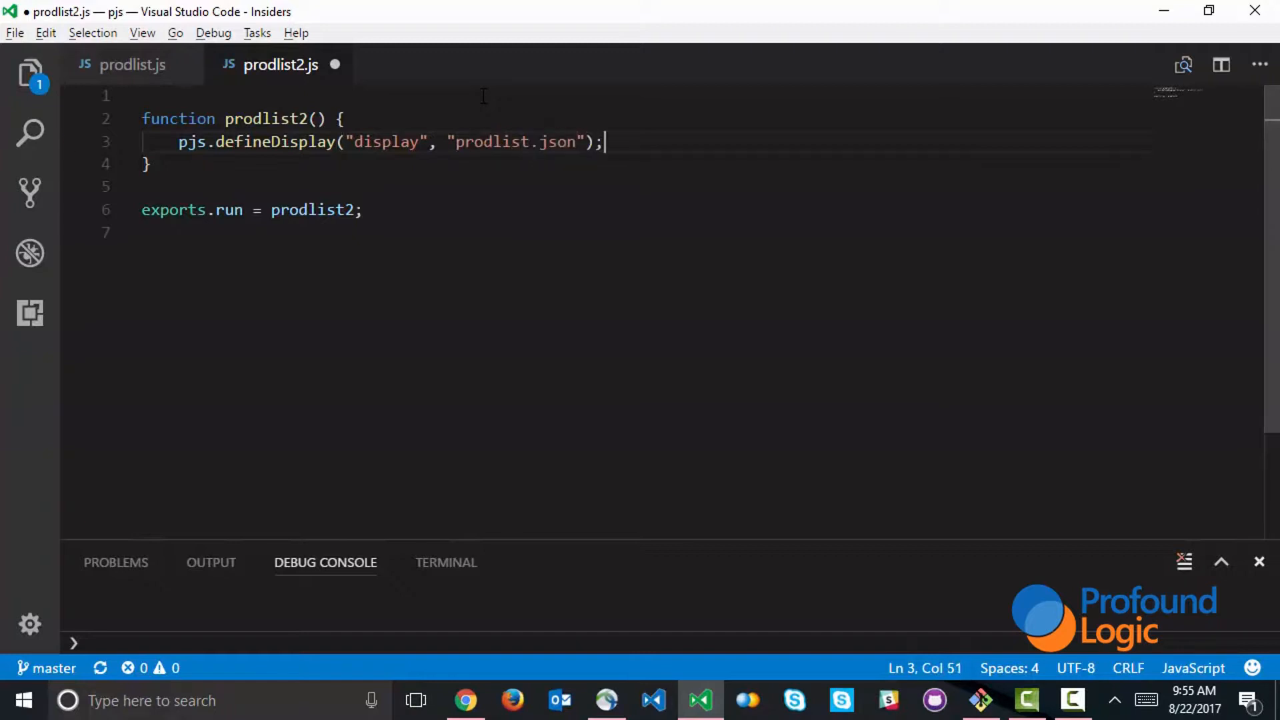
# Add var productsp = pjs.query("SELECT * FROM PRODUCTSP") on the next line.
pyautogui.press('Enter')
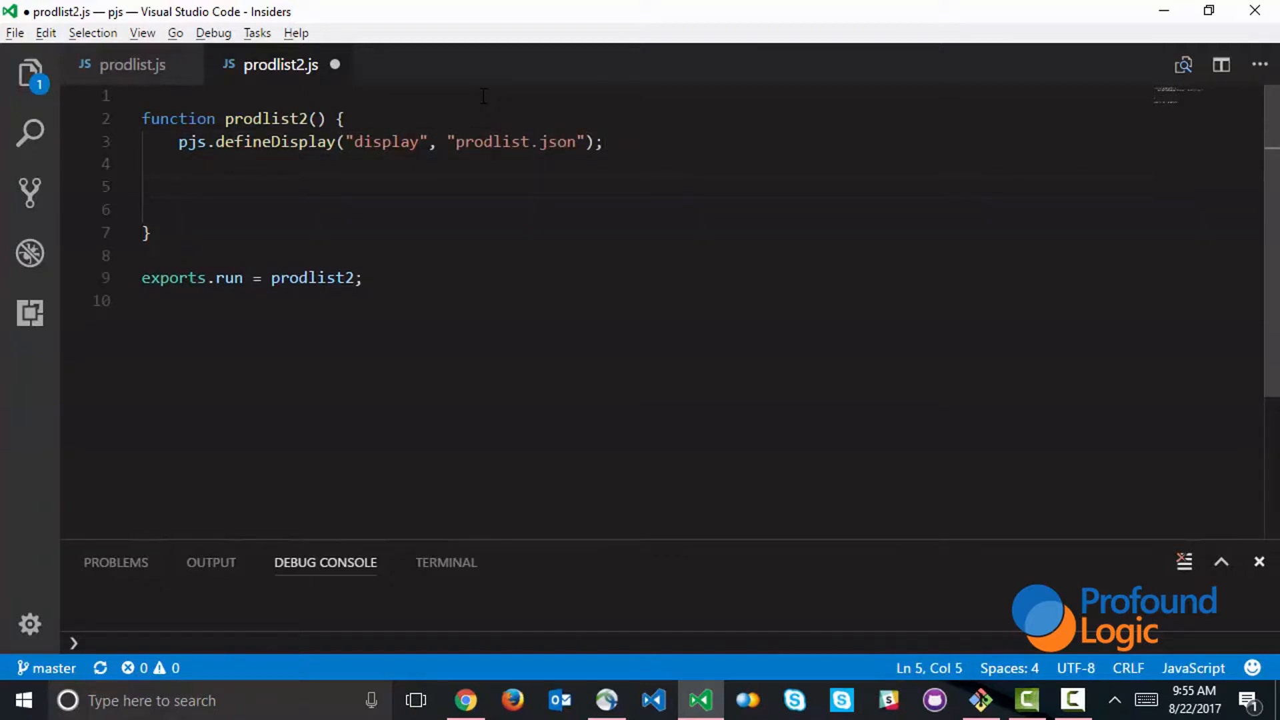
pyautogui.write('var p')
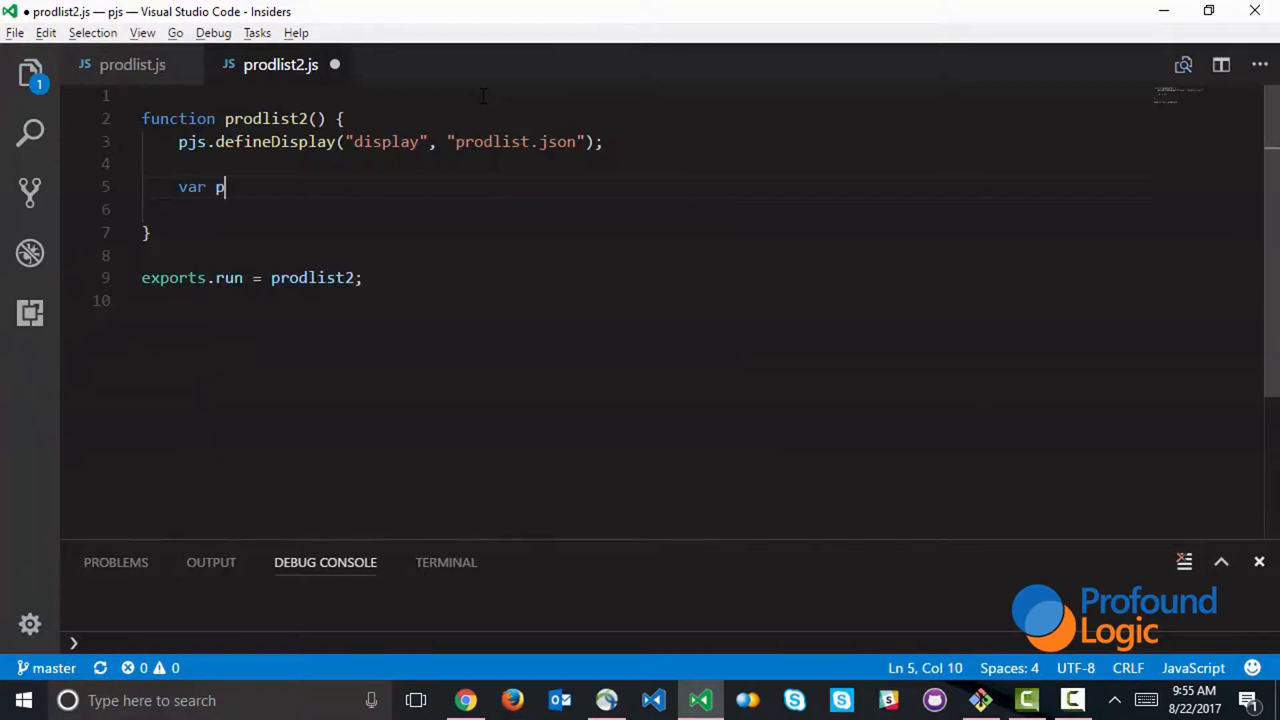
pyautogui.write('roductsp =')
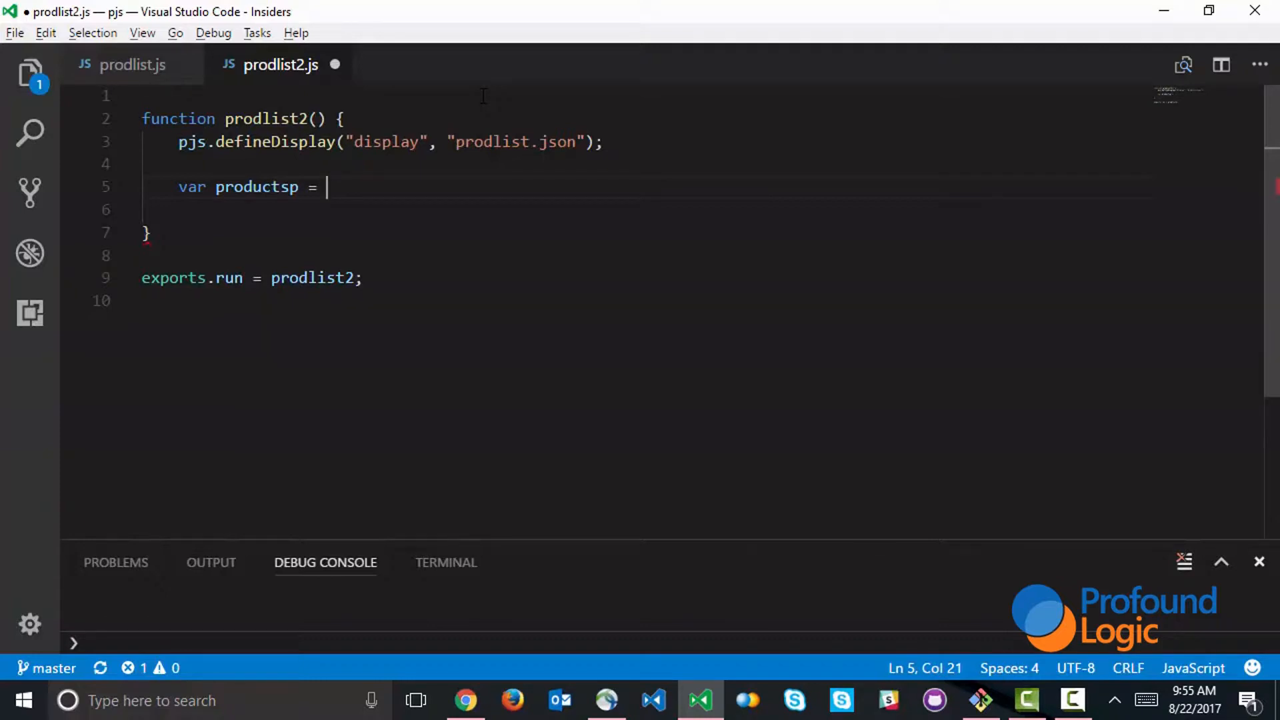
pyautogui.write('pjs.')
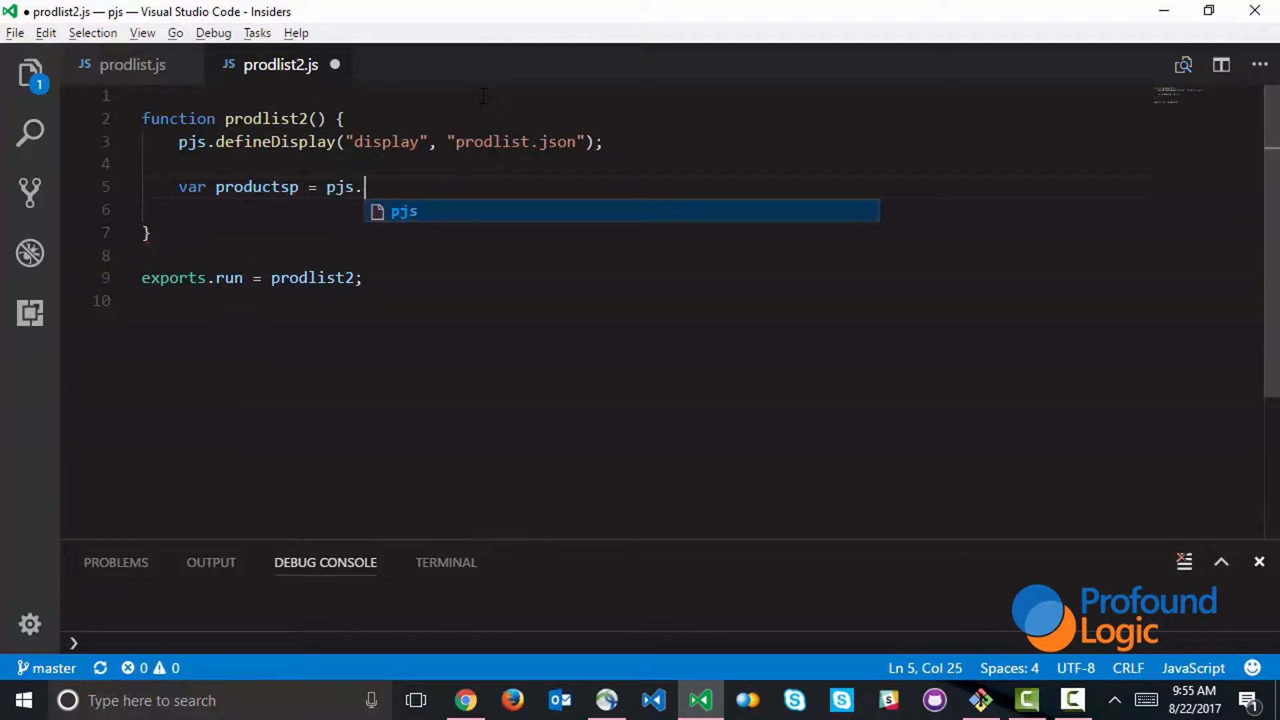
pyautogui.write('query(')
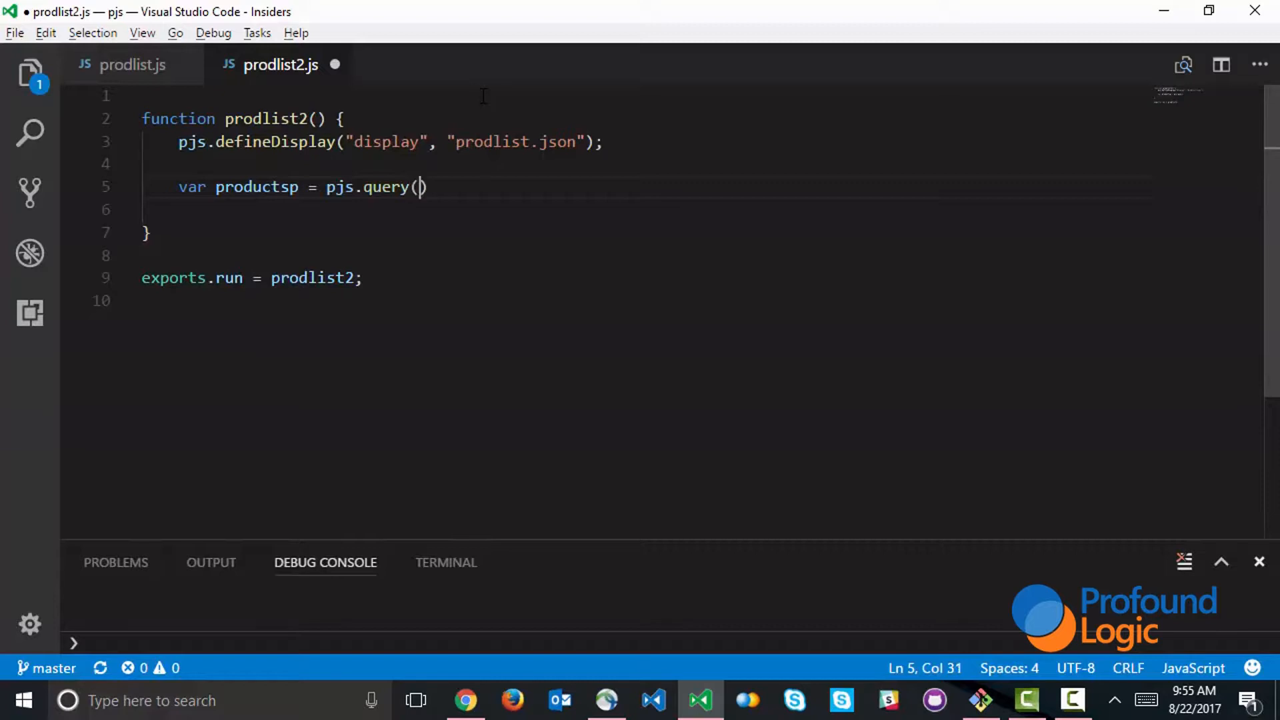
pyautogui.write('"SELECT "')
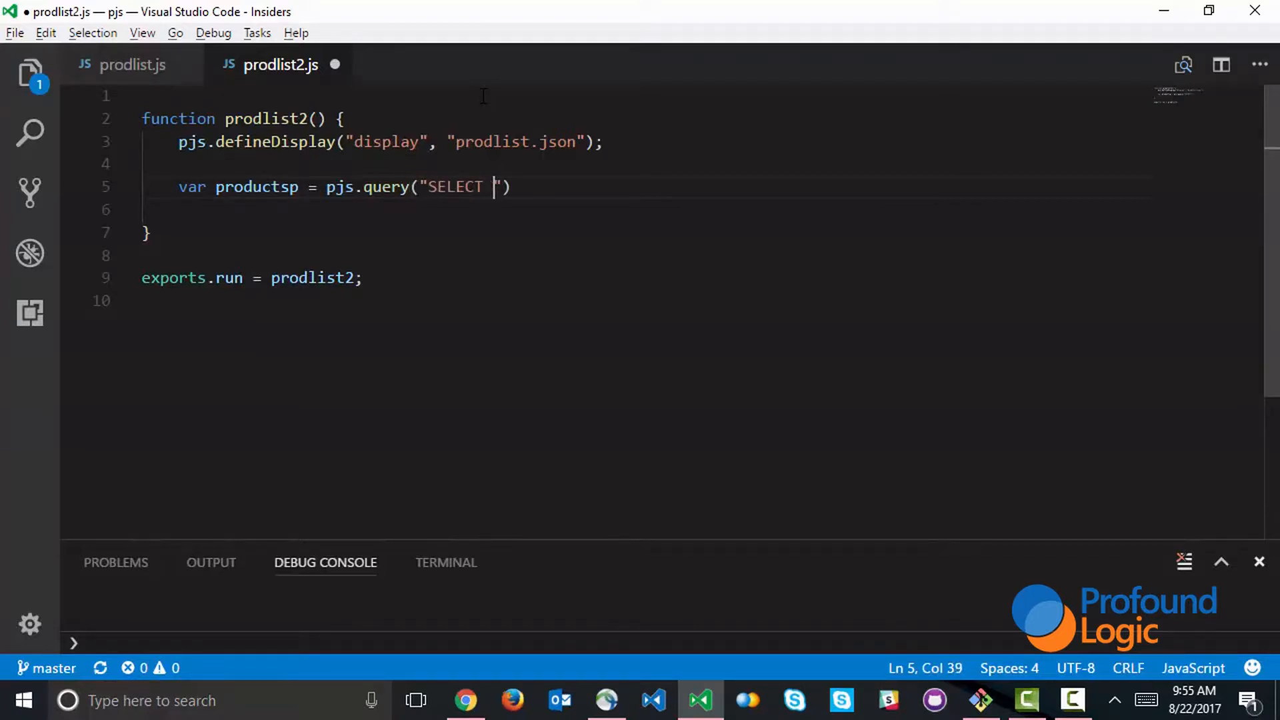
pyautogui.write('* FROM PRODUCTSP')
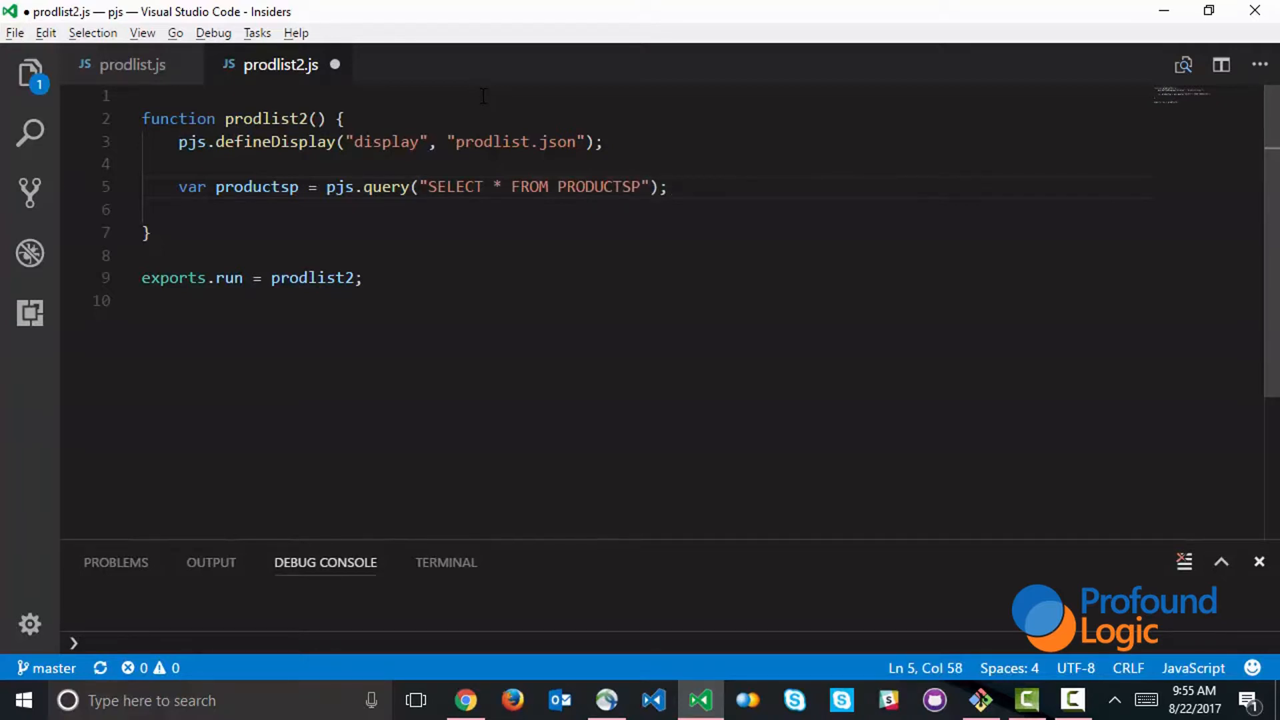
# Add display.grid1.replaceRecords(productsp); below the query.
pyautogui.press('Enter')
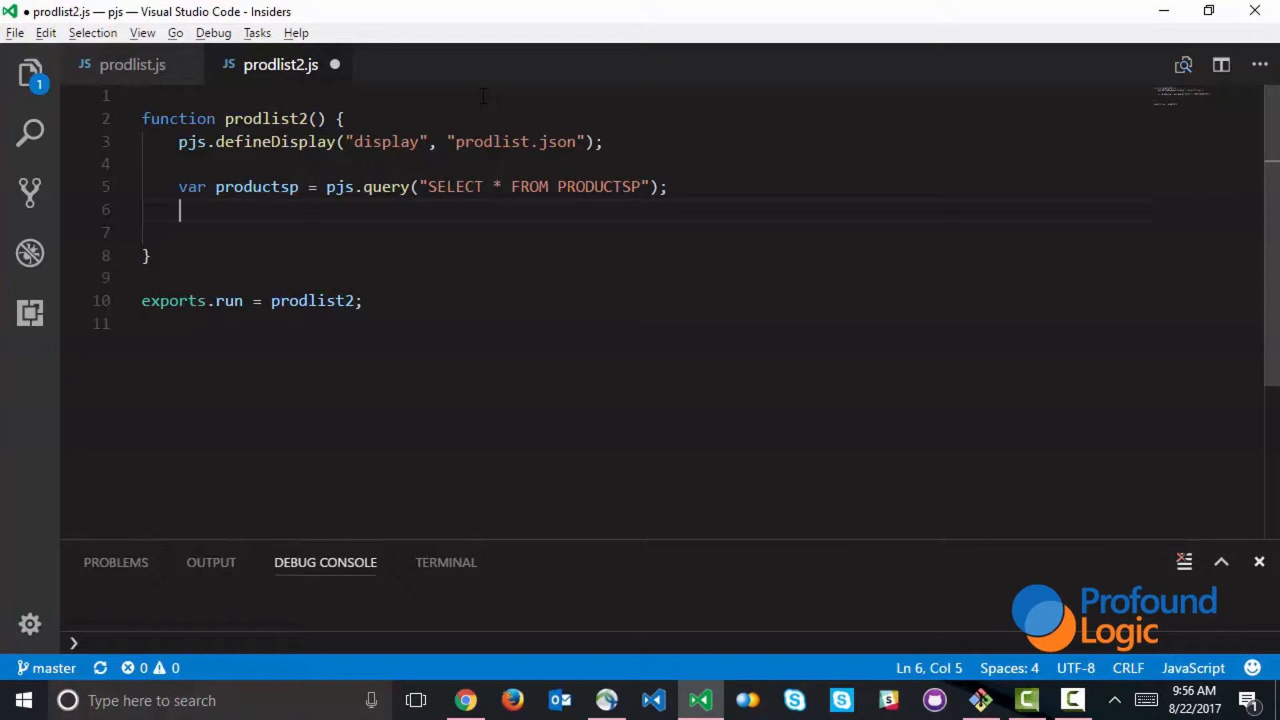
pyautogui.write('display.grid1.rep')
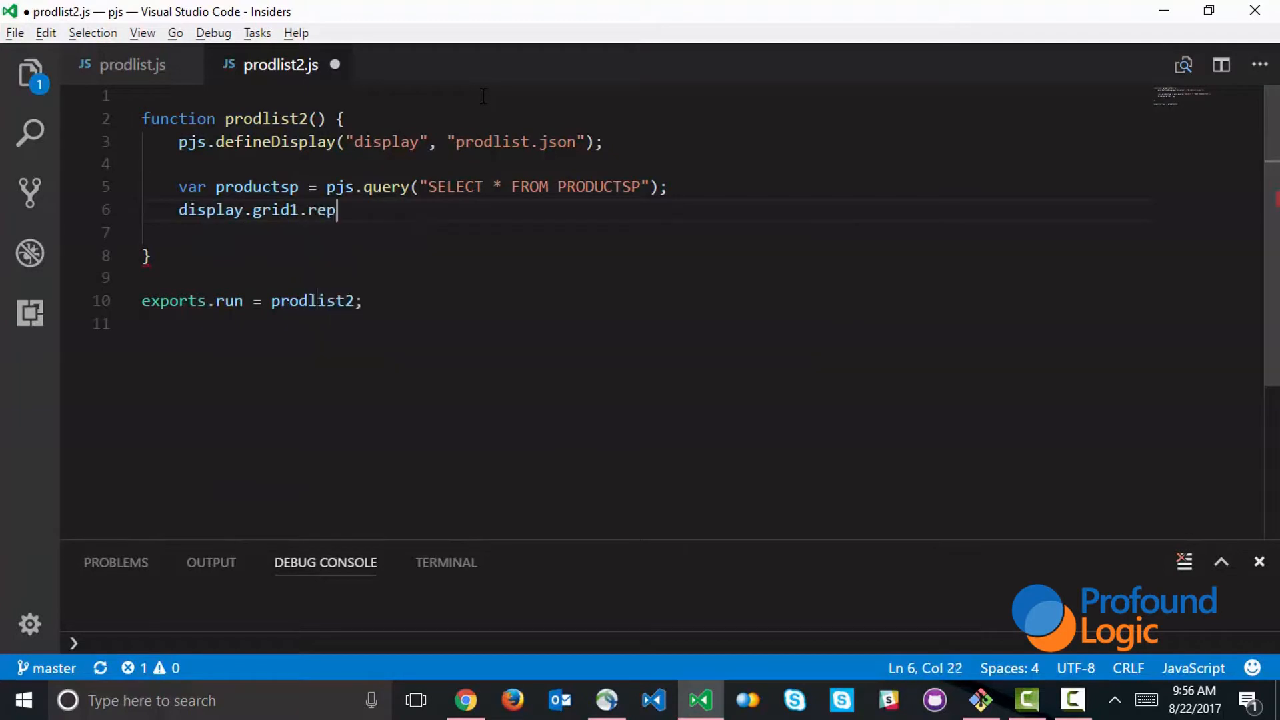
pyautogui.write('laceRecords')
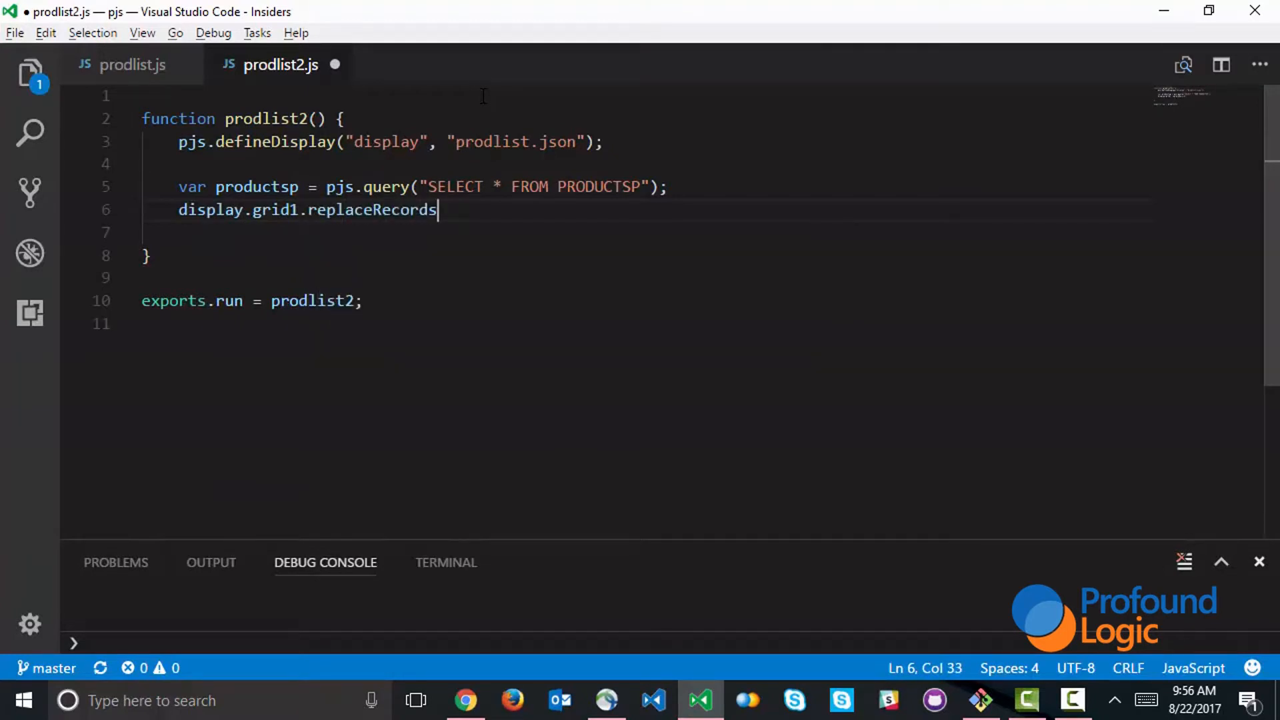
pyautogui.write('(')
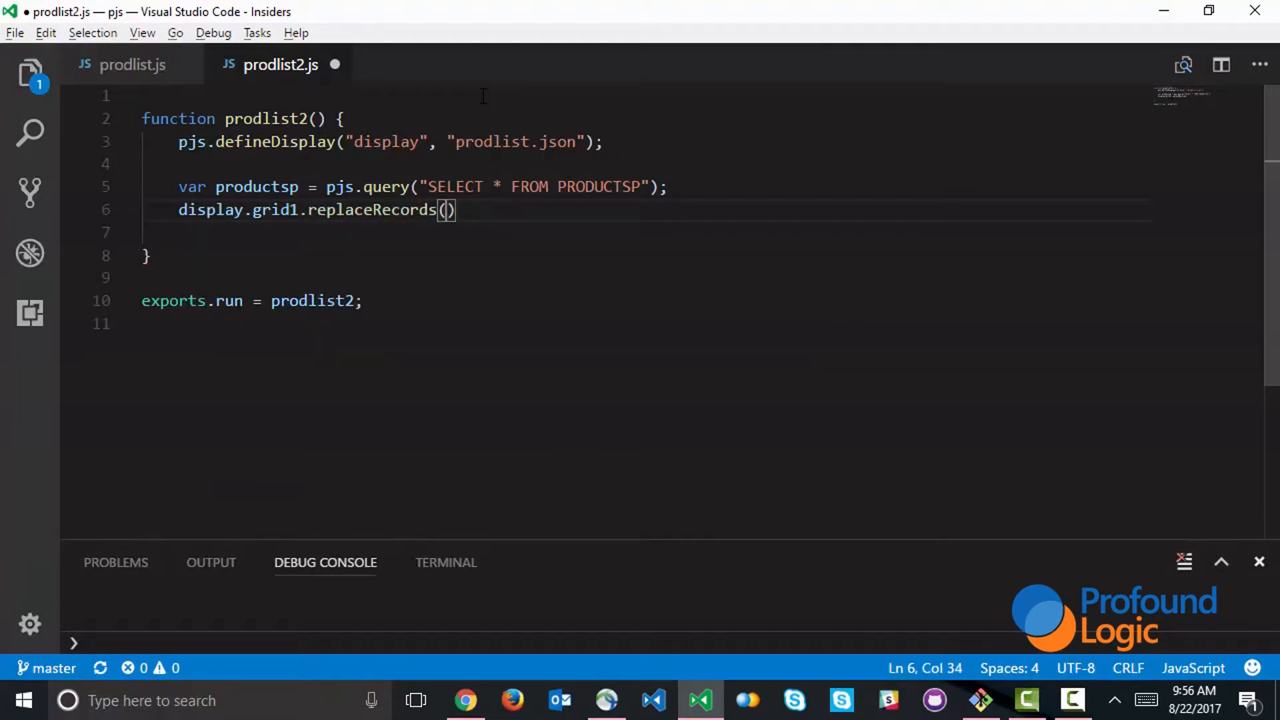
pyautogui.write('productsp')
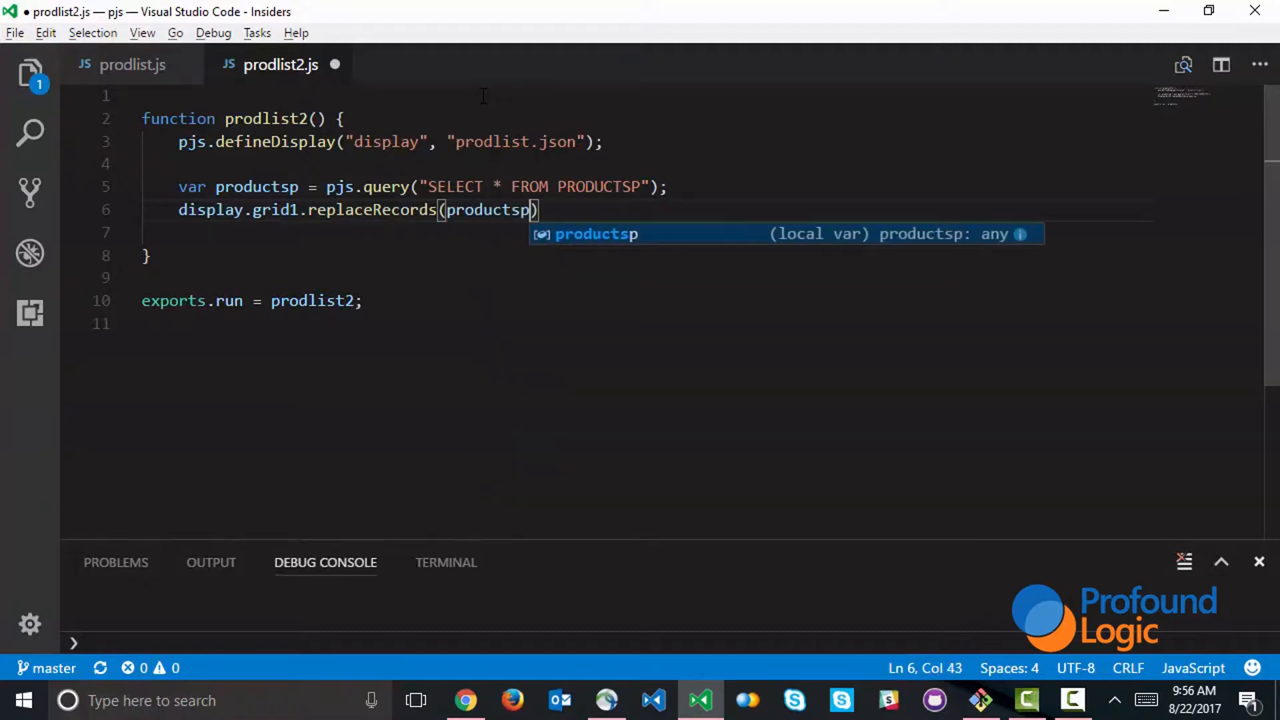
pyautogui.write(';')
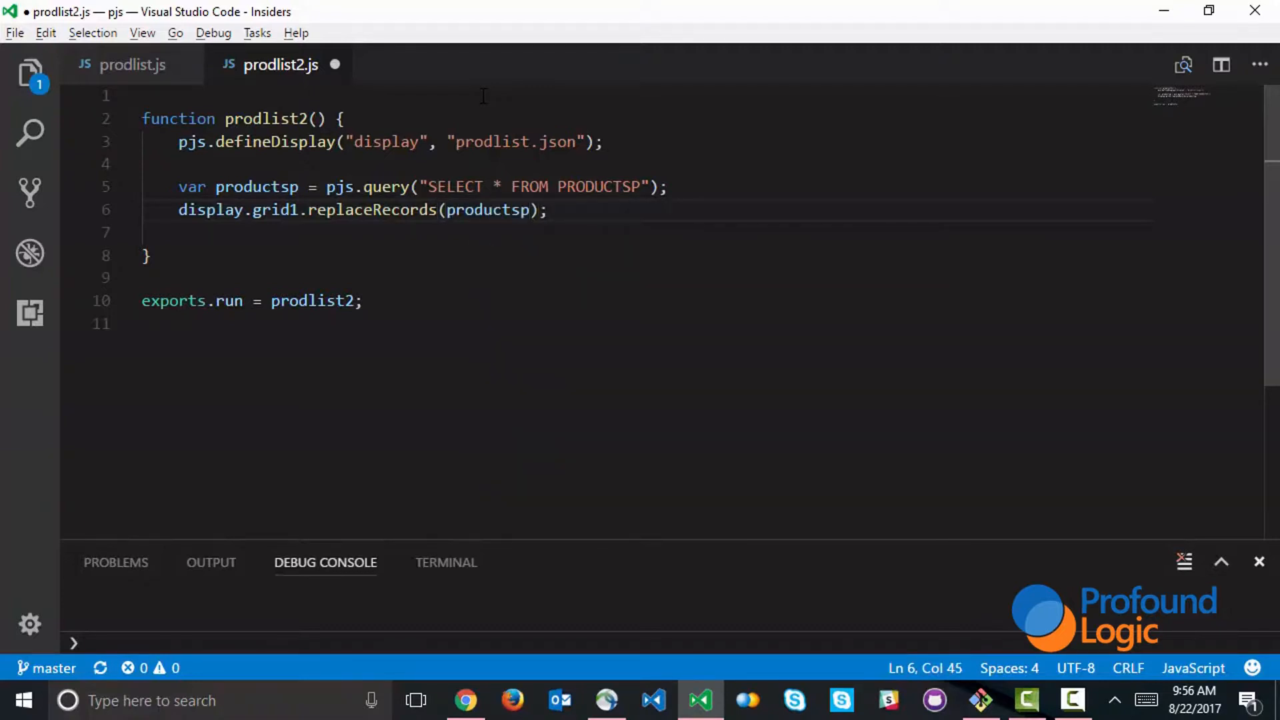
# Add display.screen1.execute(); to show the screen.
pyautogui.press('Enter')
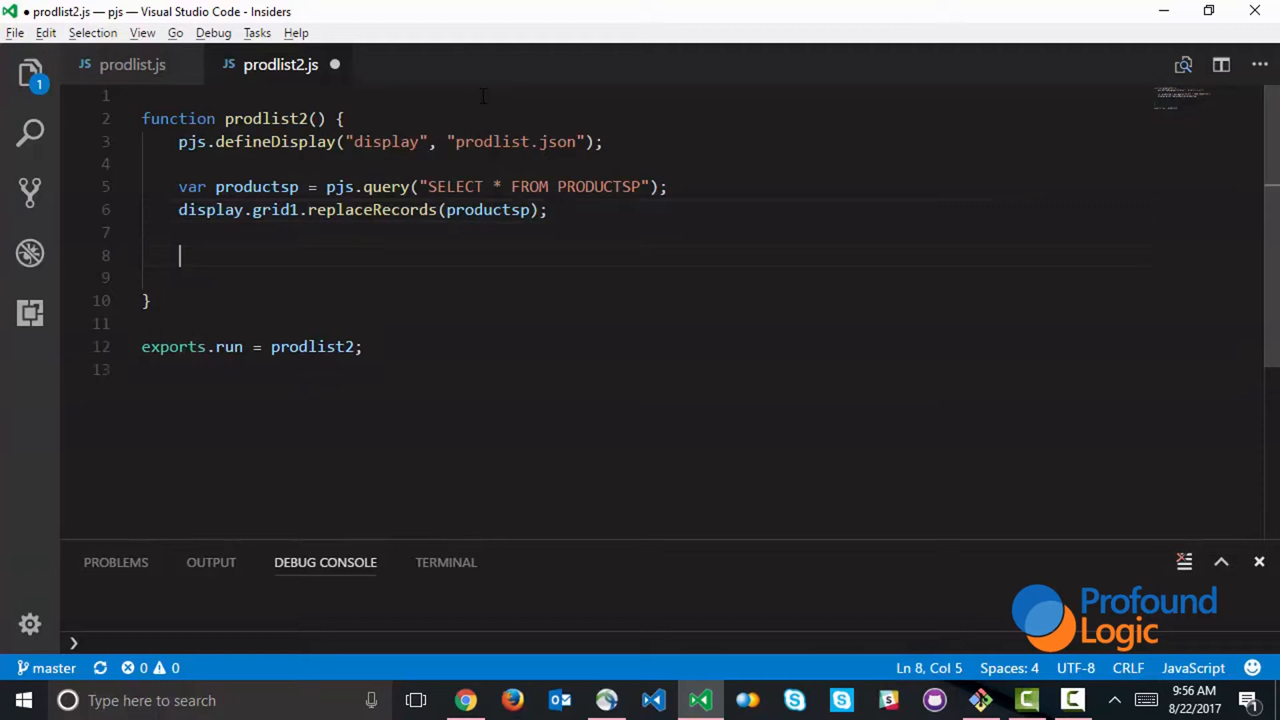
pyautogui.write('display.')
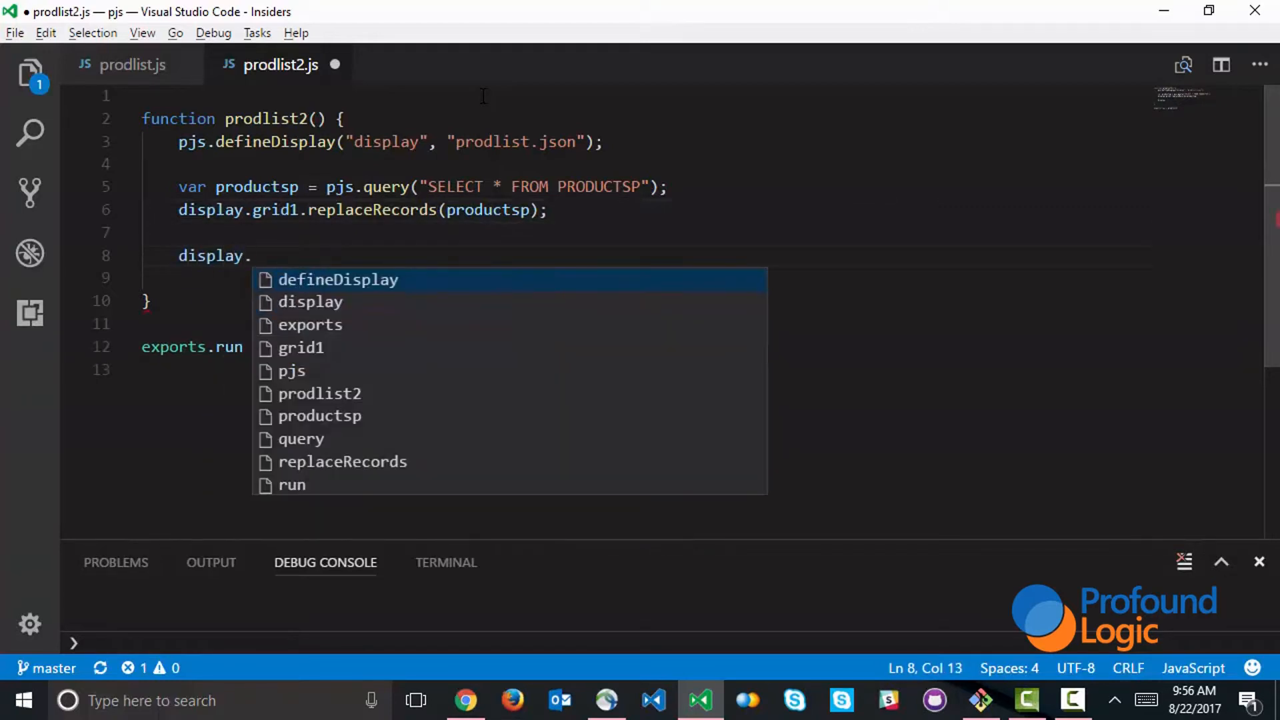
pyautogui.write('screen1.execut')
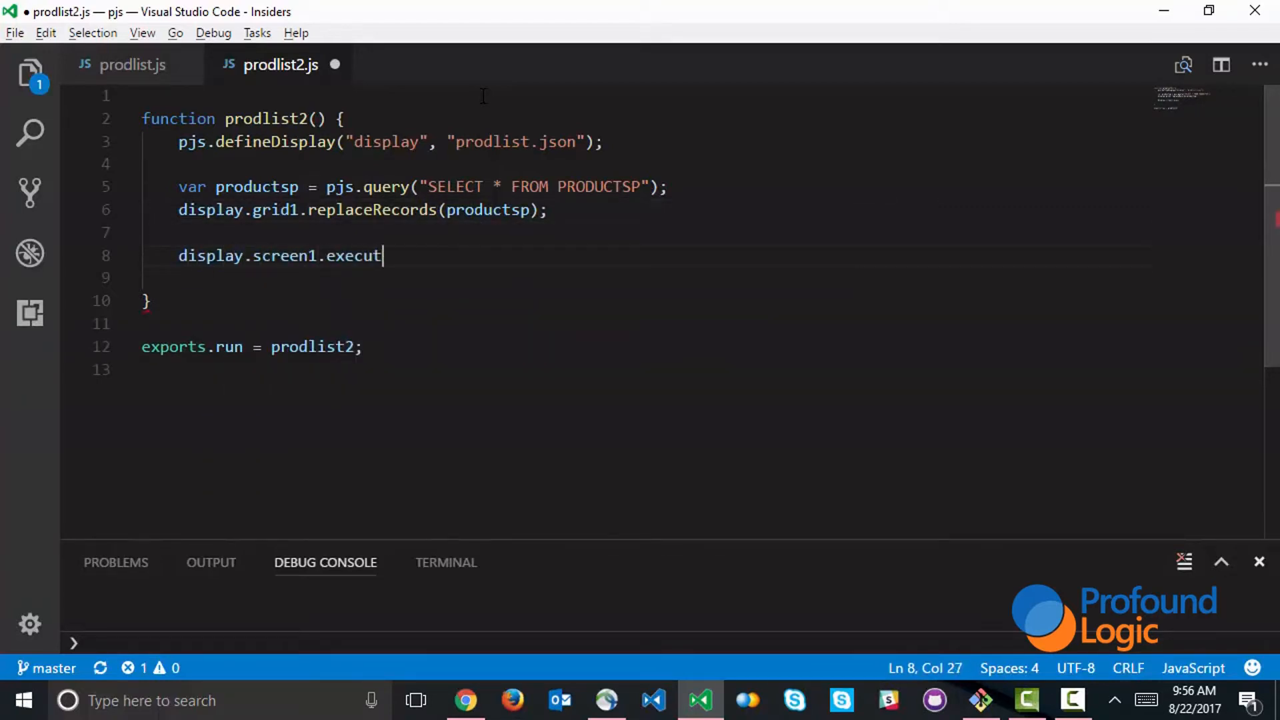
pyautogui.write('e();')
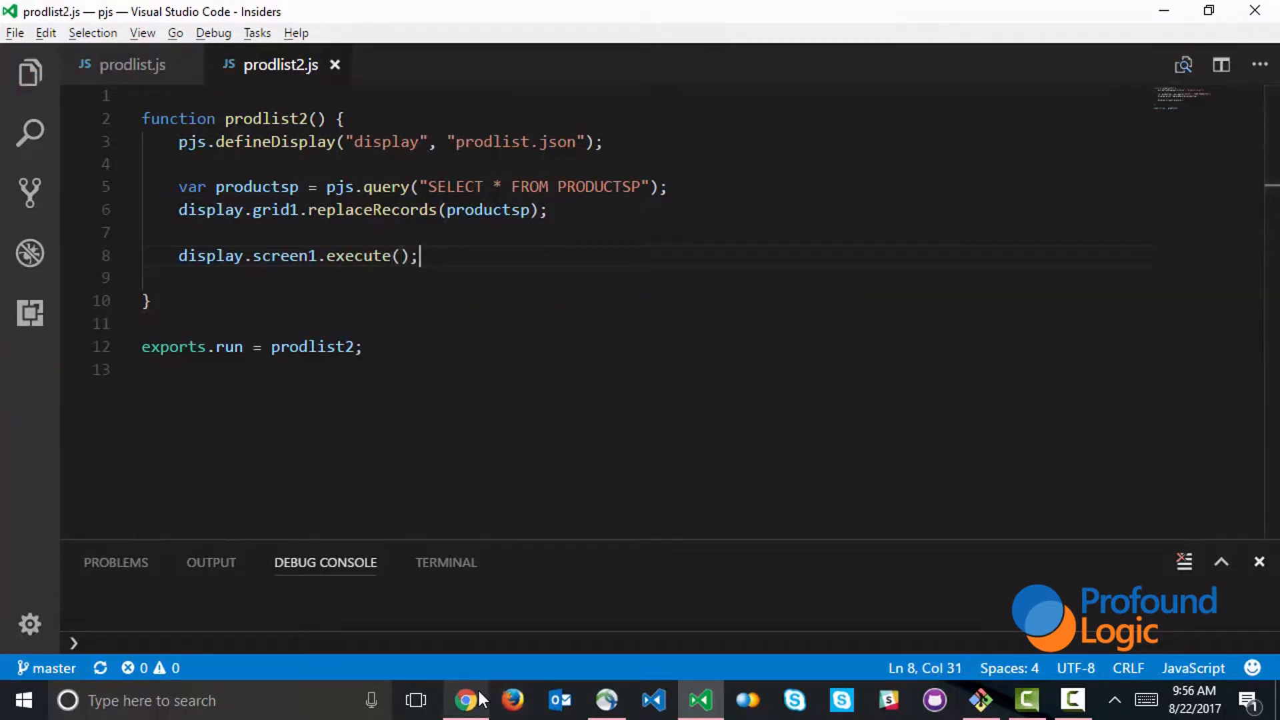
# Run 'call prodlist2' in Profound UI and scroll the Product Listing grid.
pyautogui.click(465, 717)
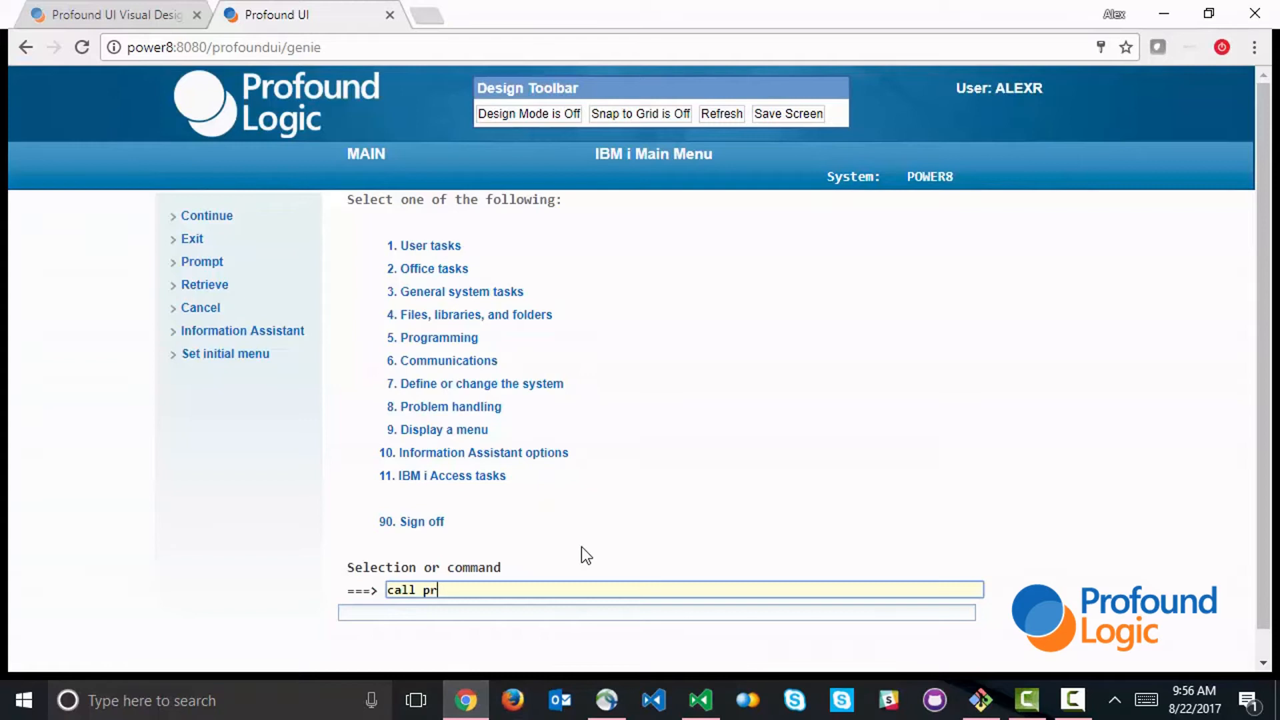
pyautogui.write('odlist2')
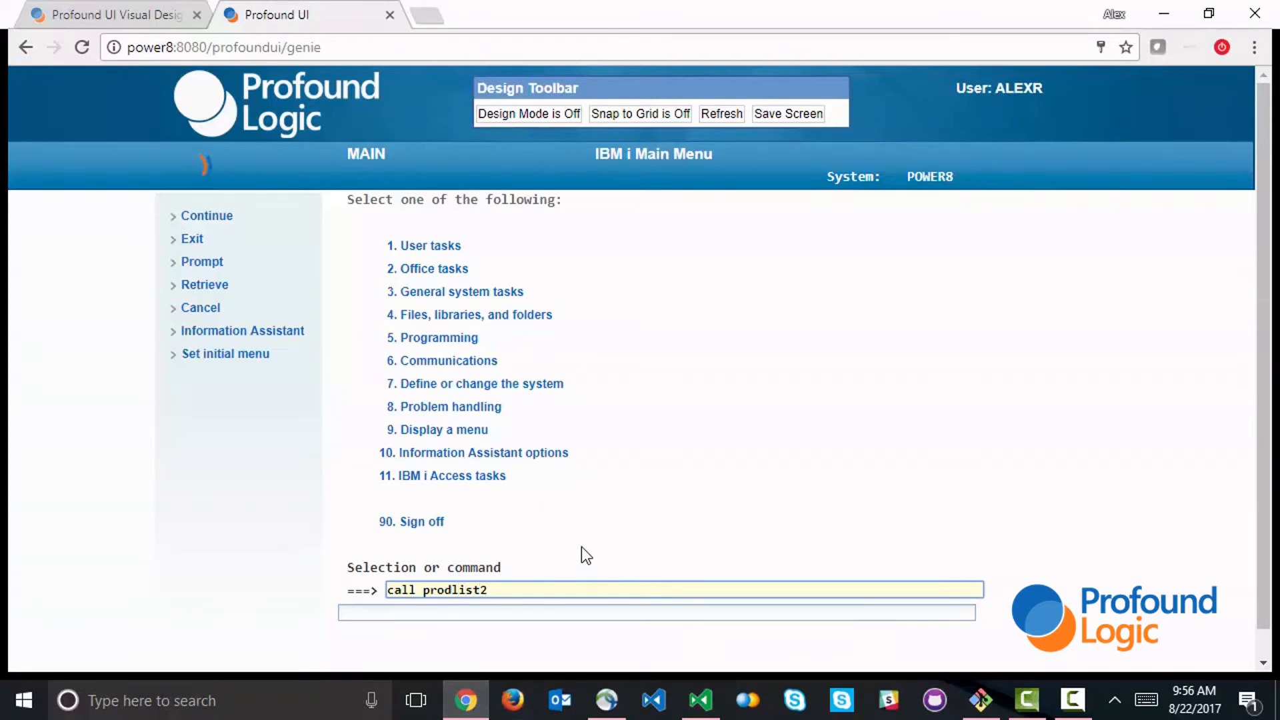
pyautogui.press('Enter')
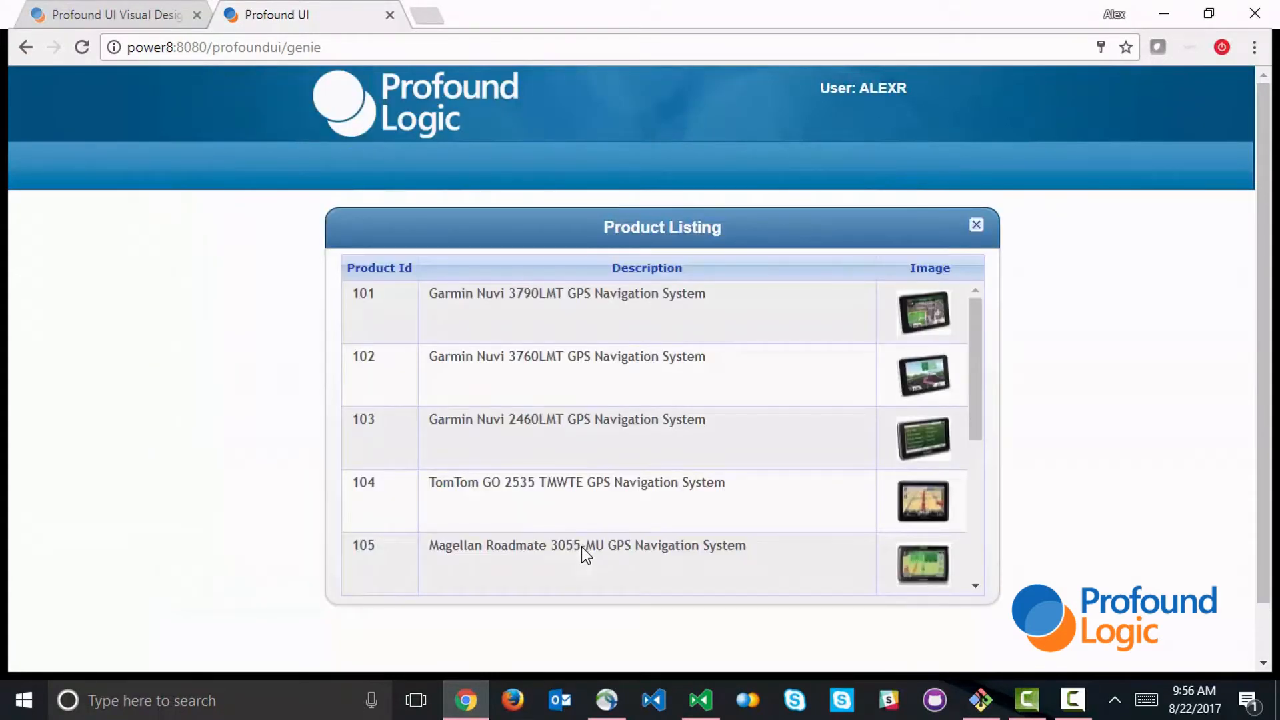
pyautogui.scroll(-3)
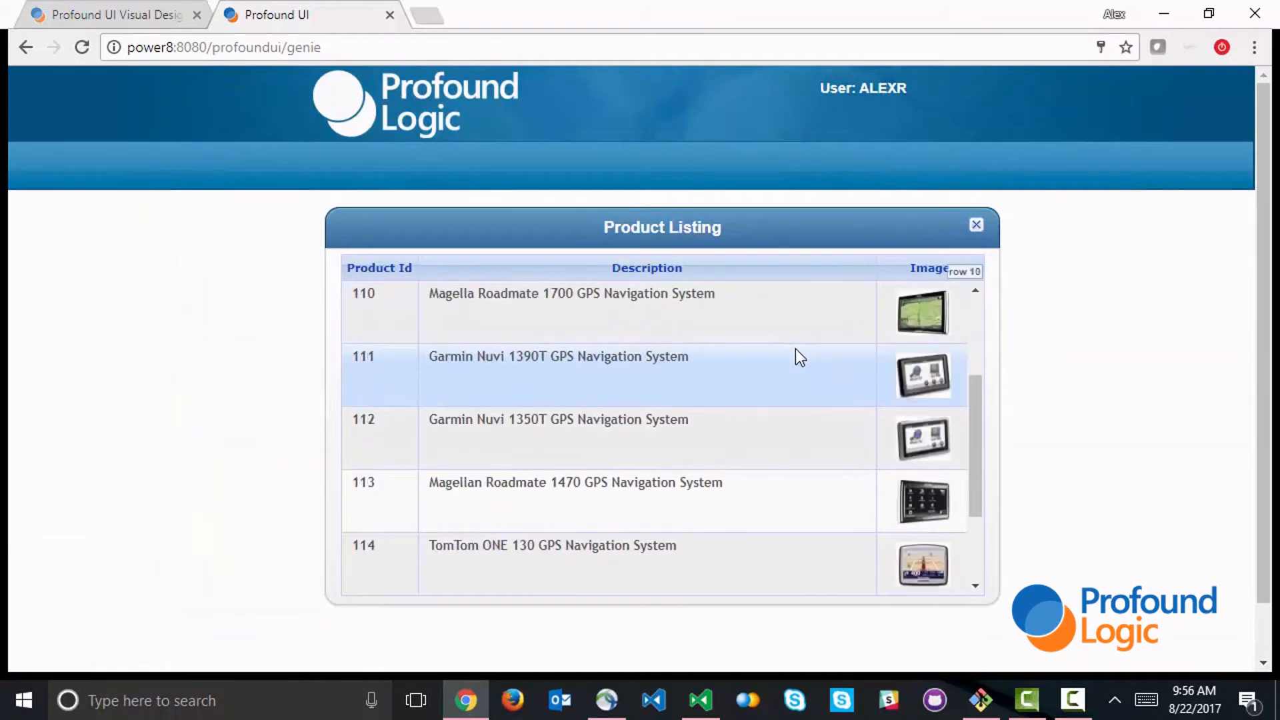